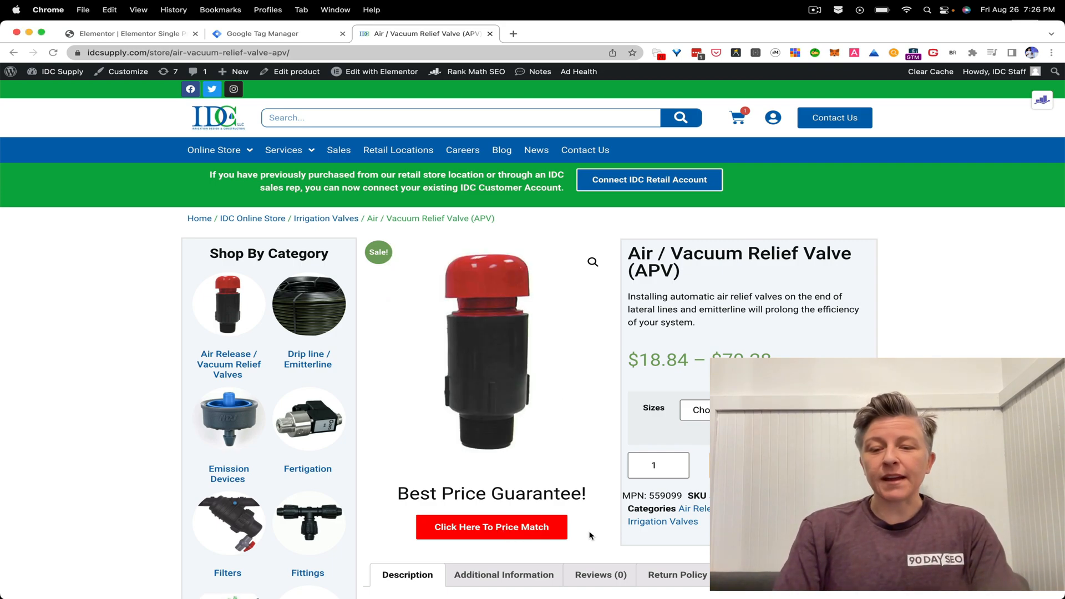
# Step: Open and close the price match form, then inspect the retail account link's code
pyautogui.click(491, 527)
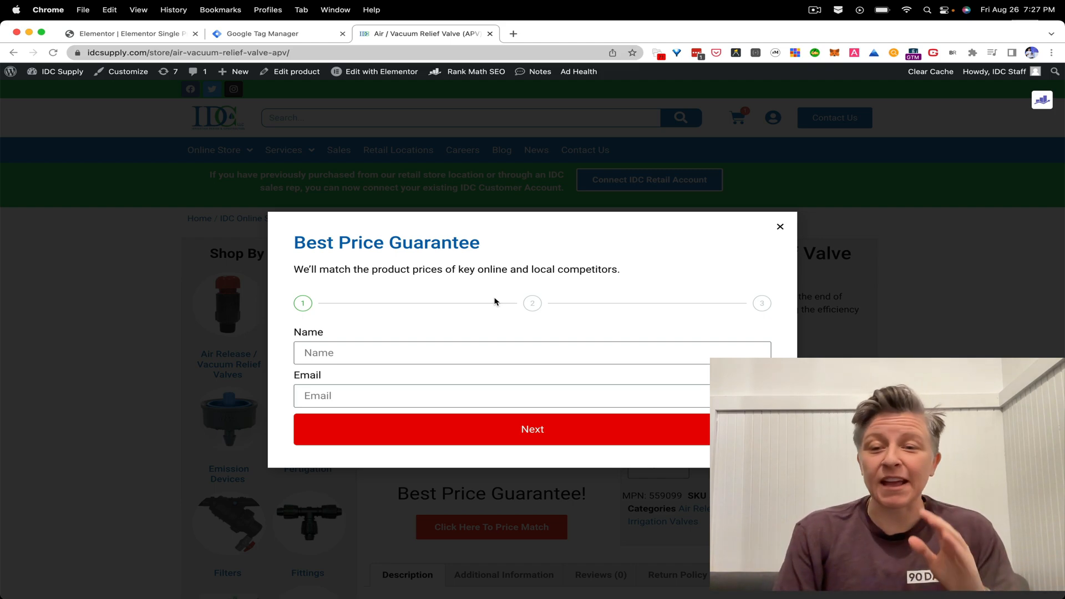
pyautogui.click(780, 227)
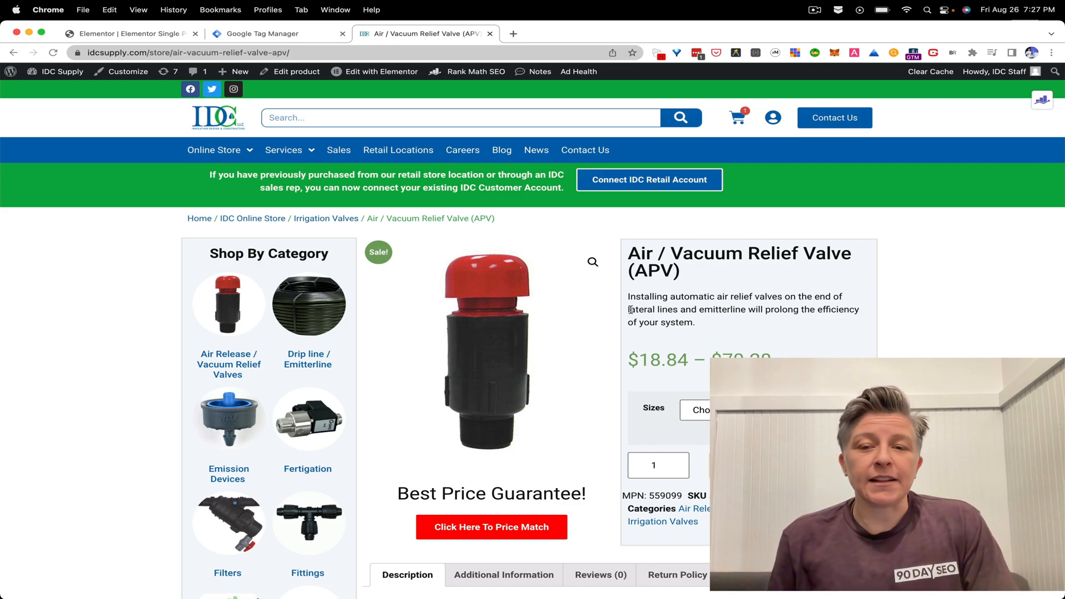
pyautogui.moveTo(626, 409)
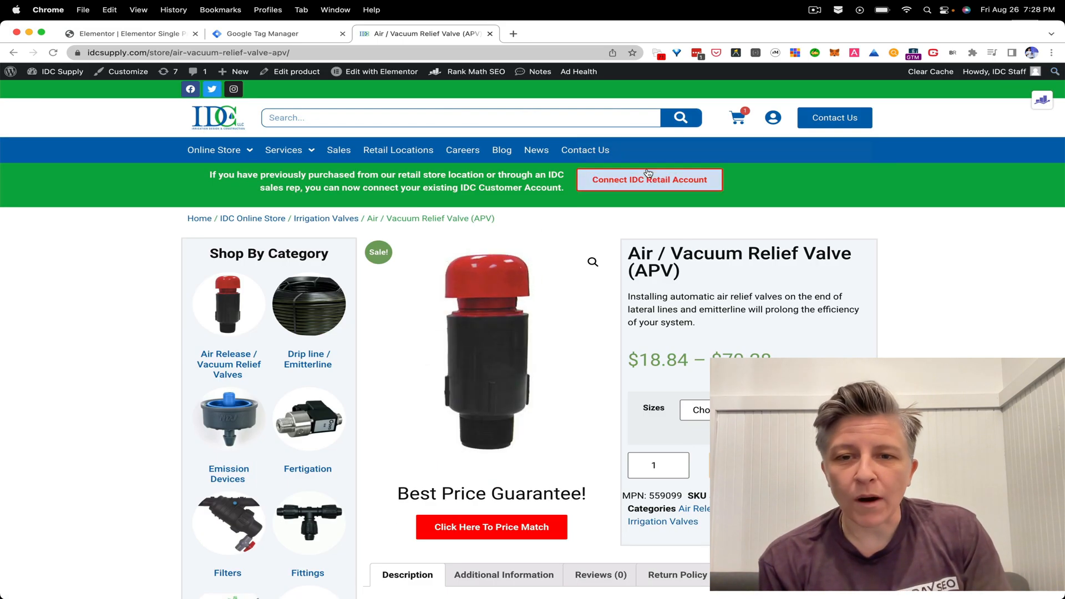
pyautogui.rightClick(647, 179)
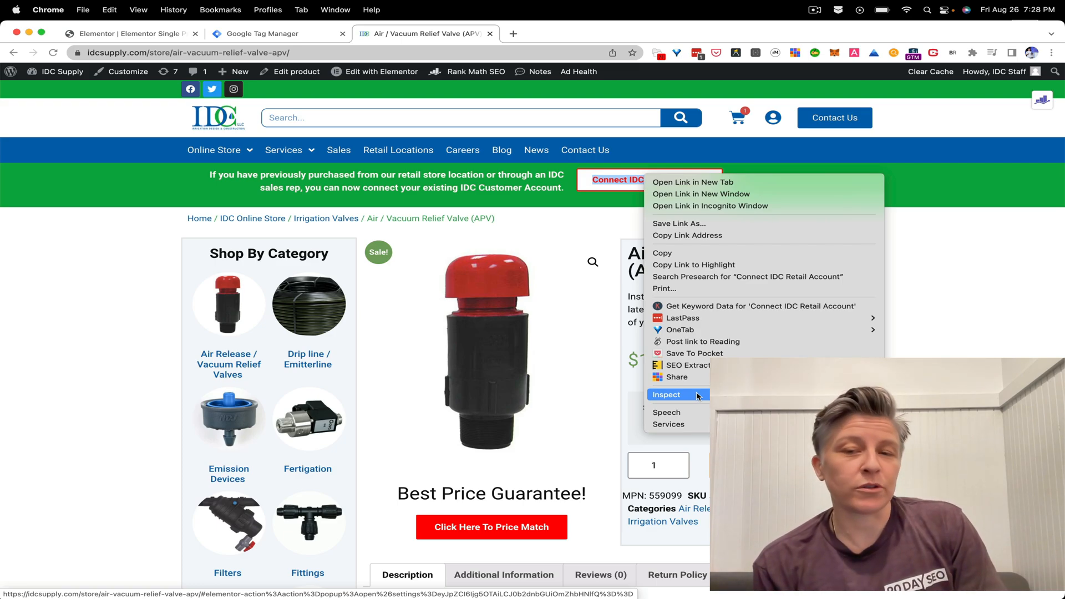
pyautogui.click(666, 394)
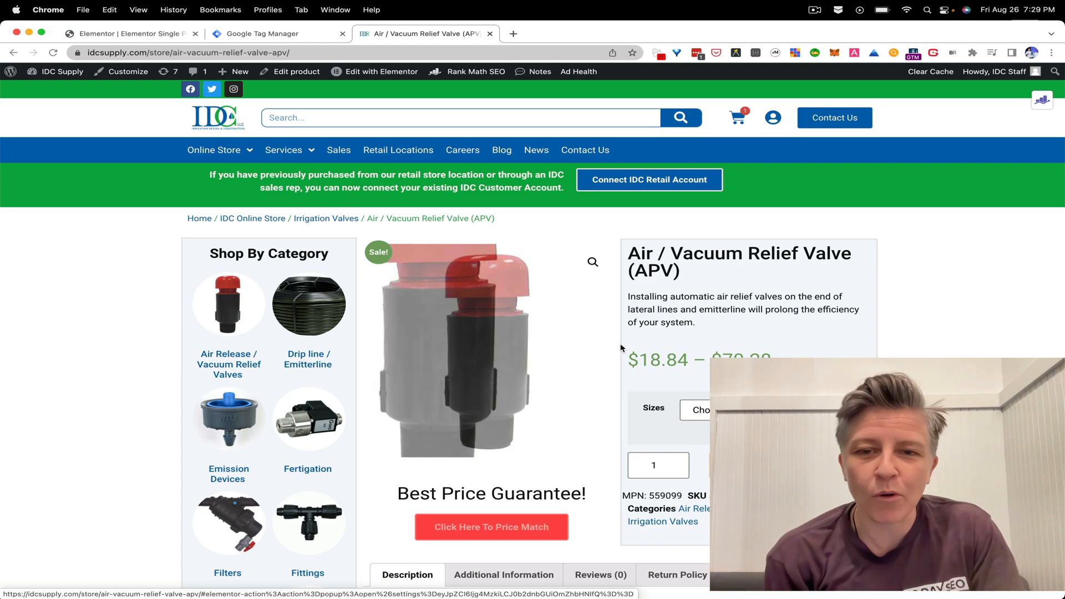
pyautogui.rightClick(648, 179)
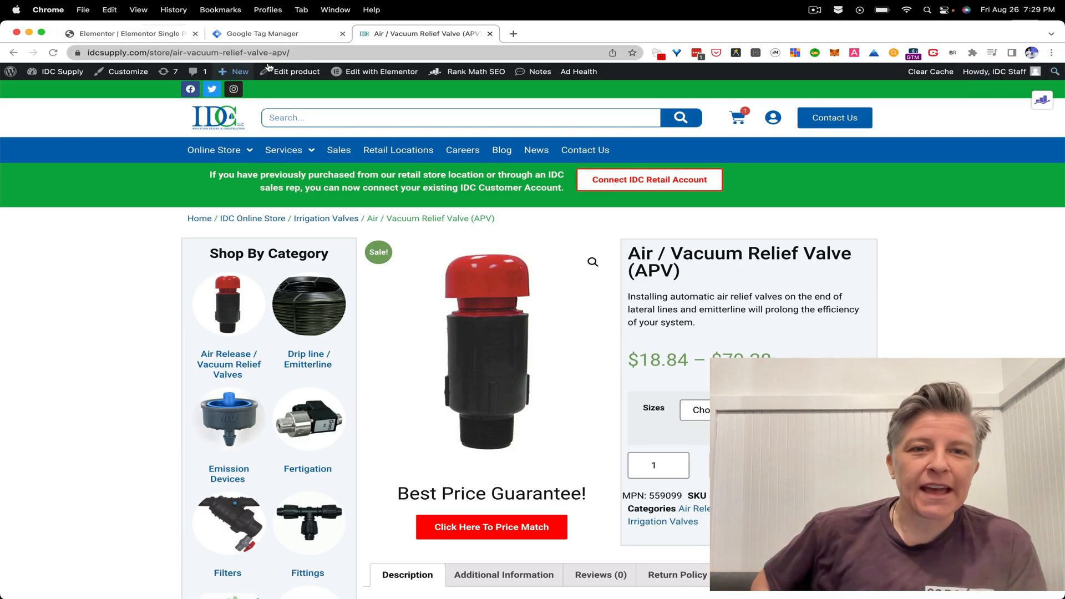
# Step: Open the Theme Builder and edit the Single Product template
pyautogui.click(380, 72)
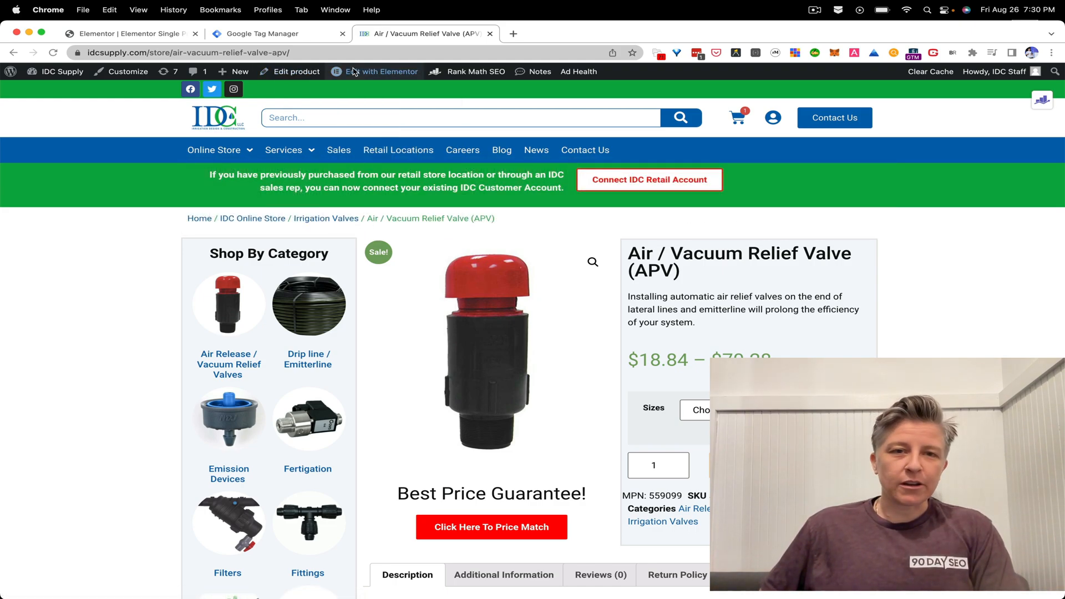
pyautogui.click(382, 71)
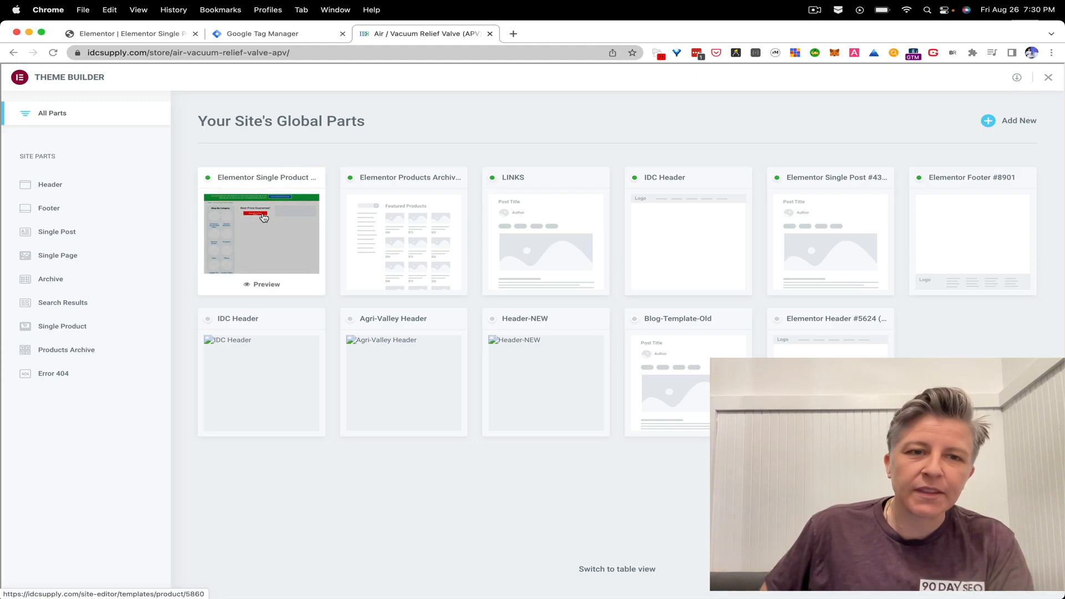
pyautogui.click(261, 233)
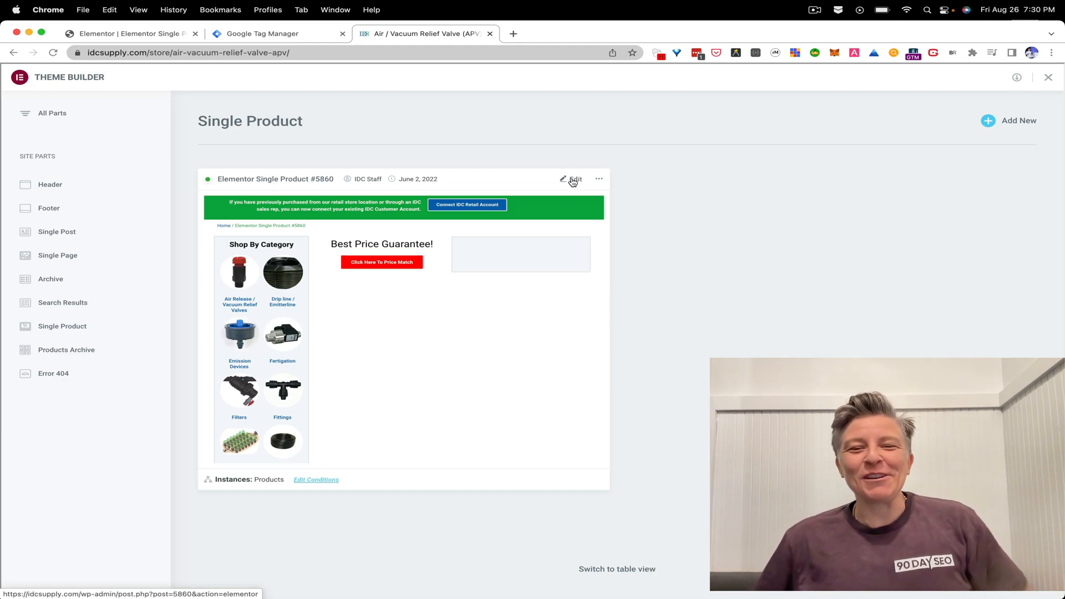
pyautogui.click(576, 178)
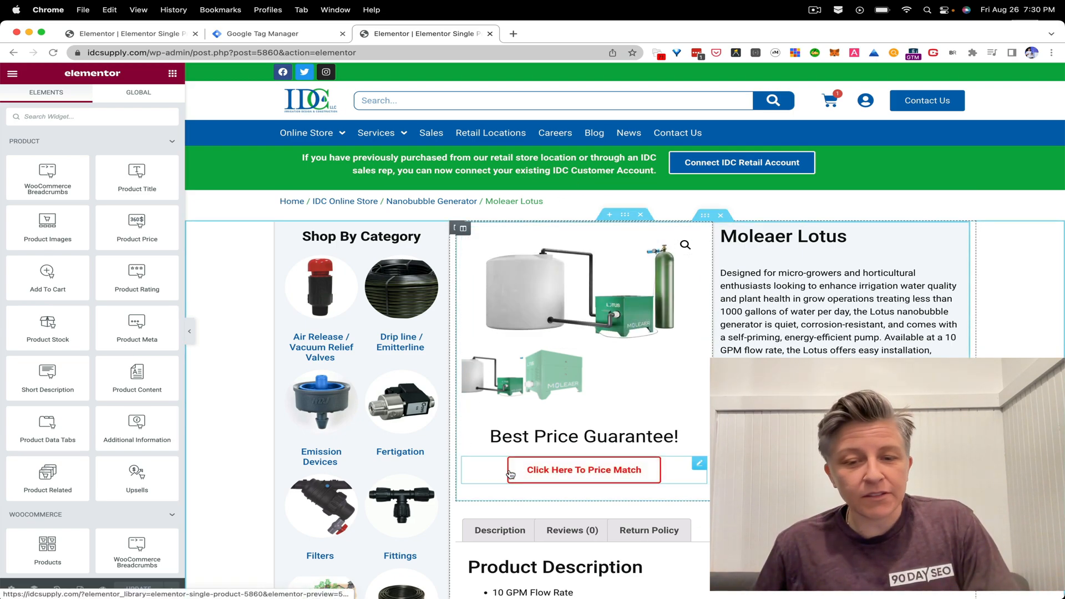
# Step: Select the Click Here To Price Match button and set its Button ID to 'price-match-button'
pyautogui.click(584, 469)
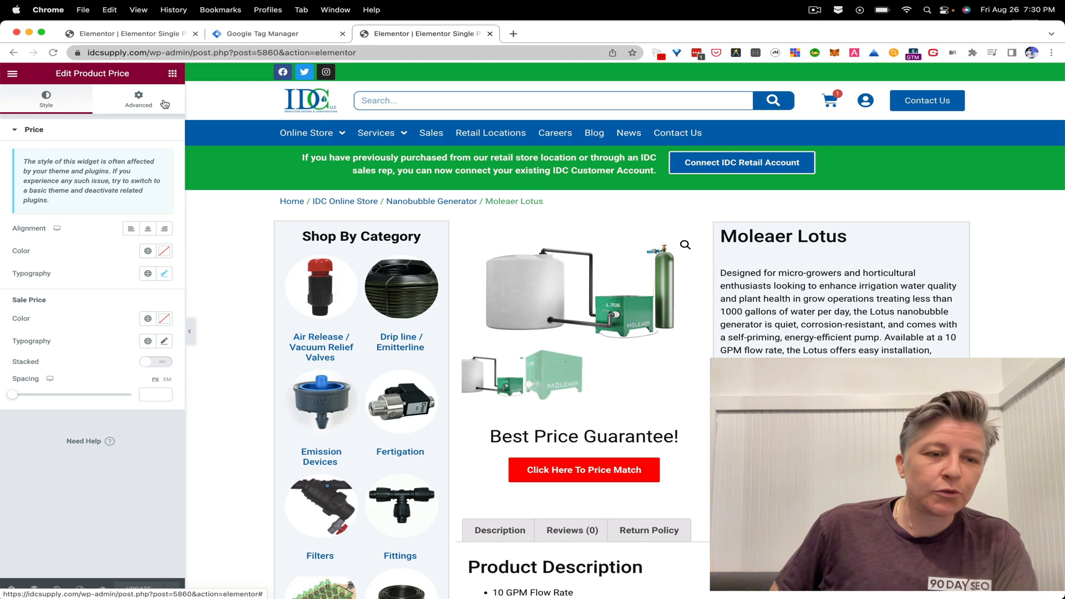
pyautogui.click(139, 100)
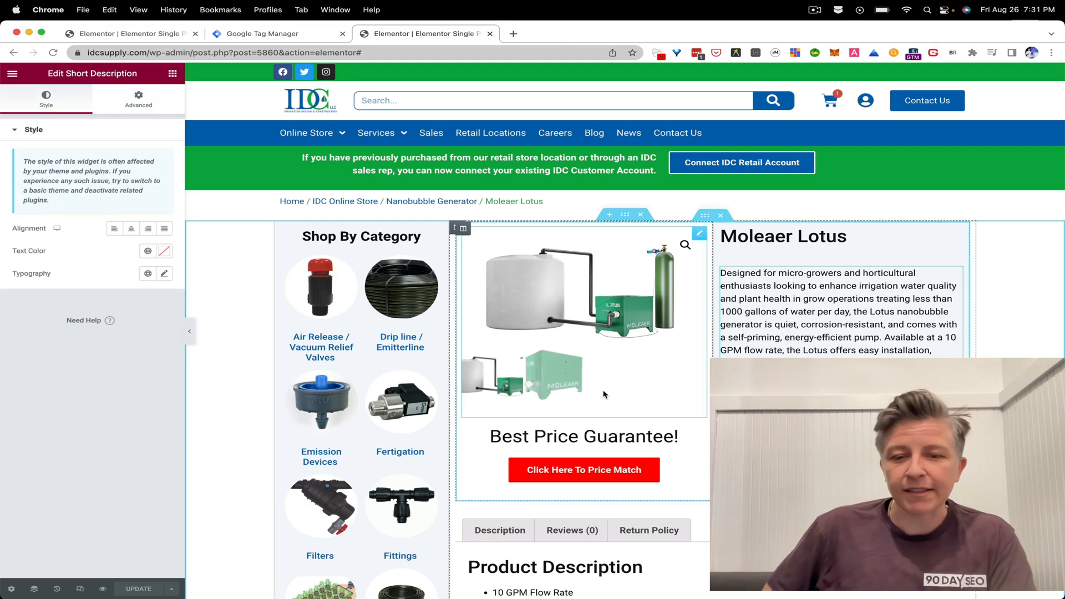
pyautogui.click(583, 470)
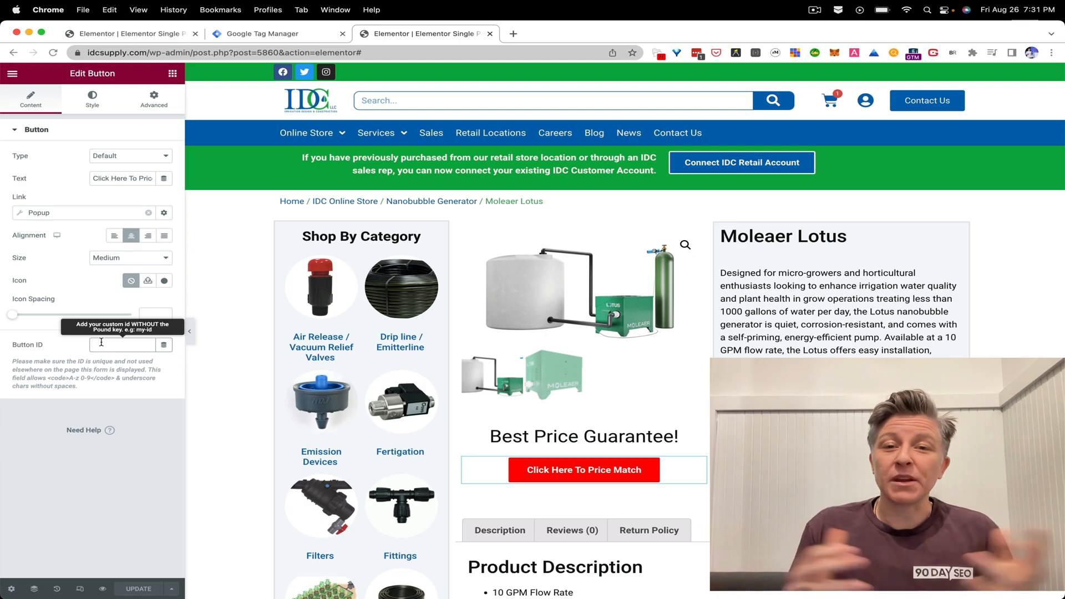
pyautogui.write('p')
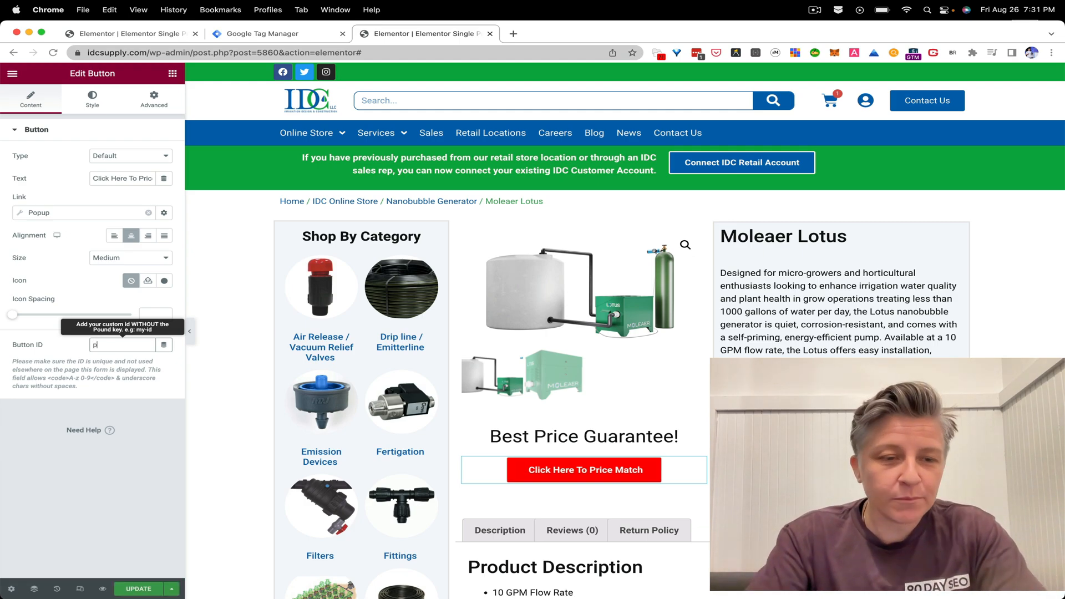
pyautogui.write('rice-match-button')
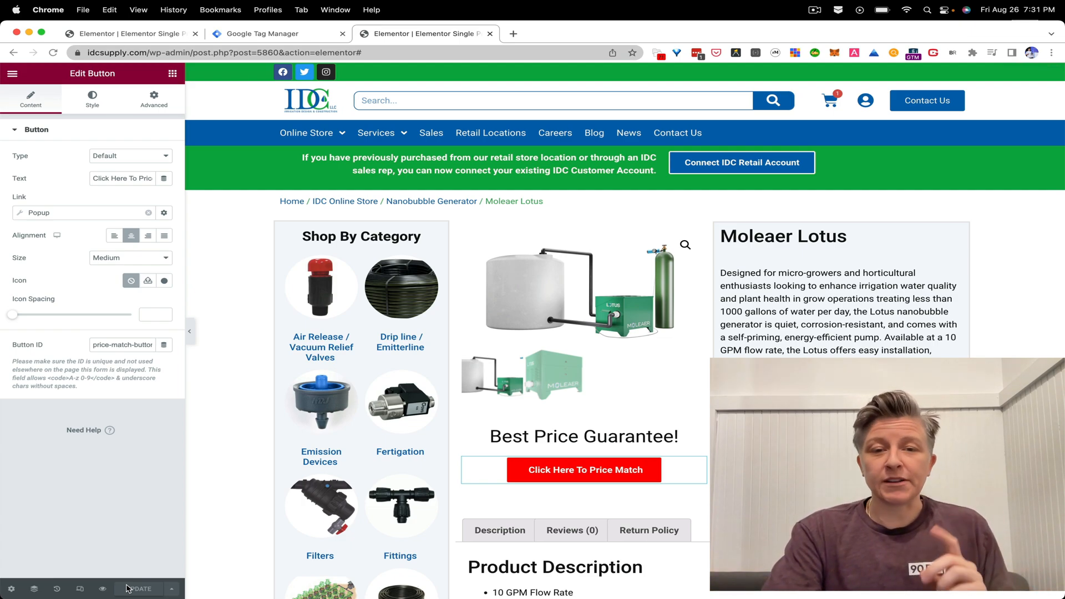
# Step: Save the template and inspect the price match button on the 1/4" Black Polyethylene Dripline page
pyautogui.click(513, 33)
pyautogui.write('idcsupply.com/store/')
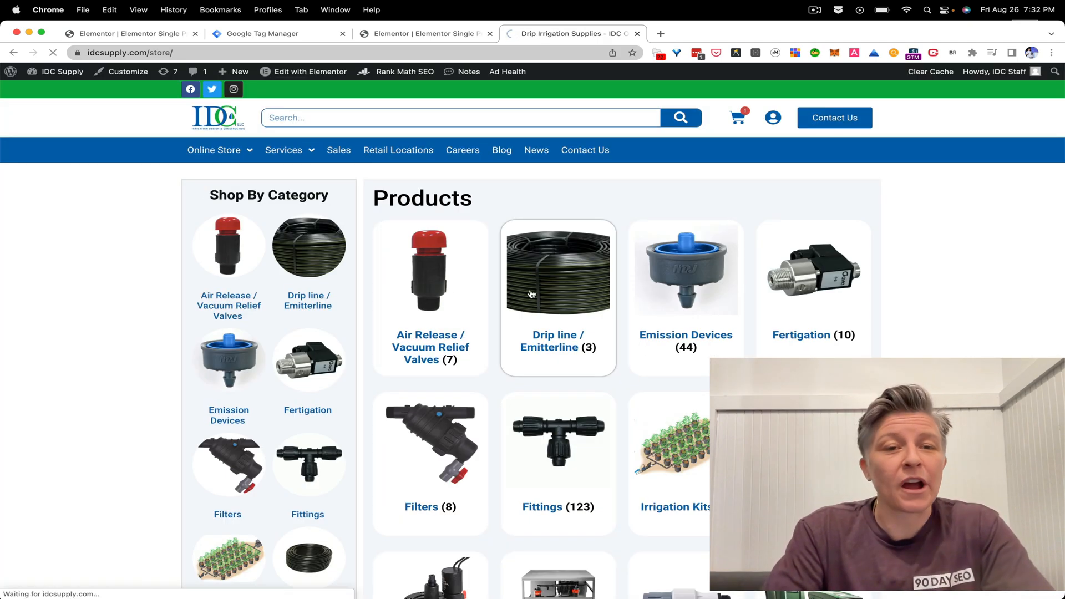
pyautogui.click(557, 298)
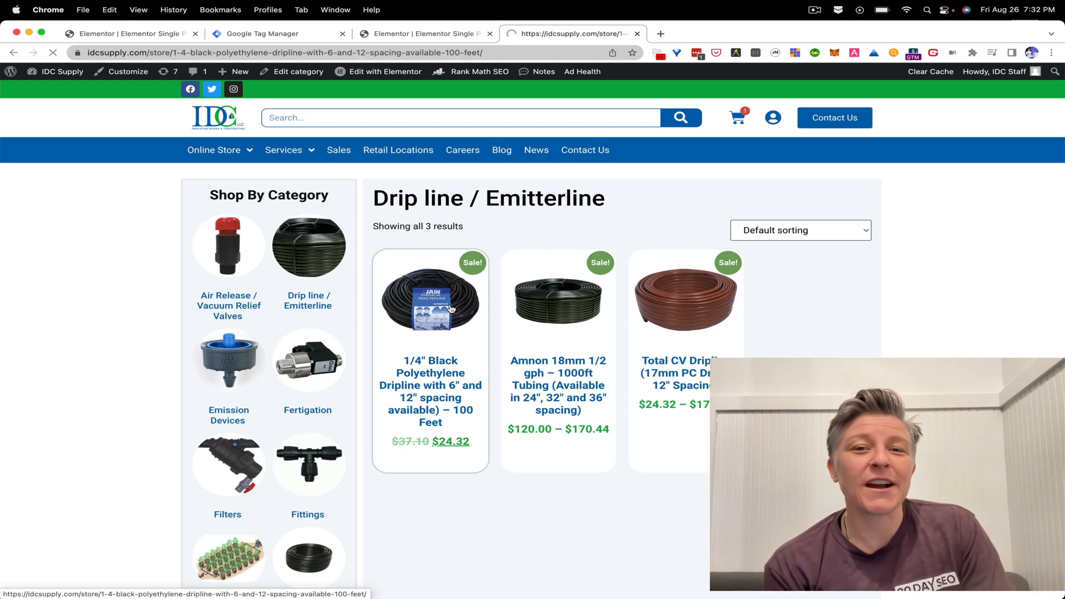
pyautogui.click(430, 299)
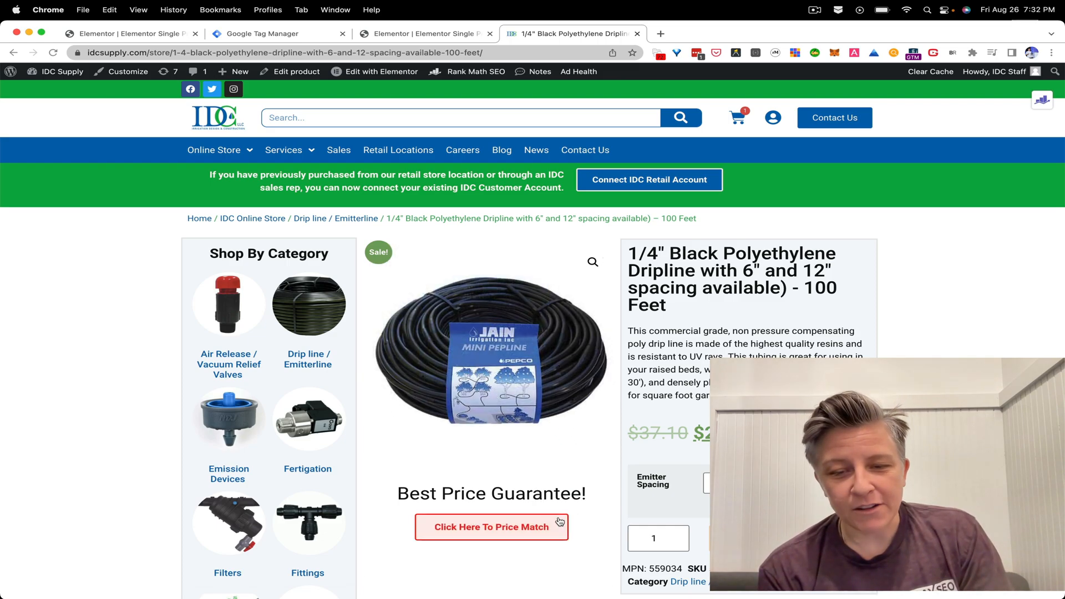
pyautogui.rightClick(491, 527)
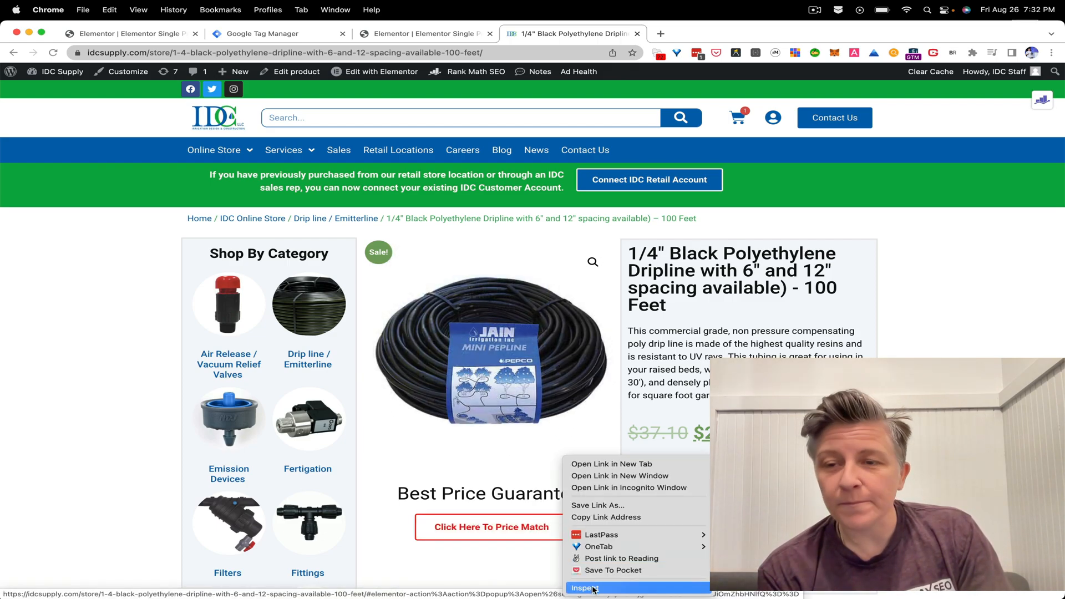
pyautogui.click(585, 588)
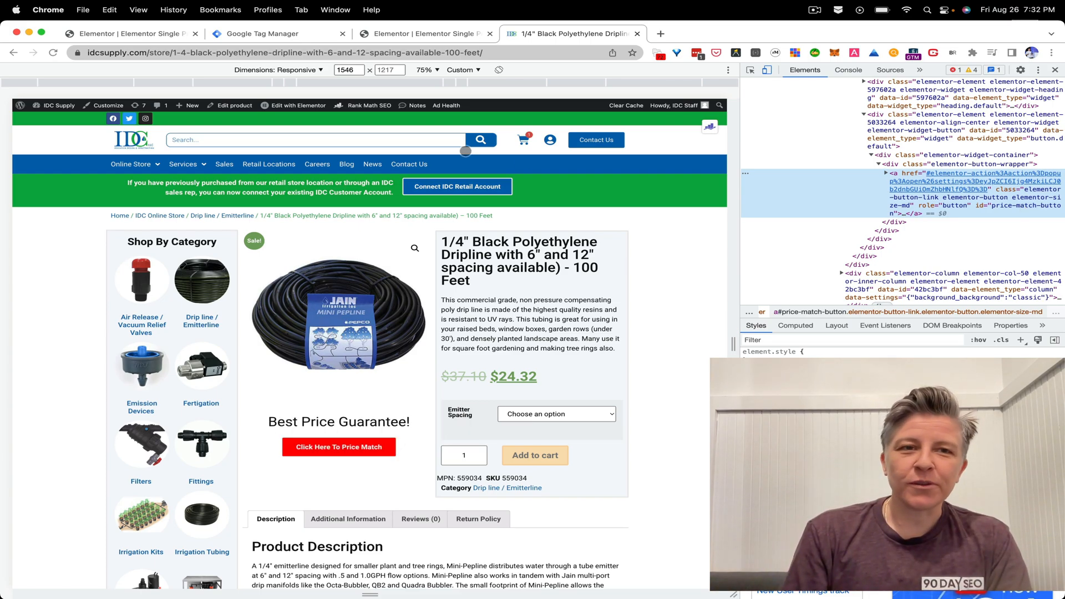
# Step: In Tag Manager, open the idcsupply.com container and start a new tag
pyautogui.click(277, 33)
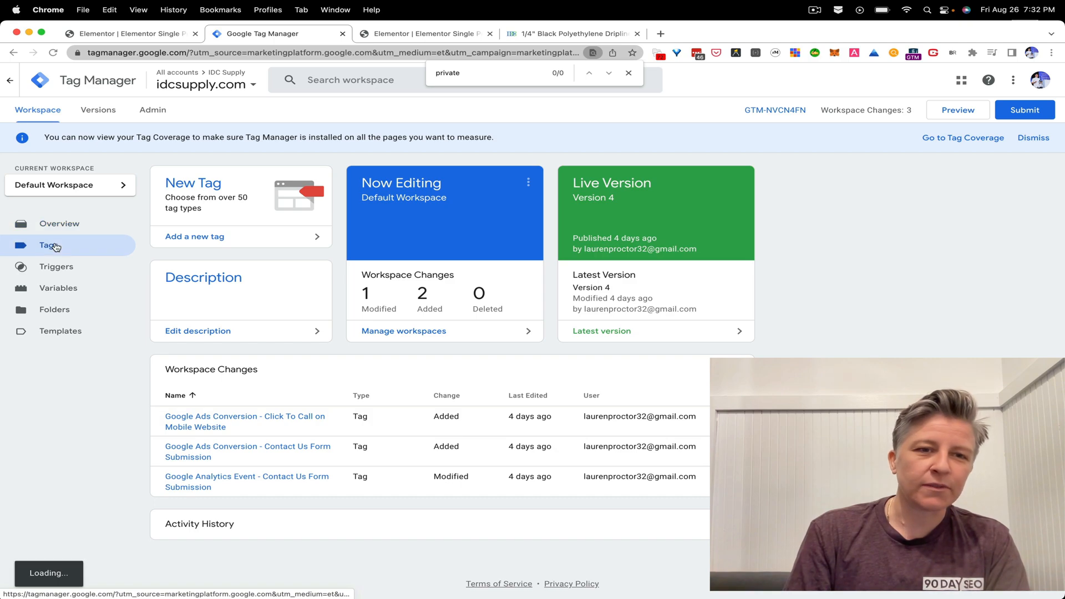
pyautogui.click(49, 246)
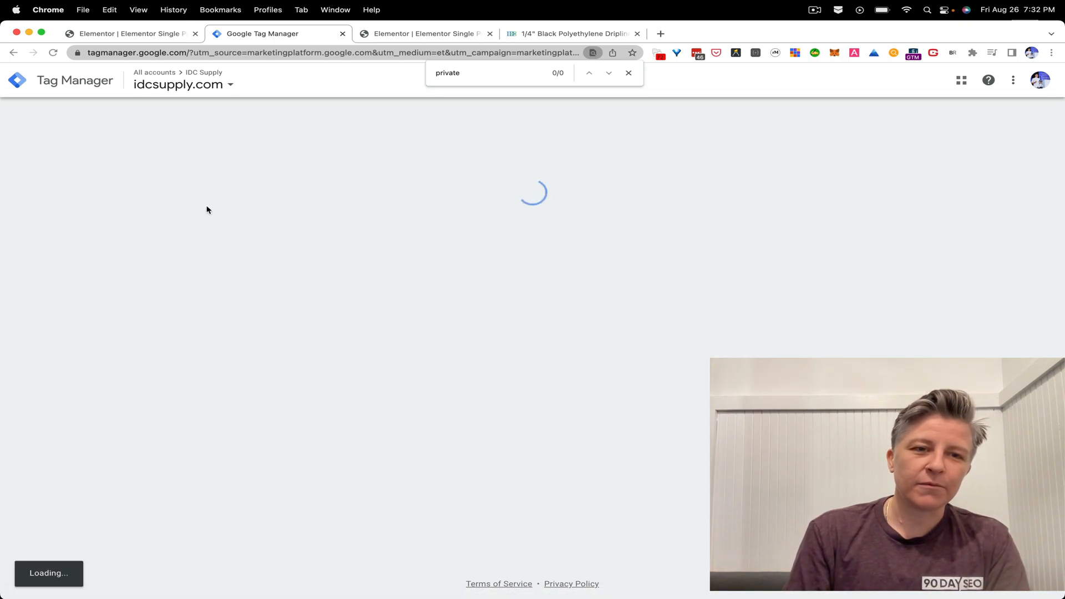
pyautogui.click(154, 73)
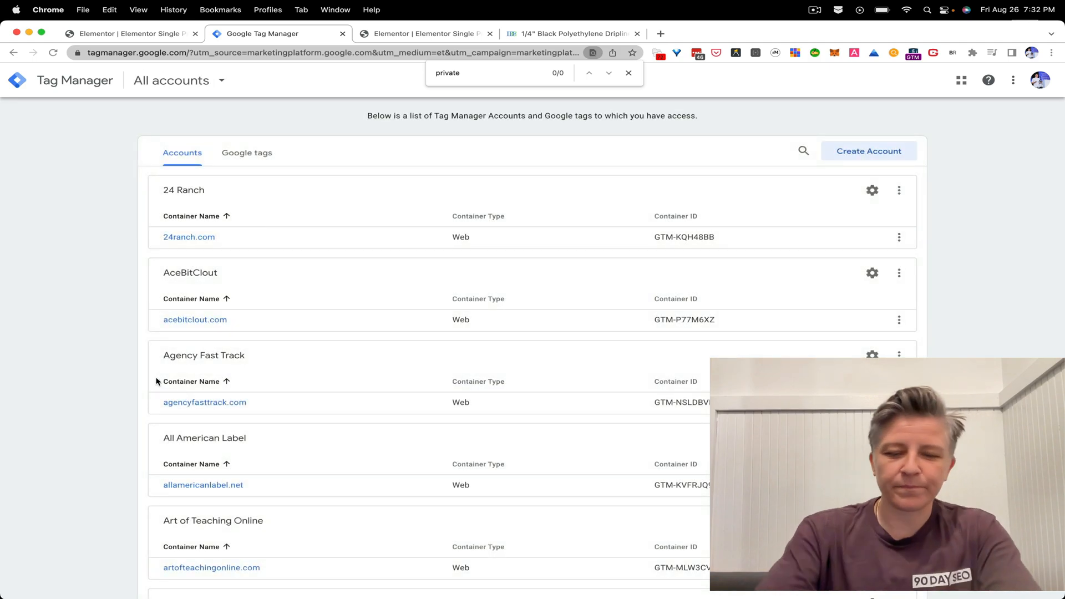
pyautogui.write('idc')
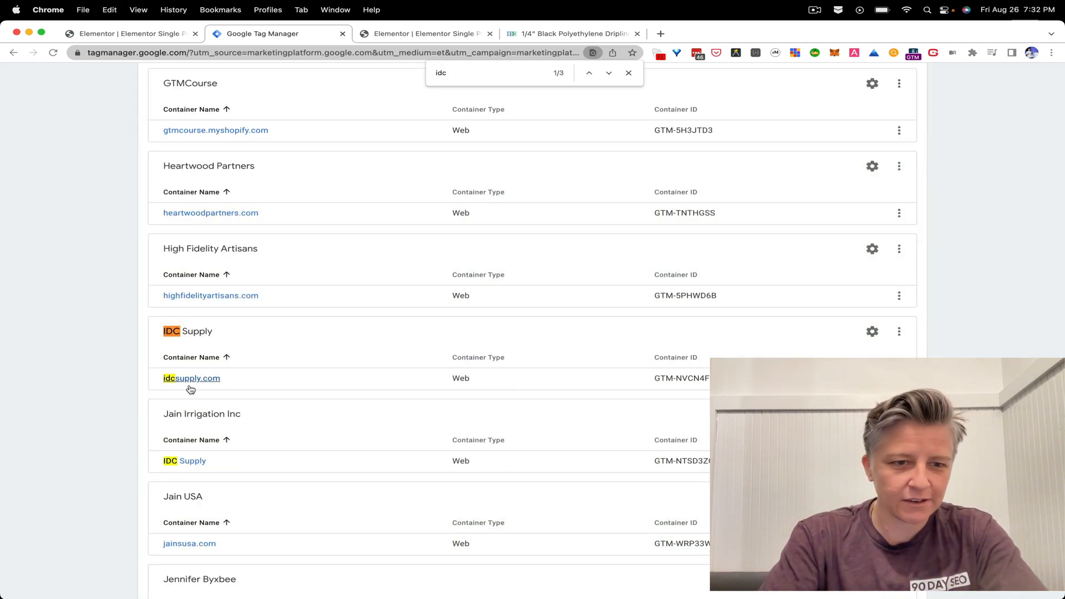
pyautogui.click(191, 378)
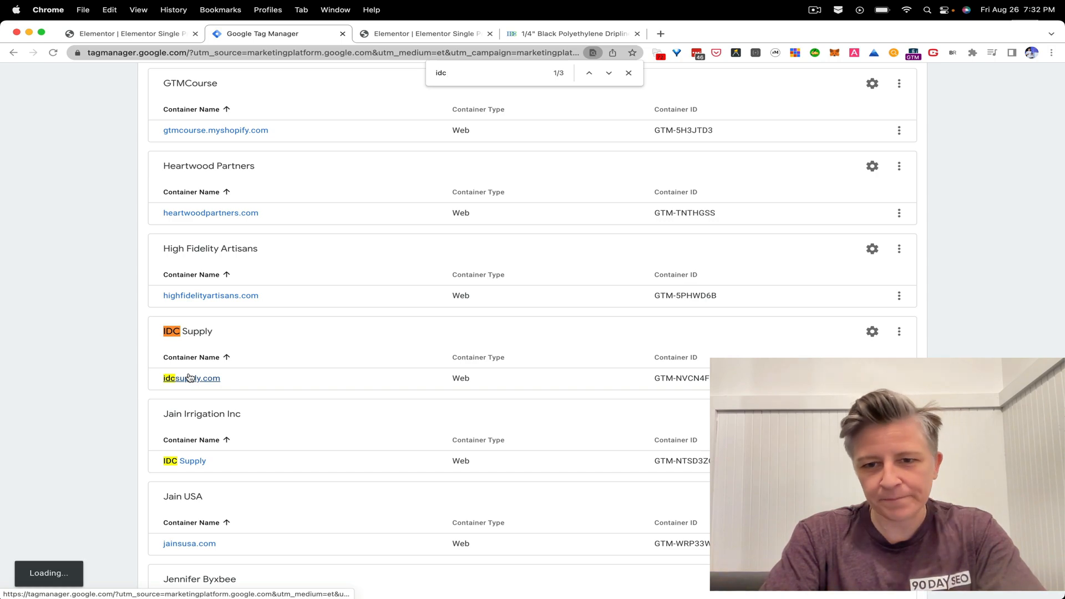
pyautogui.click(191, 379)
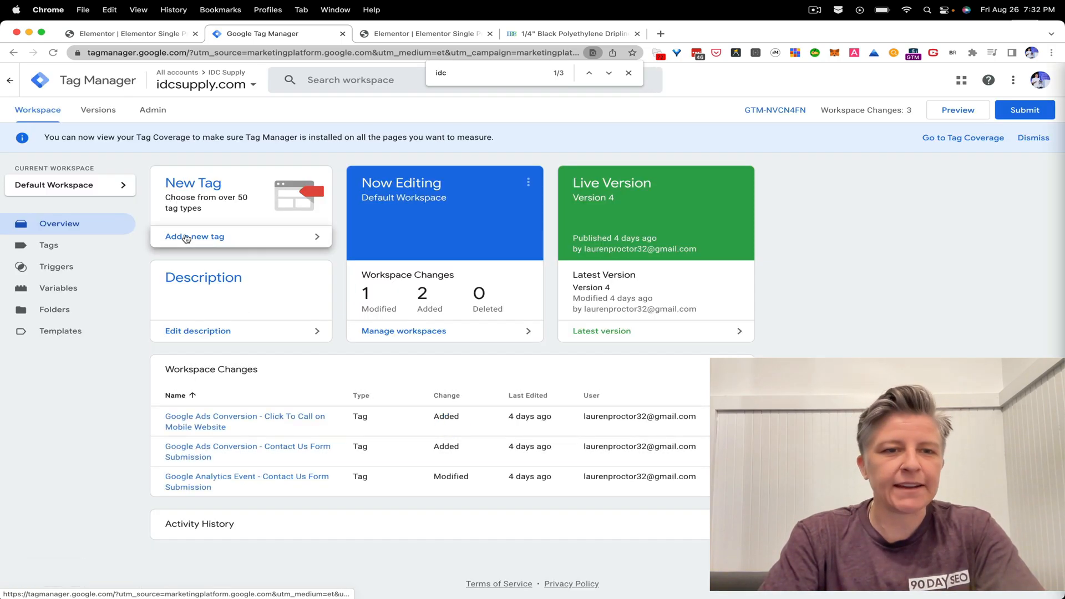
pyautogui.click(195, 236)
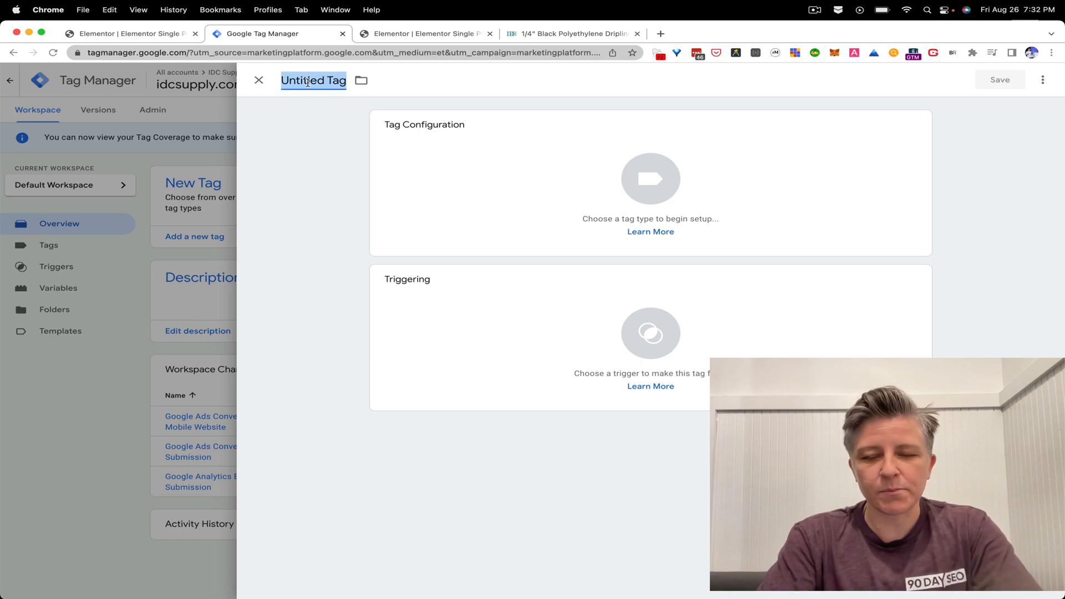
# Step: Name the tag 'Google Analytics Event - Clicked Product Page Price Match Button'
pyautogui.write('G')
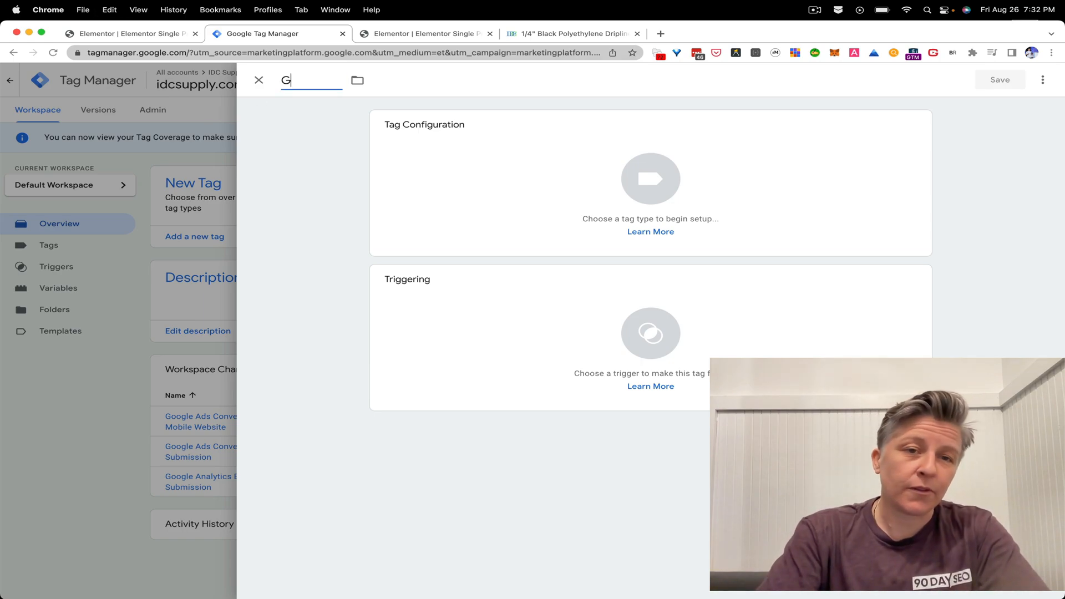
pyautogui.write('oogle Analytics Event -')
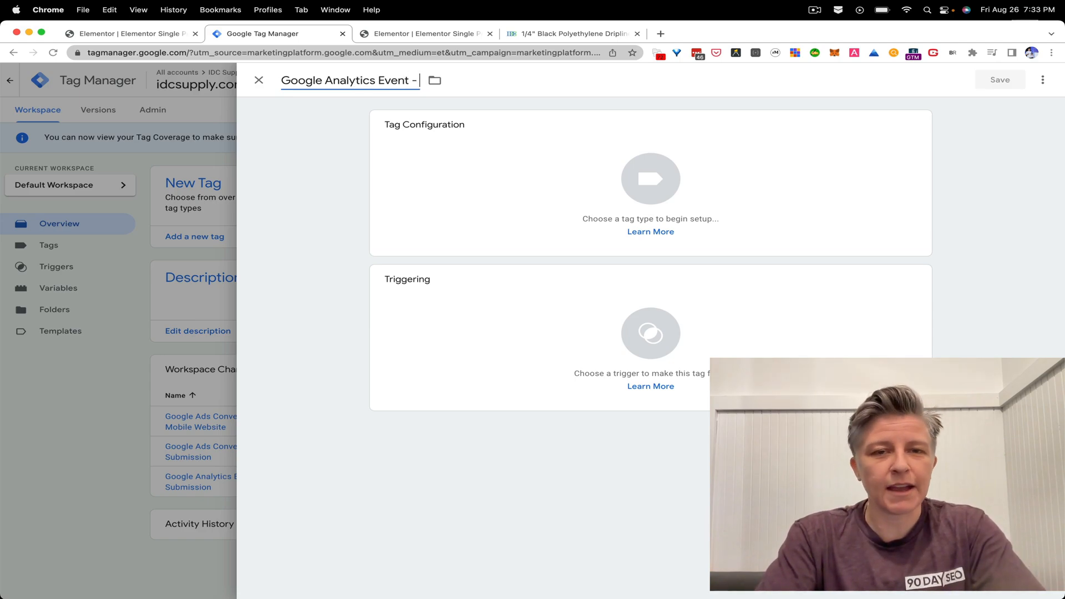
pyautogui.write('Pri')
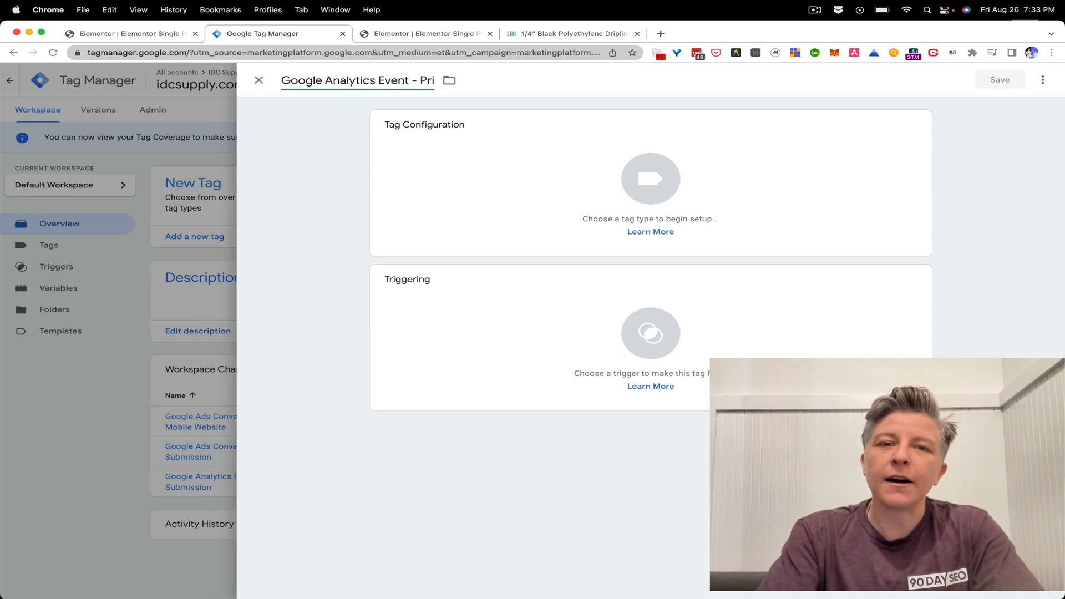
pyautogui.write('cl')
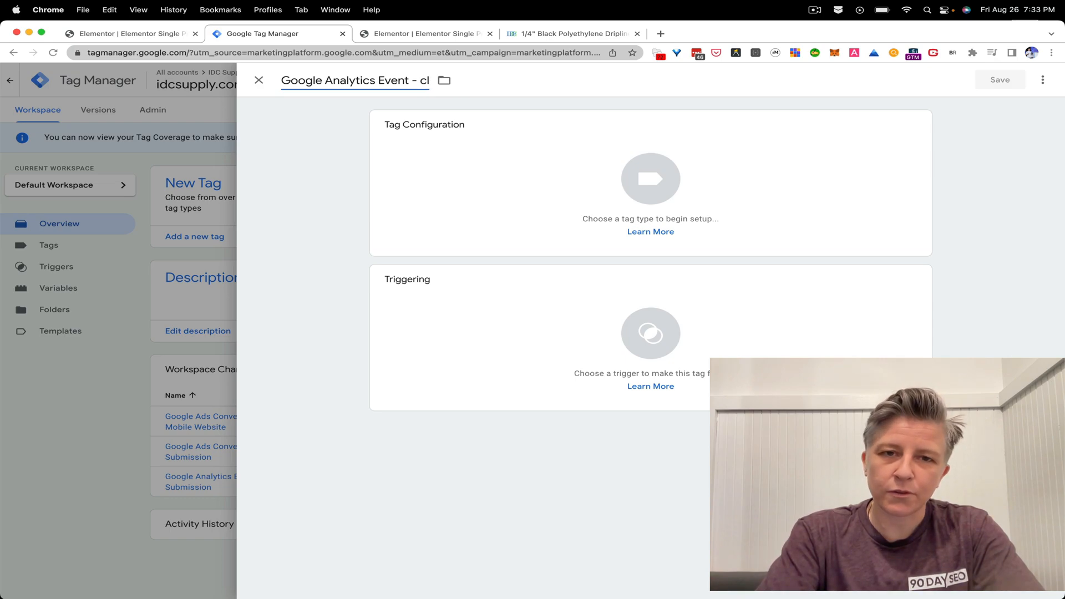
pyautogui.write('Clicked Product Page Price Match')
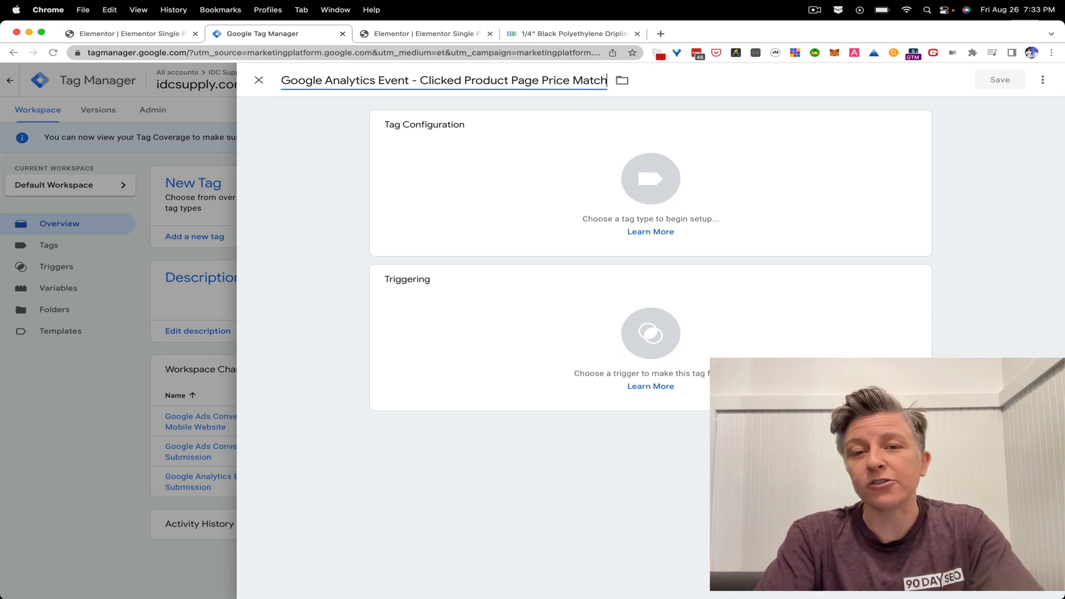
pyautogui.write('Button')
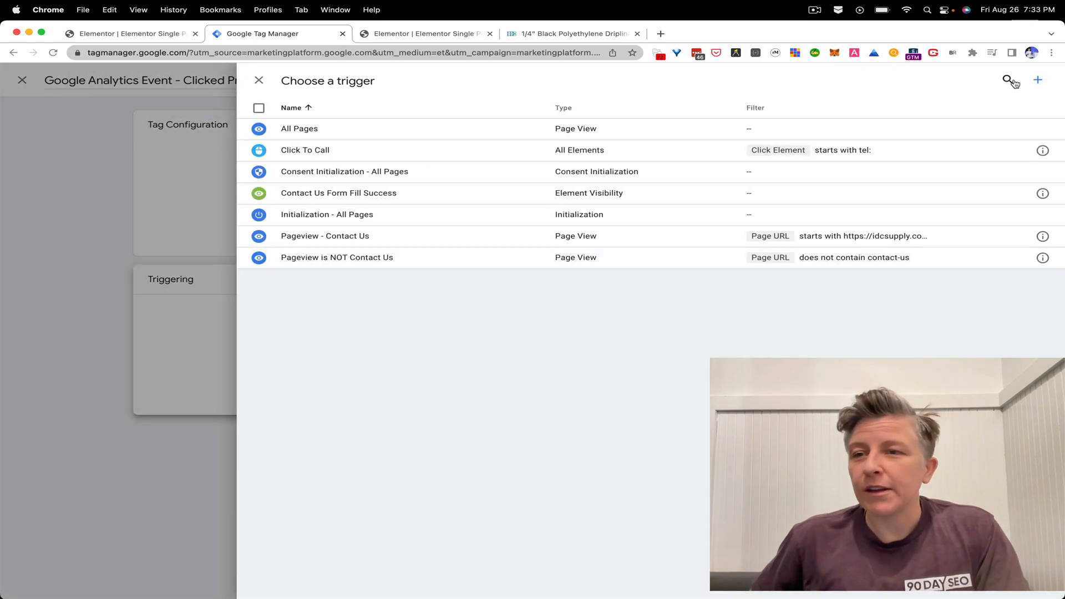
# Step: Start a brand-new trigger from the Choose a trigger list
pyautogui.click(1037, 80)
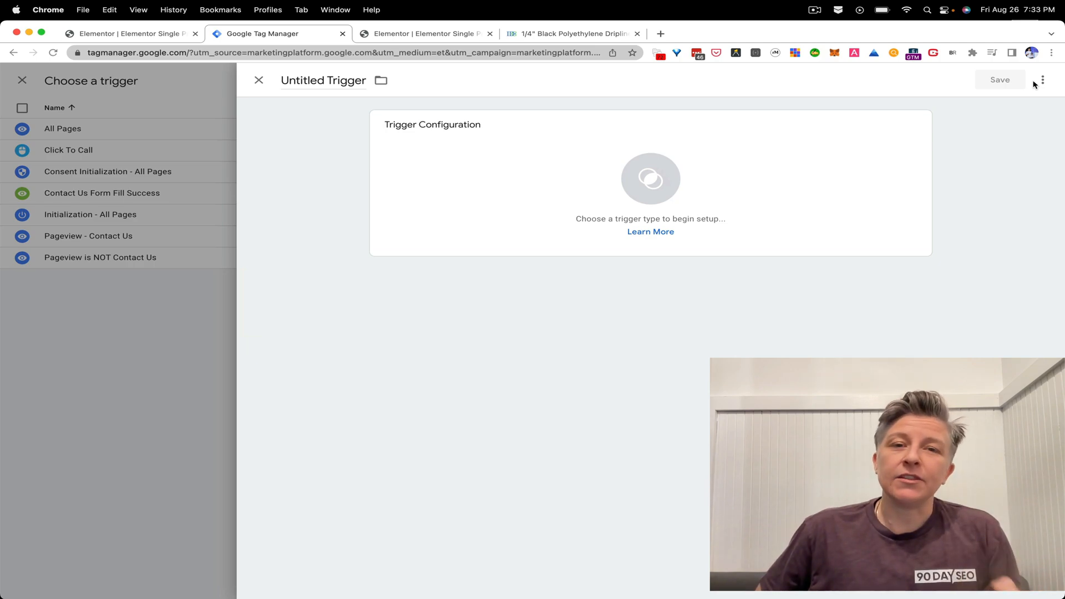
pyautogui.moveTo(962, 113)
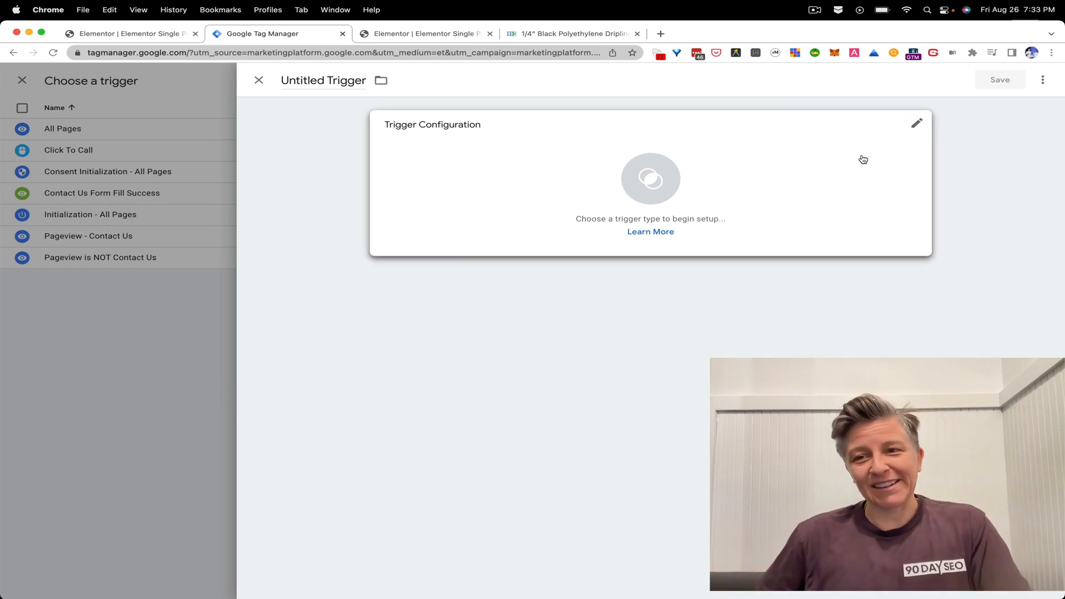
# Step: Rename the untitled trigger to 'Clicked Price Match Button on Product Page'
pyautogui.doubleClick(347, 80)
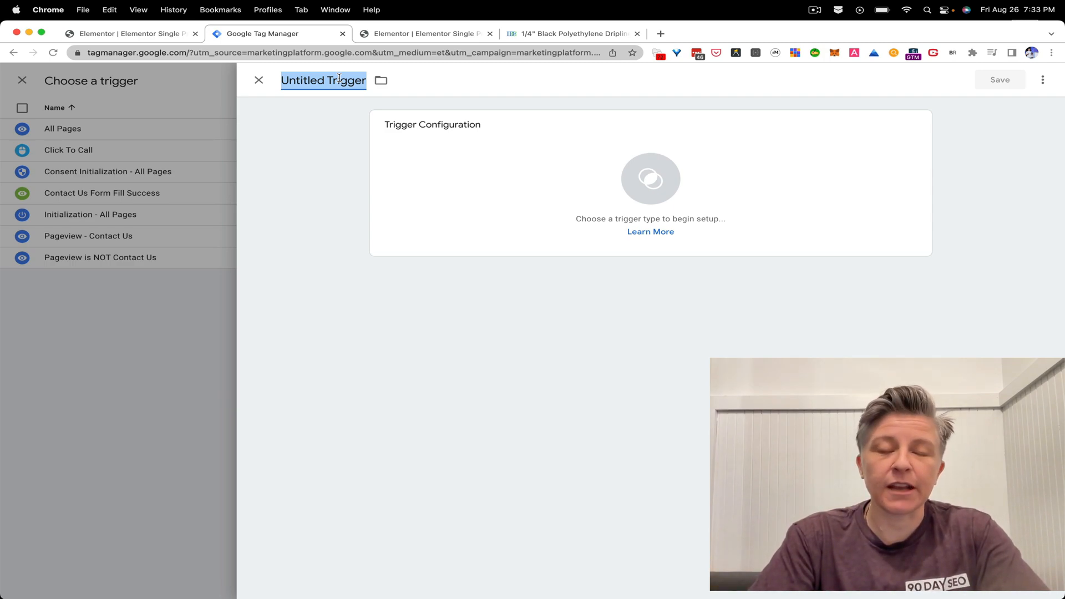
pyautogui.write('Clicked Price')
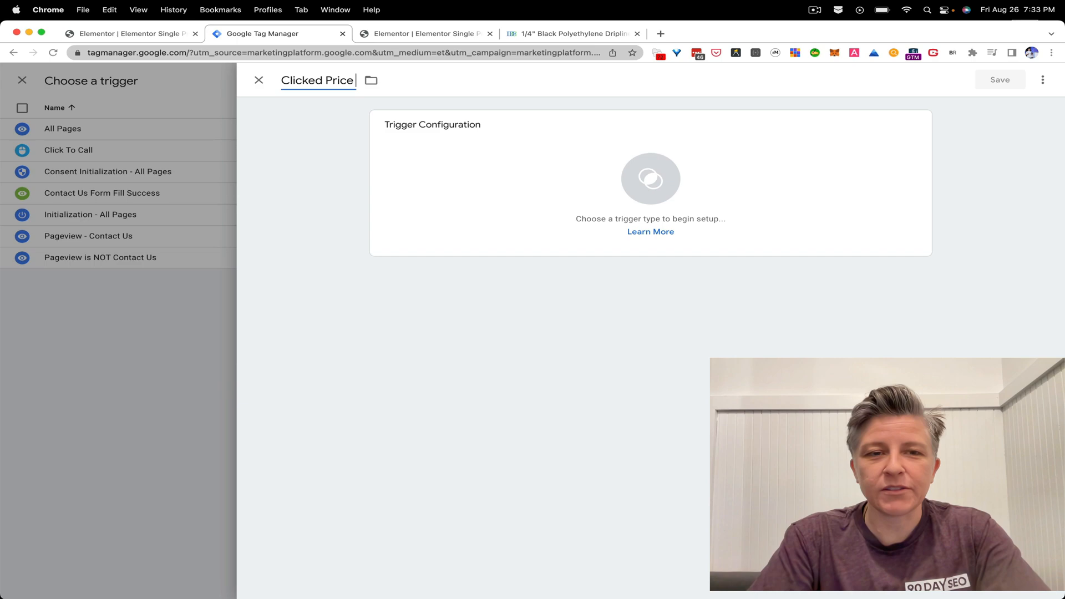
pyautogui.write('Match Button')
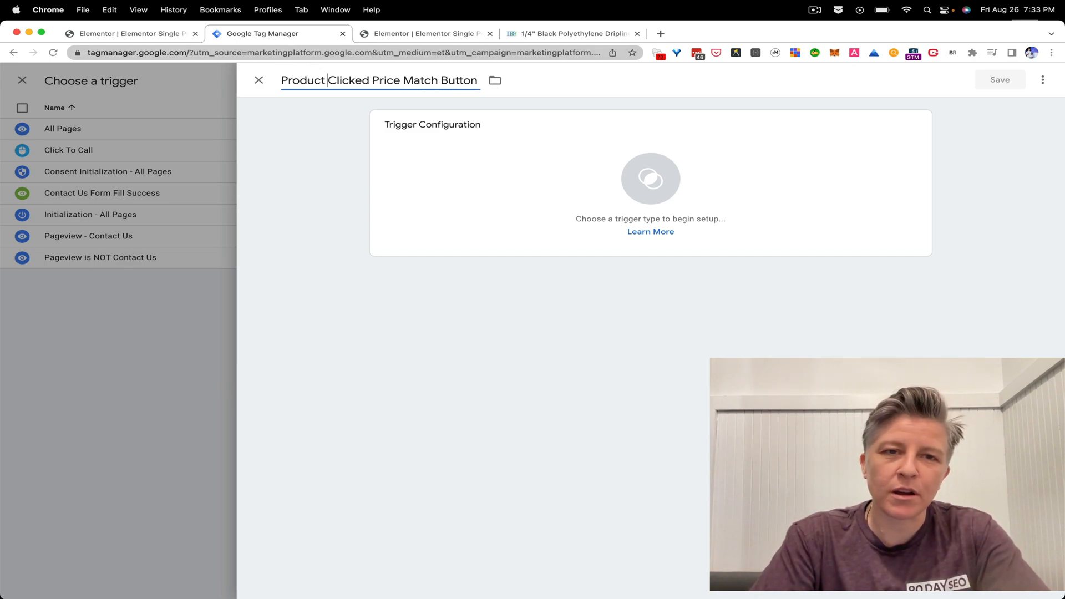
pyautogui.press('Backspace')
pyautogui.write(' on Product Page')
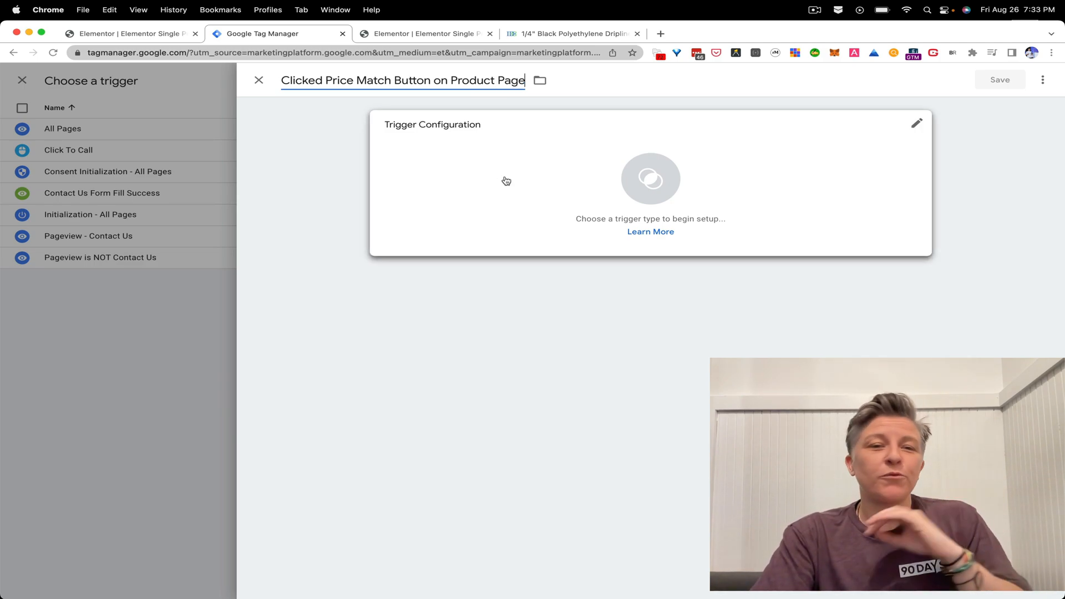
# Step: Show the available trigger types in Trigger Configuration
pyautogui.click(917, 123)
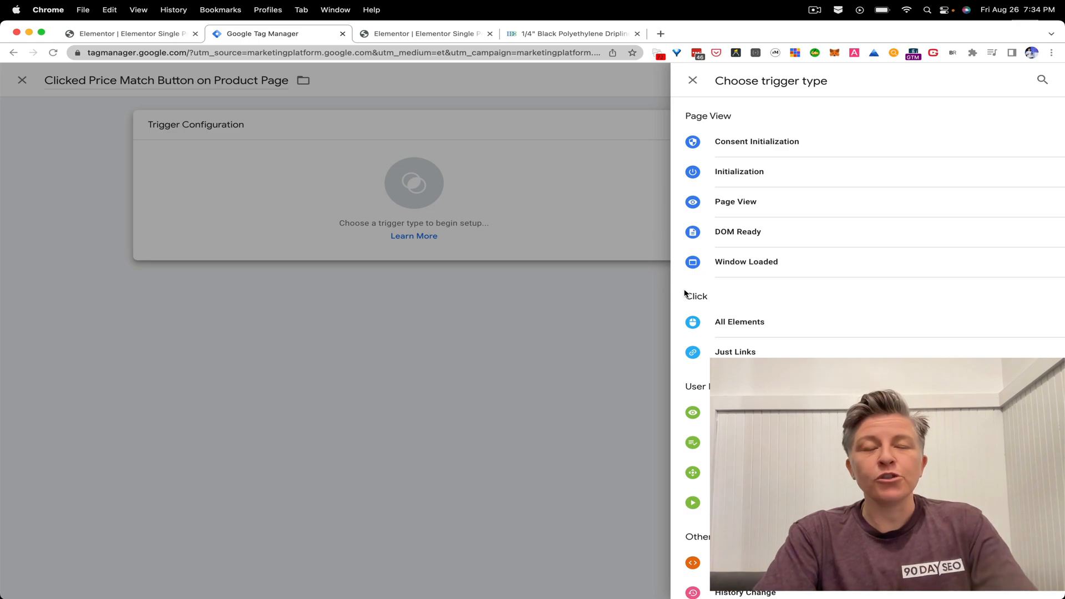
pyautogui.moveTo(686, 95)
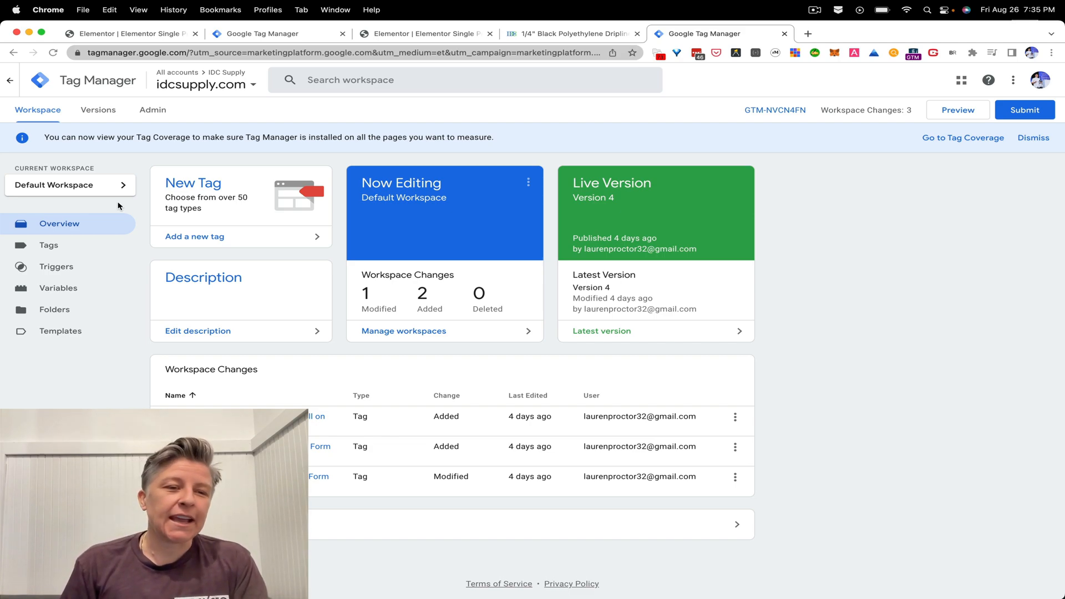
# Step: Review the workspace triggers and built-in variables, confirming Click ID and Click Text are enabled
pyautogui.click(57, 267)
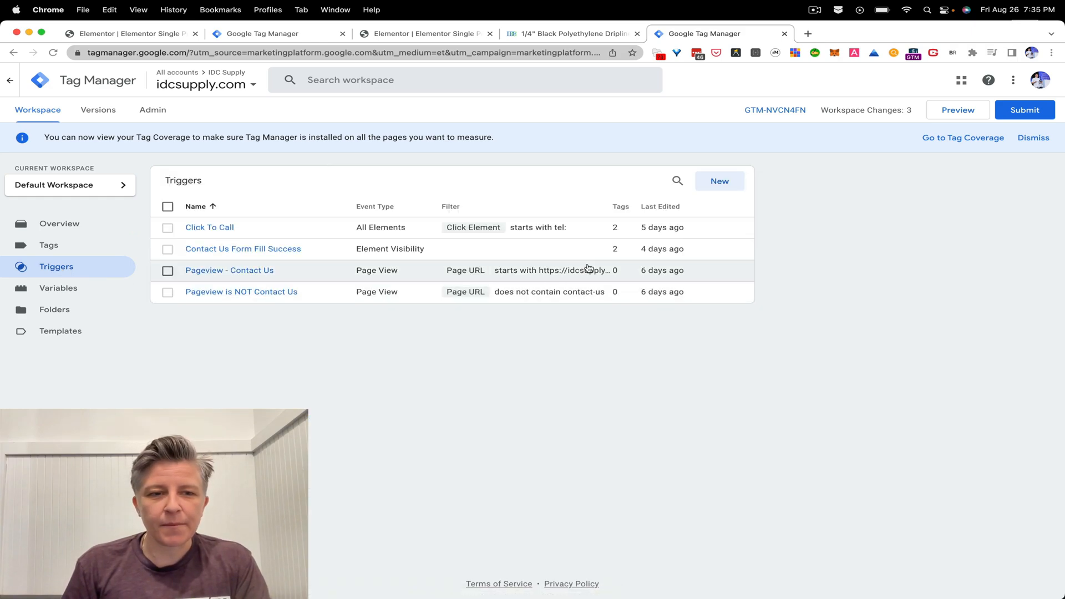
pyautogui.click(58, 287)
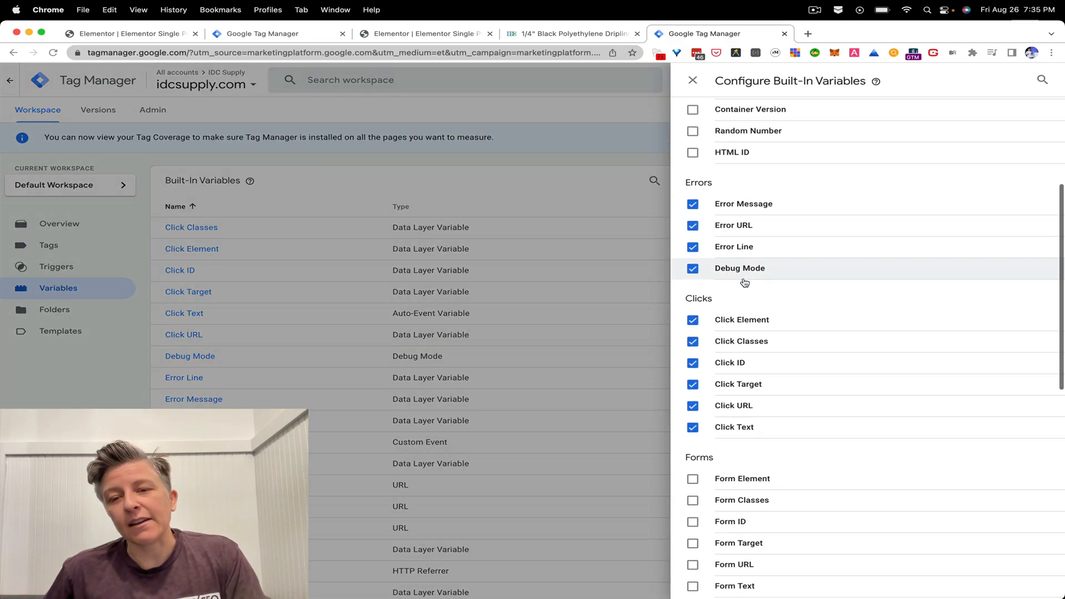
pyautogui.scroll(-3)
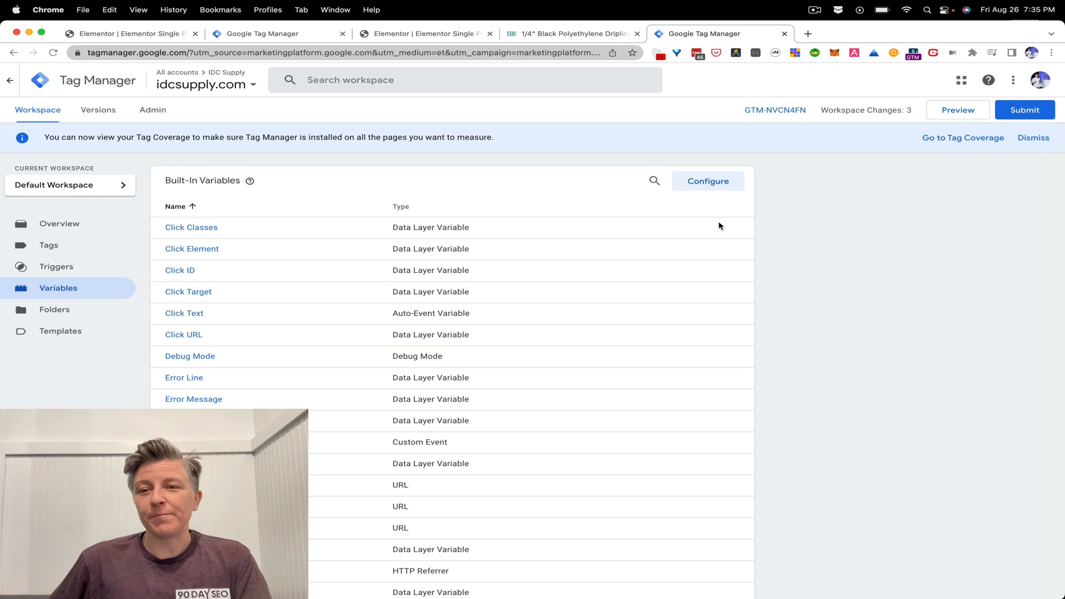
pyautogui.moveTo(588, 278)
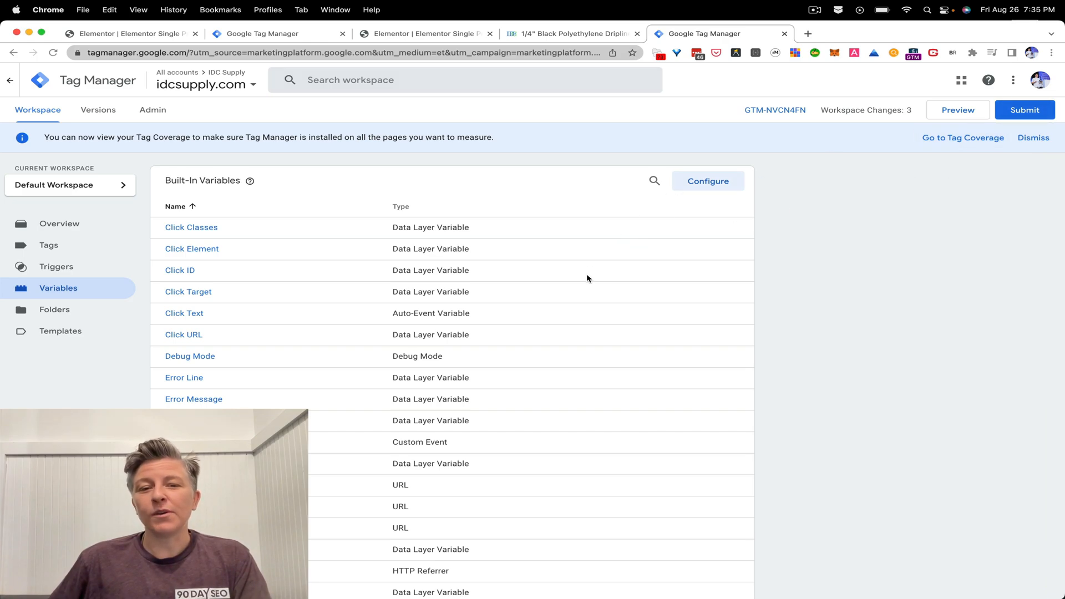
pyautogui.scroll(-3)
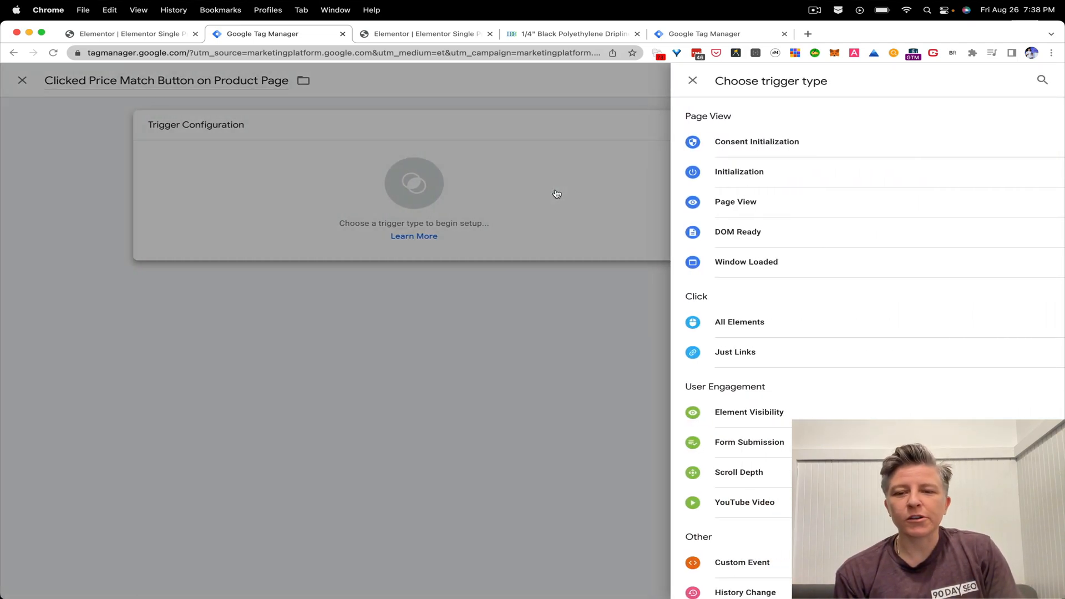
pyautogui.moveTo(541, 218)
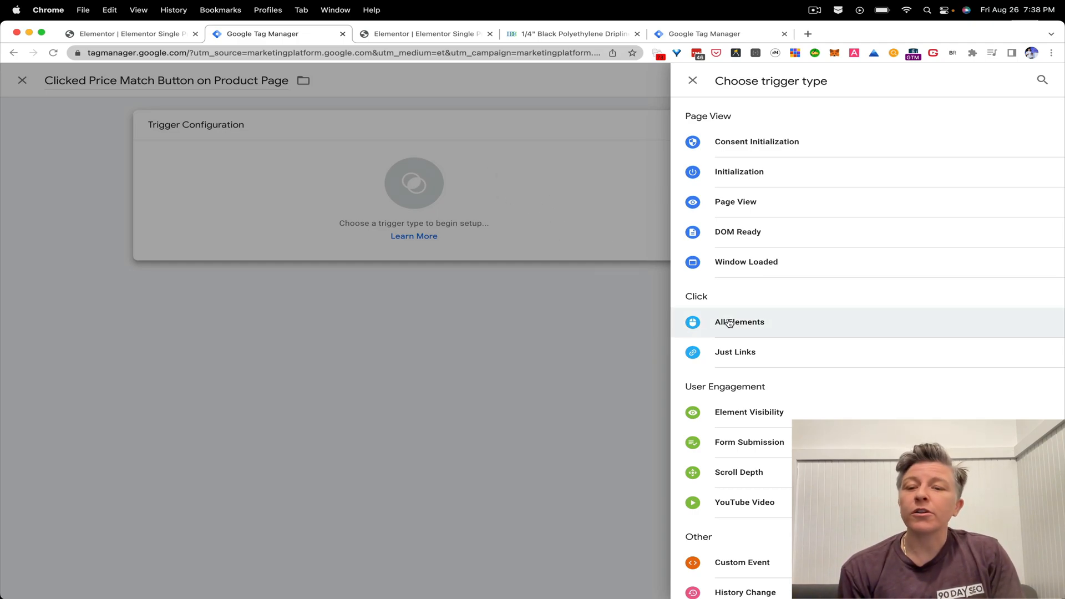
# Step: Make the trigger Click - All Elements on Some Clicks, with a Click ID condition
pyautogui.click(739, 321)
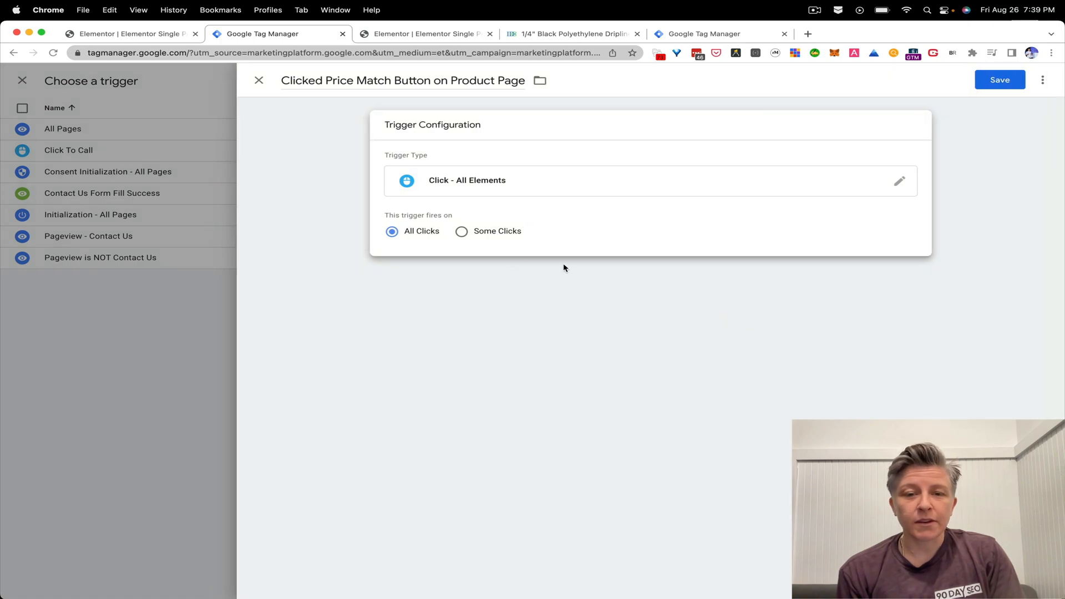
pyautogui.click(462, 231)
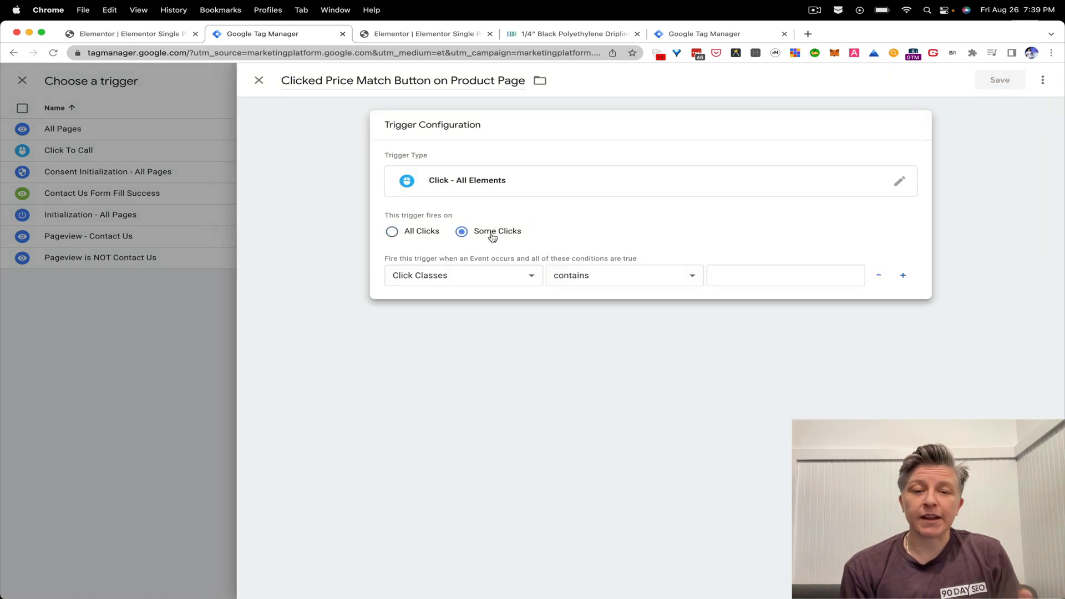
pyautogui.click(463, 275)
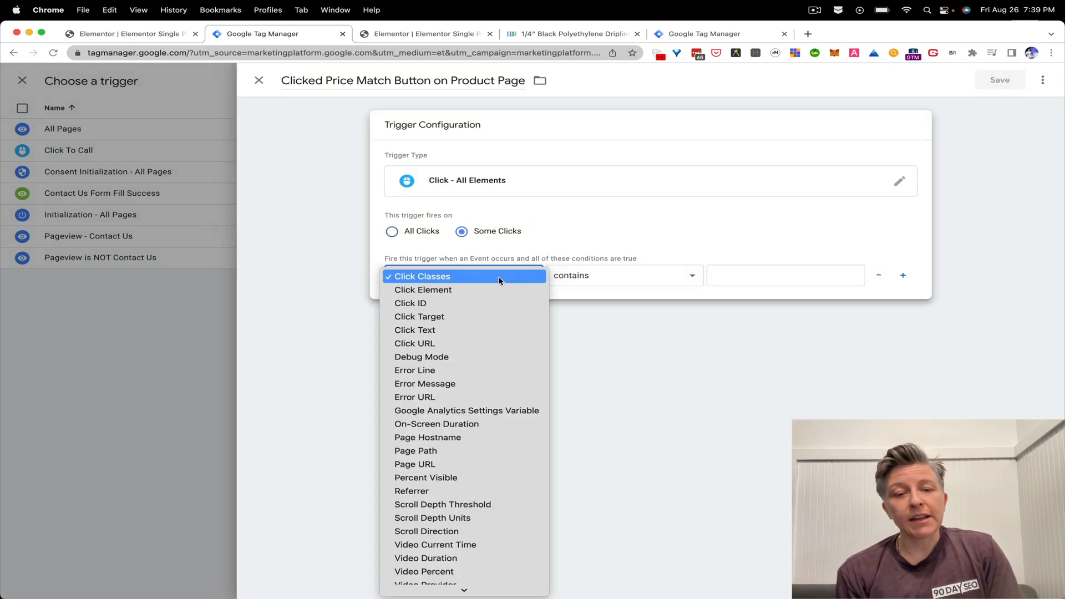
pyautogui.moveTo(476, 303)
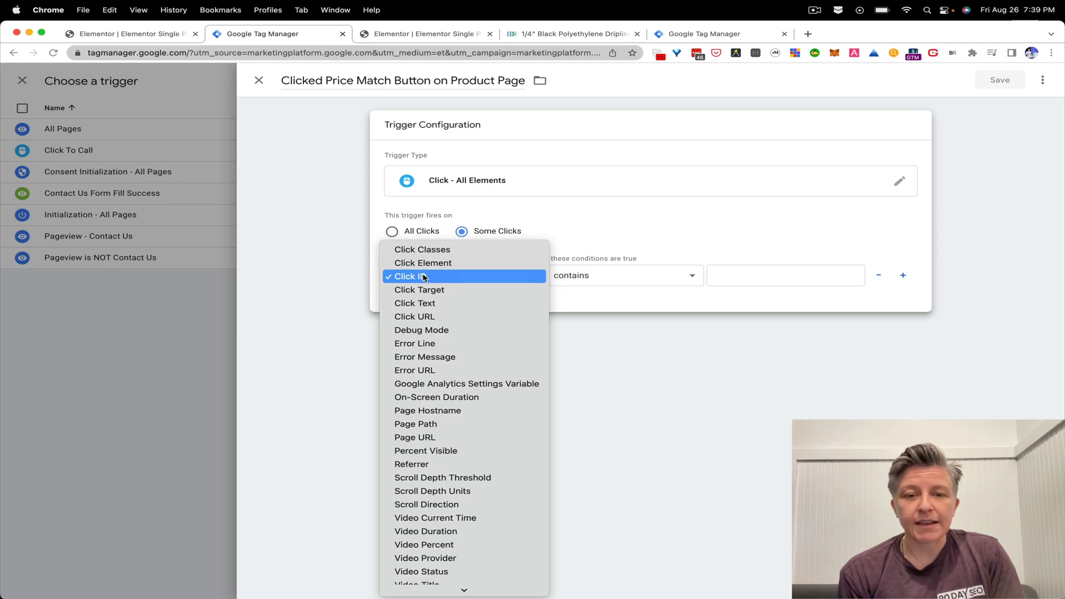
pyautogui.click(410, 276)
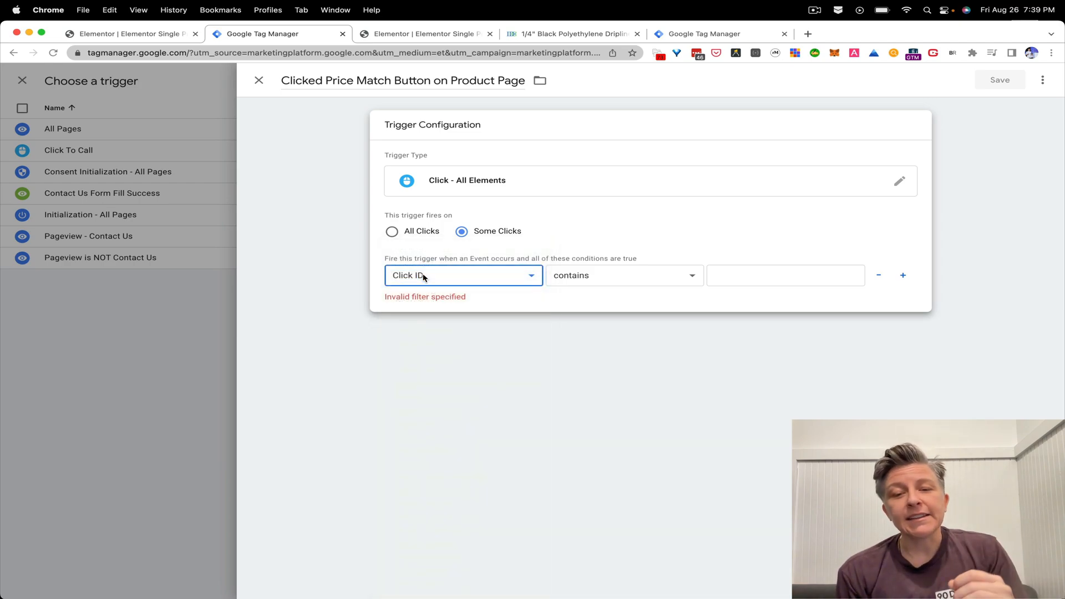
pyautogui.click(622, 276)
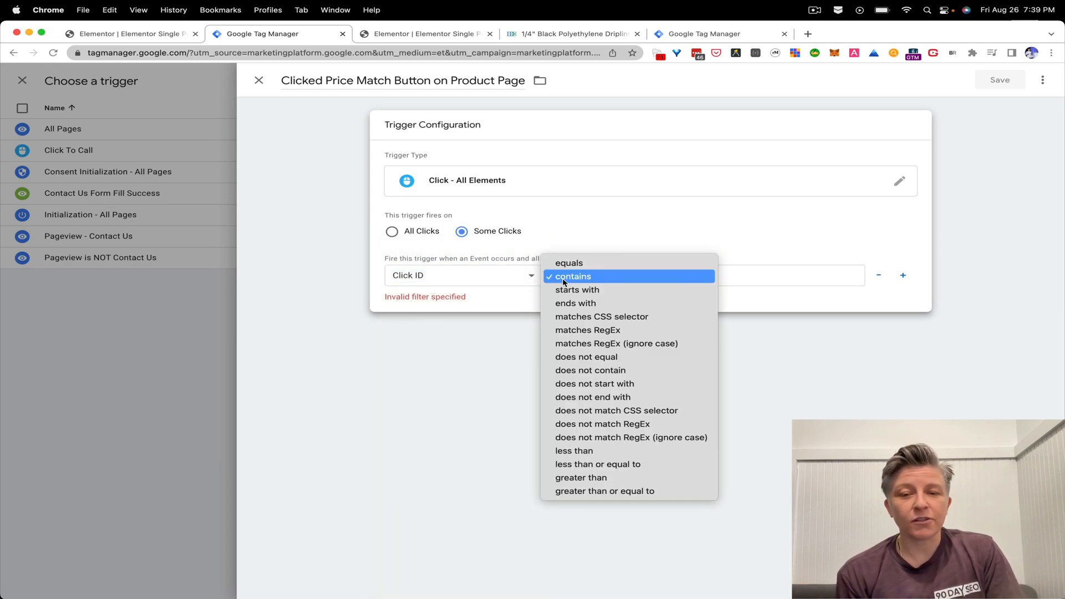
pyautogui.click(568, 263)
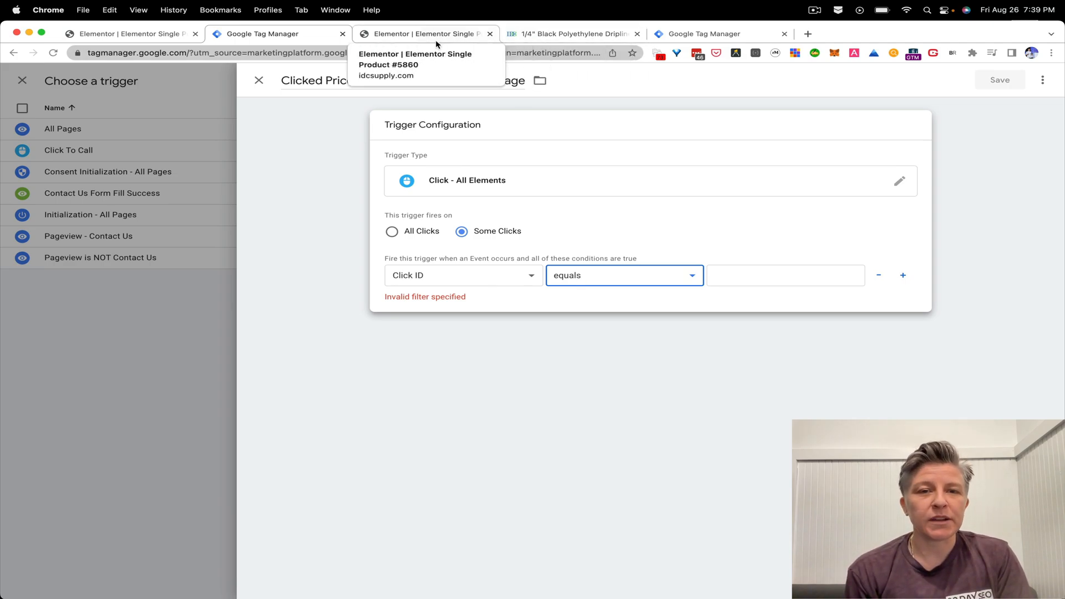
# Step: Copy the button ID from Elementor and enter 'price-match-button' as the Click ID value
pyautogui.click(426, 33)
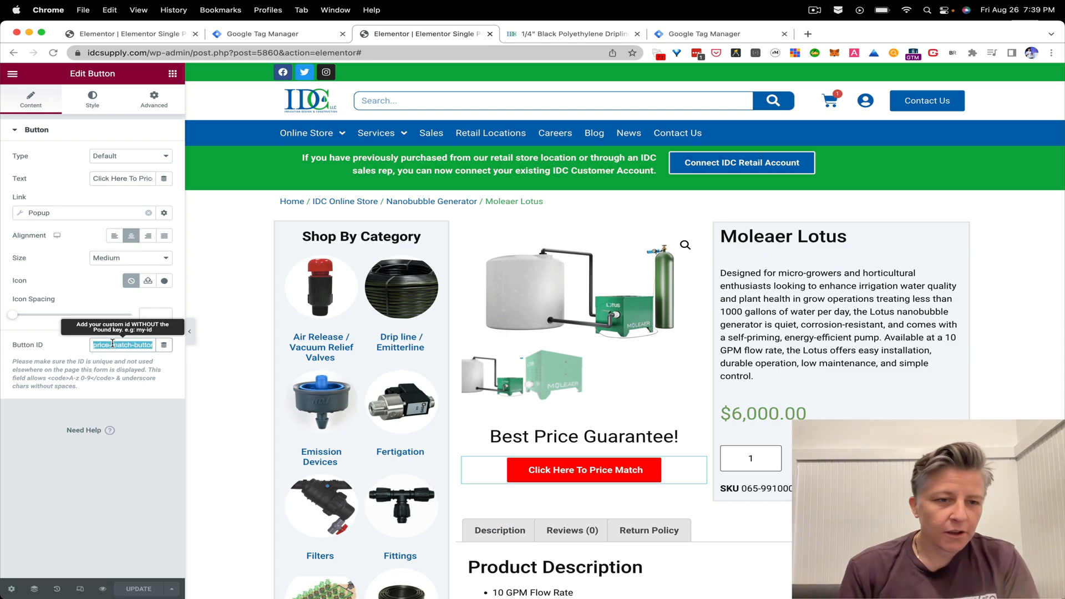
pyautogui.click(261, 34)
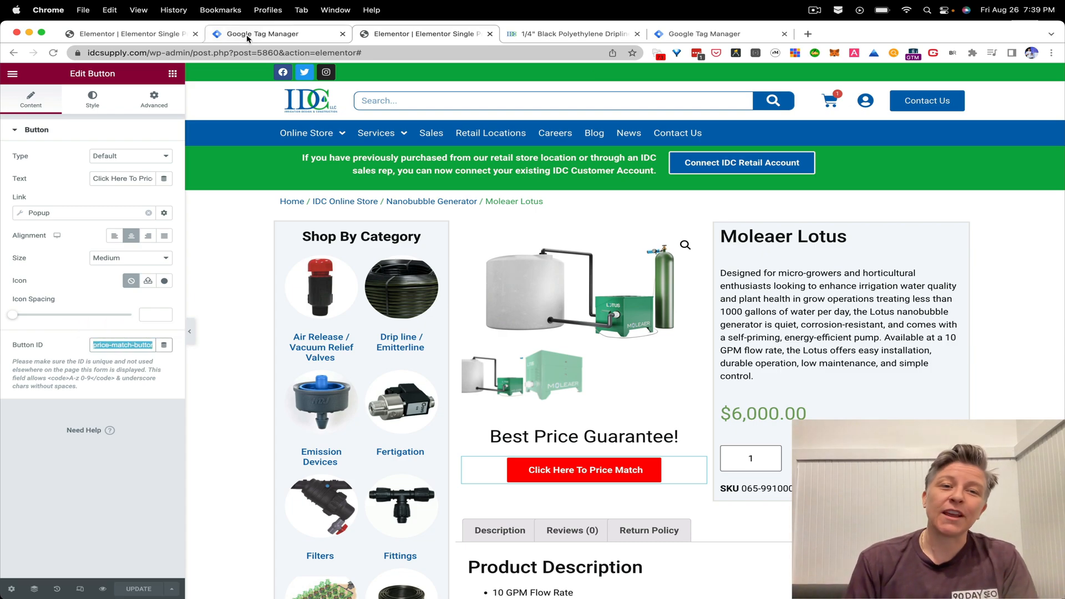
pyautogui.click(276, 34)
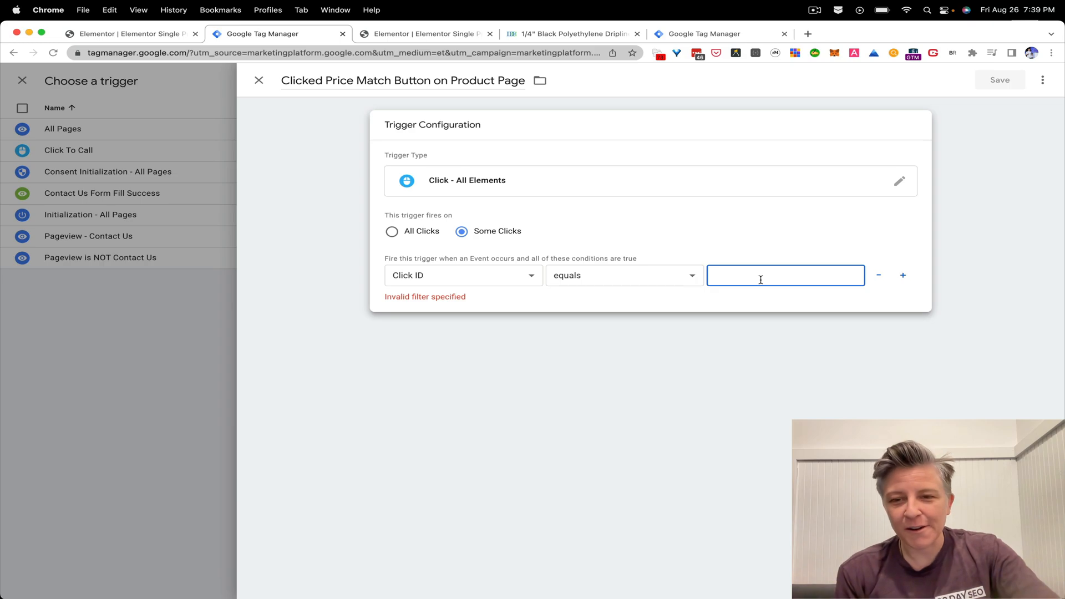
pyautogui.write('price-match-button')
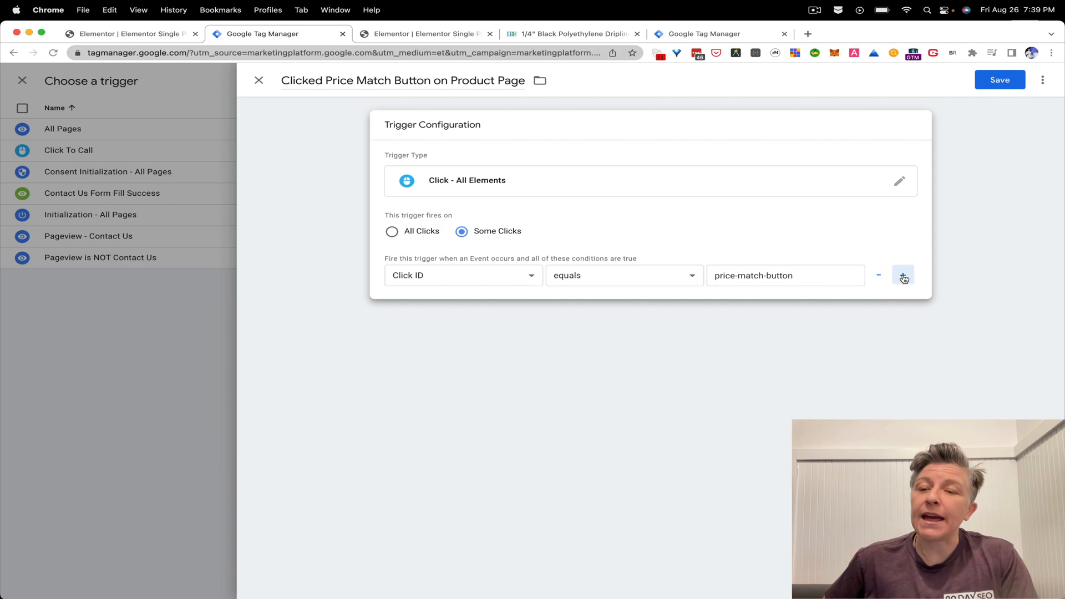
pyautogui.click(903, 276)
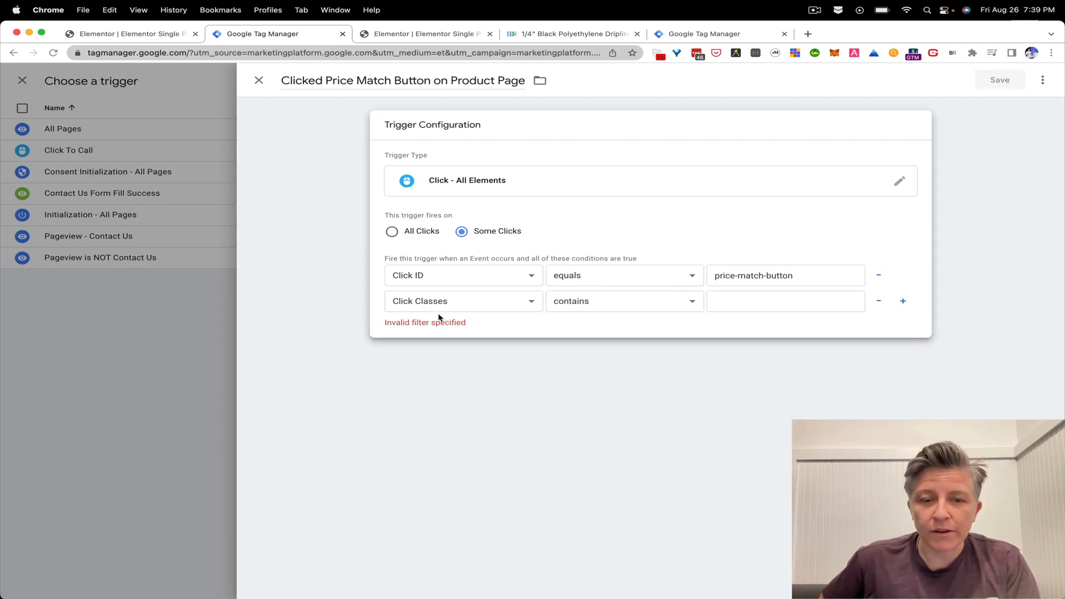
# Step: Add a second condition: Page URL contains 'store'
pyautogui.click(464, 301)
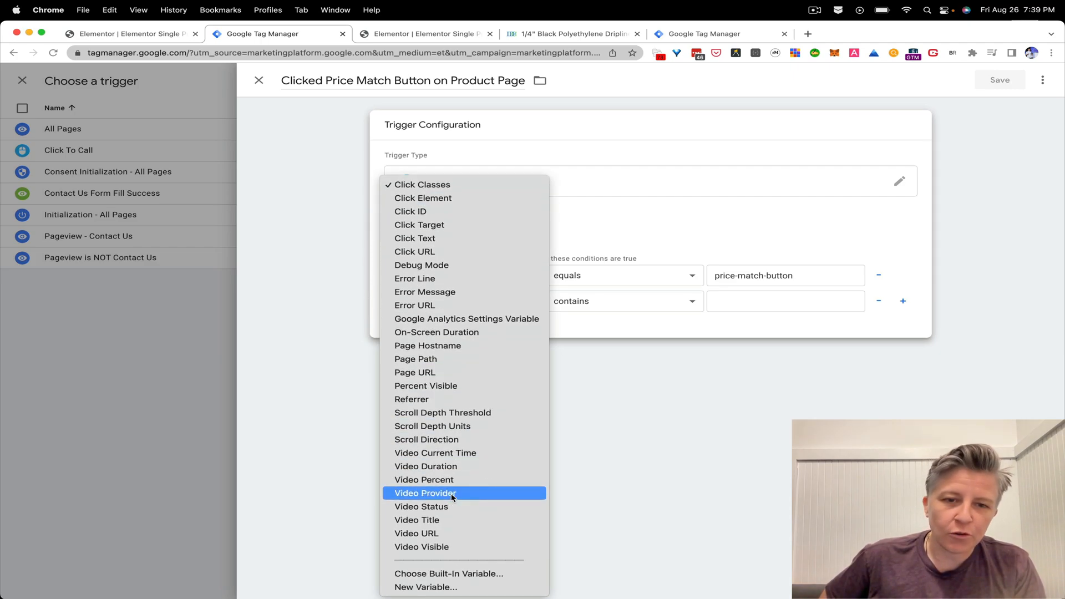
pyautogui.moveTo(440, 372)
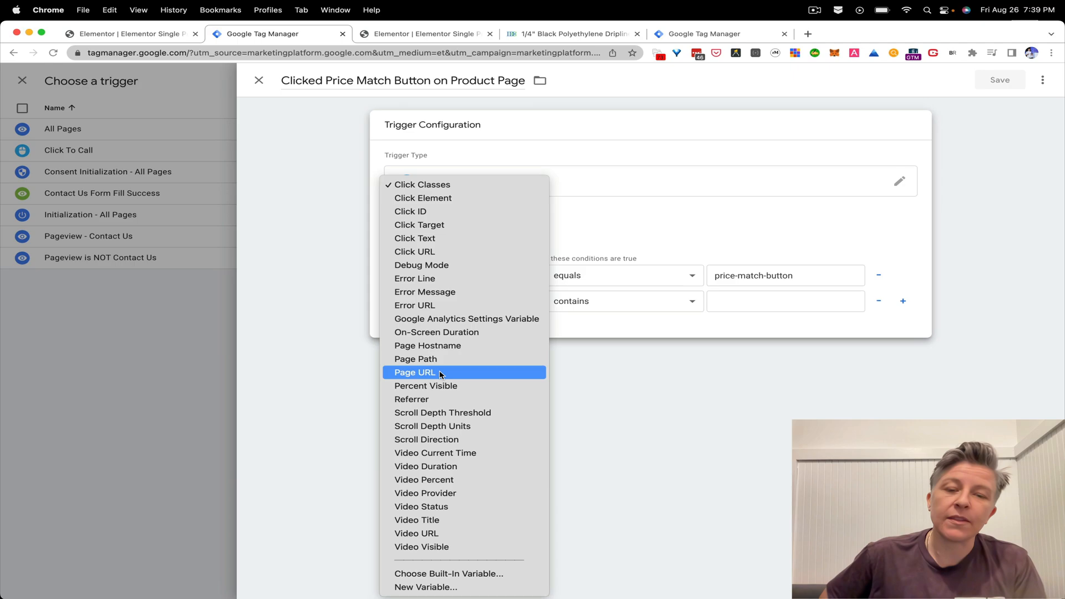
pyautogui.click(415, 372)
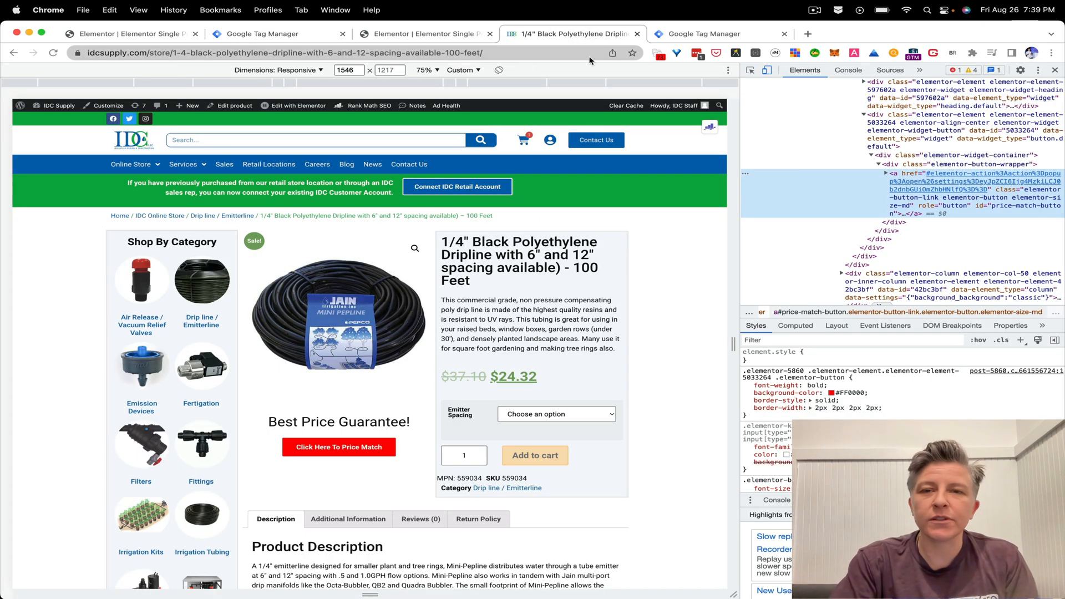
pyautogui.moveTo(683, 124)
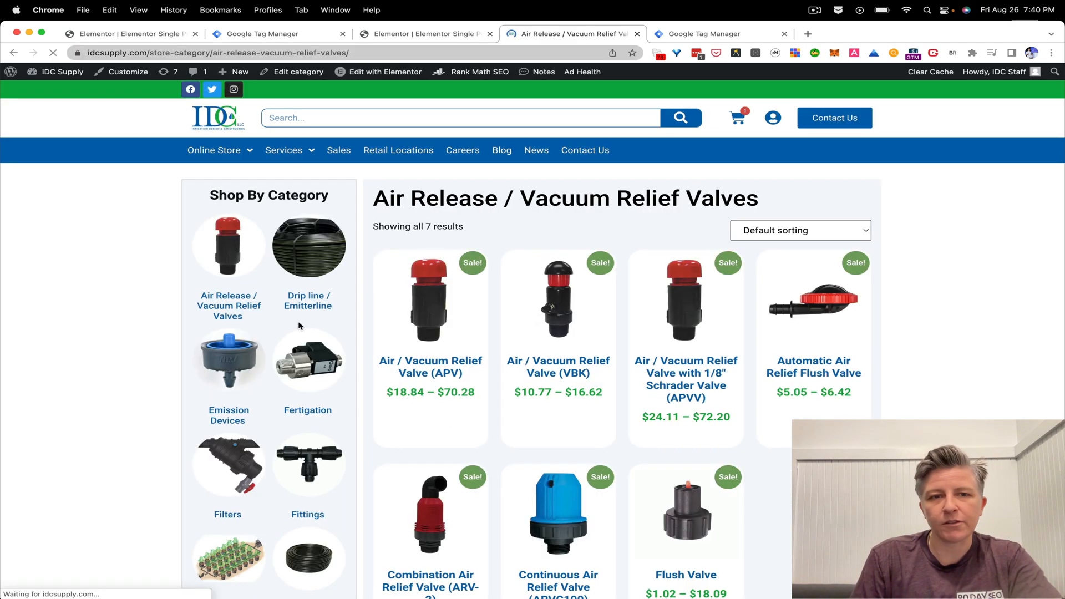
pyautogui.moveTo(430, 305)
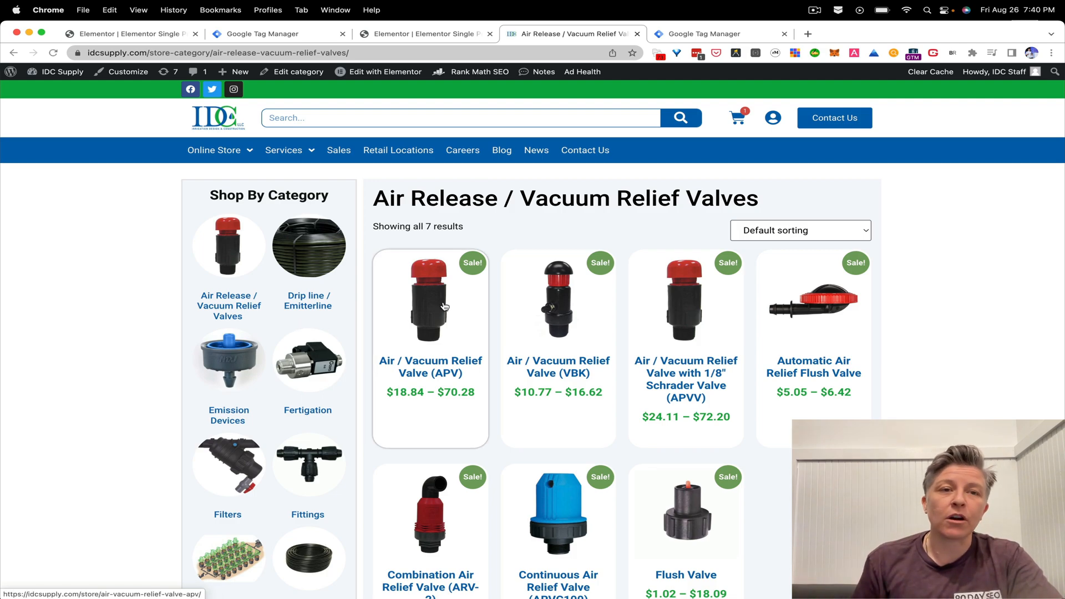
pyautogui.click(705, 33)
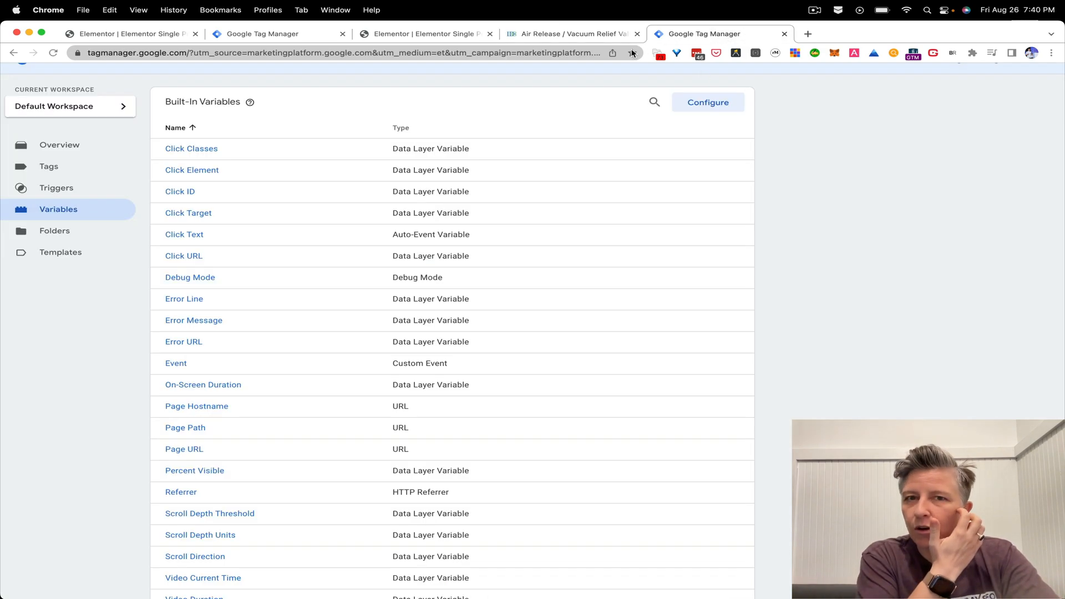
pyautogui.write('so')
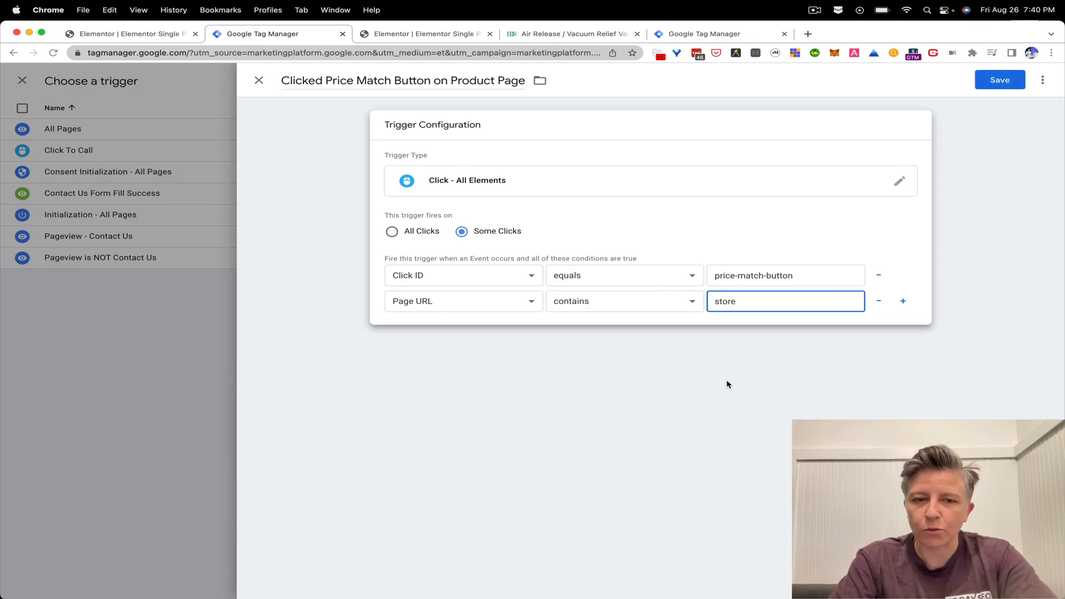
pyautogui.click(727, 385)
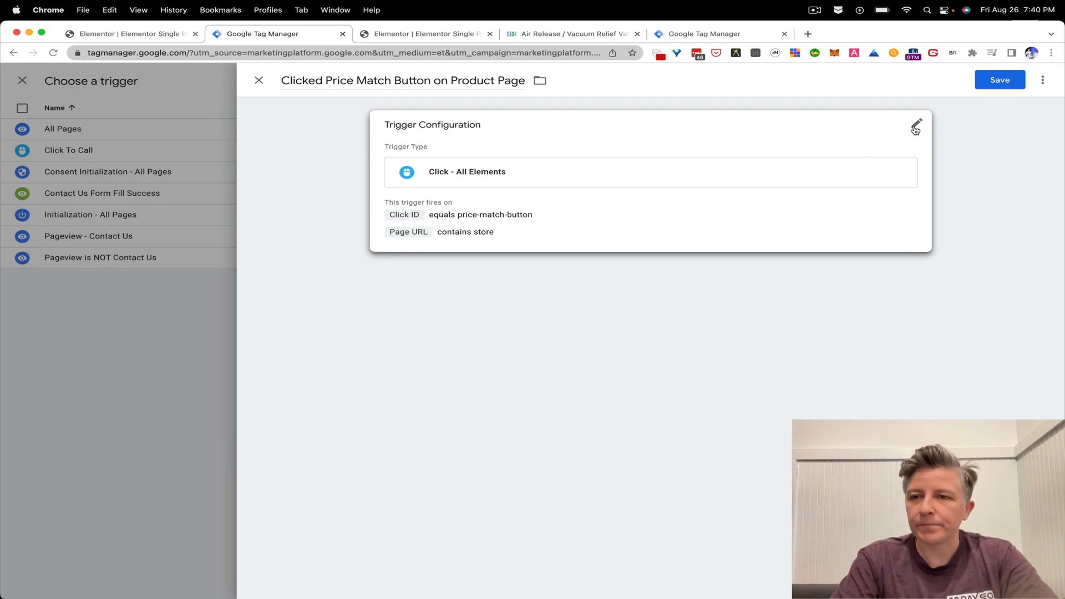
pyautogui.click(915, 128)
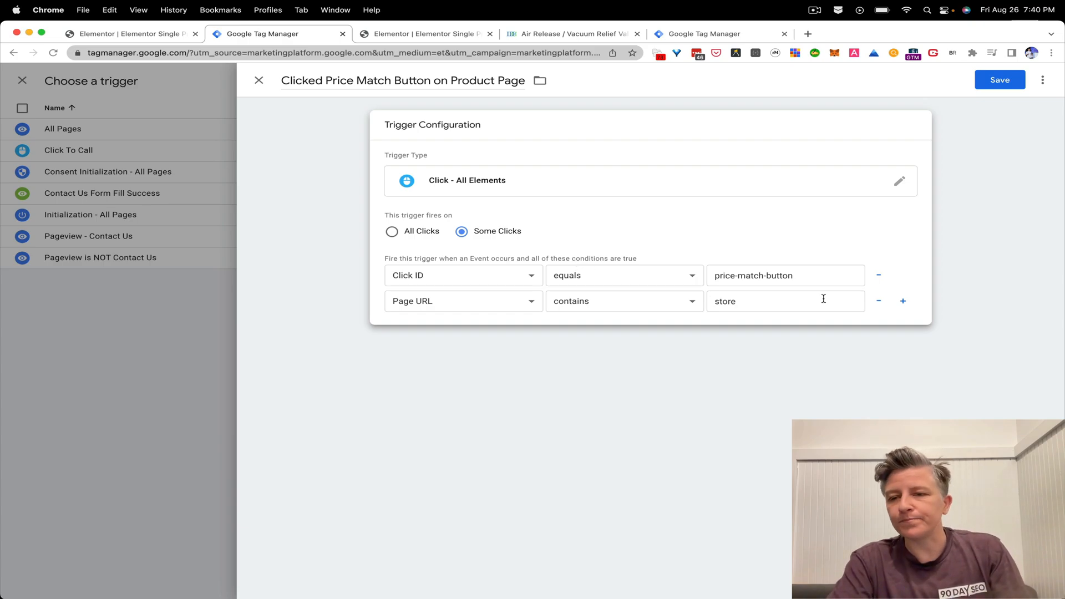
pyautogui.moveTo(959, 89)
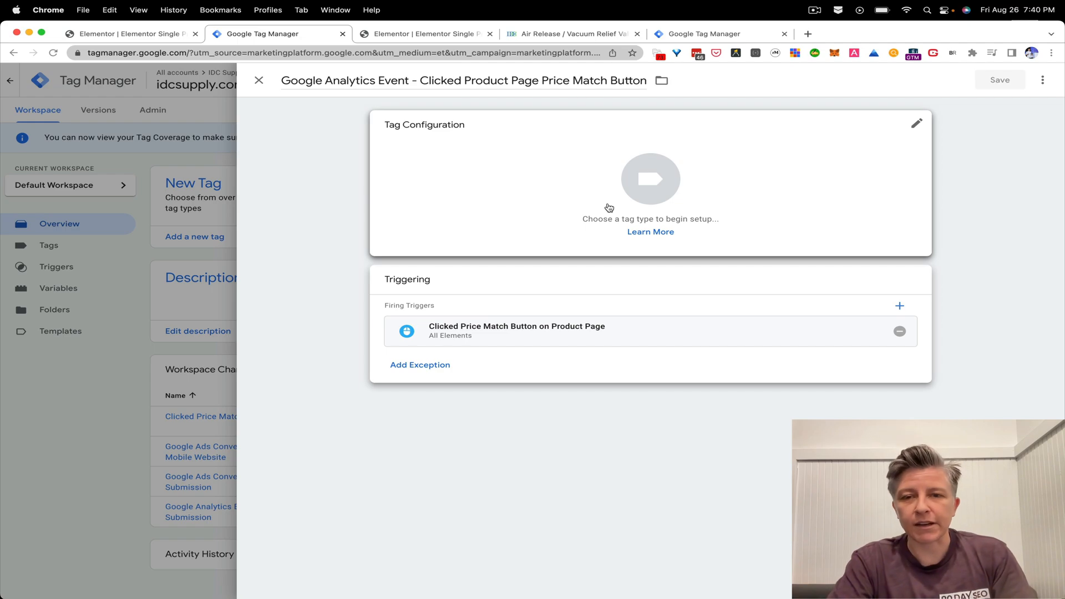
# Step: Open the tag type list for the new price-match event tag
pyautogui.click(650, 178)
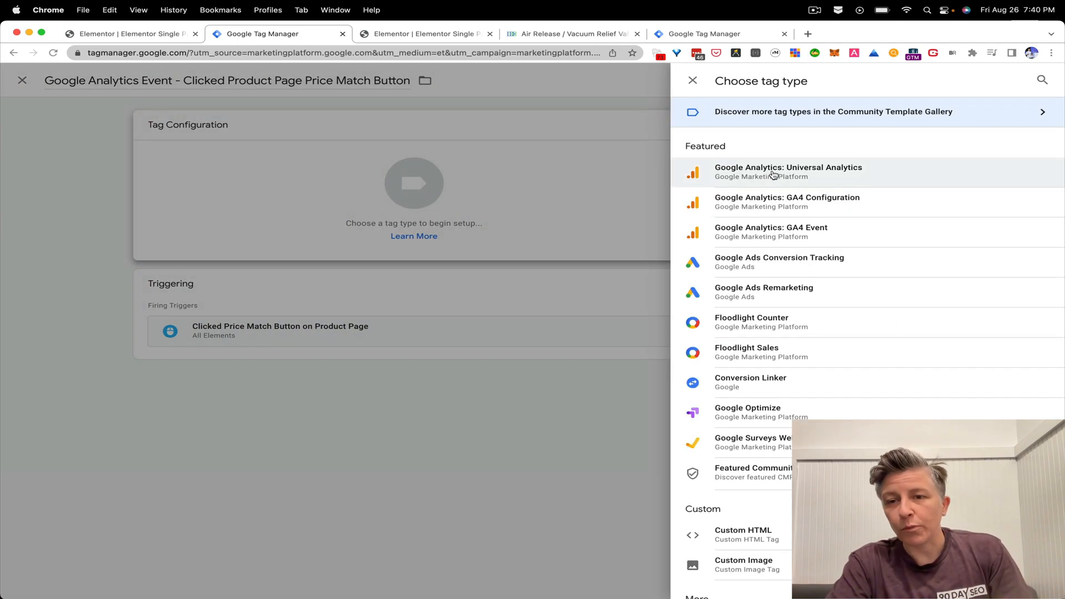
# Step: Make the tag Google Analytics: Universal Analytics with track type Event
pyautogui.click(788, 171)
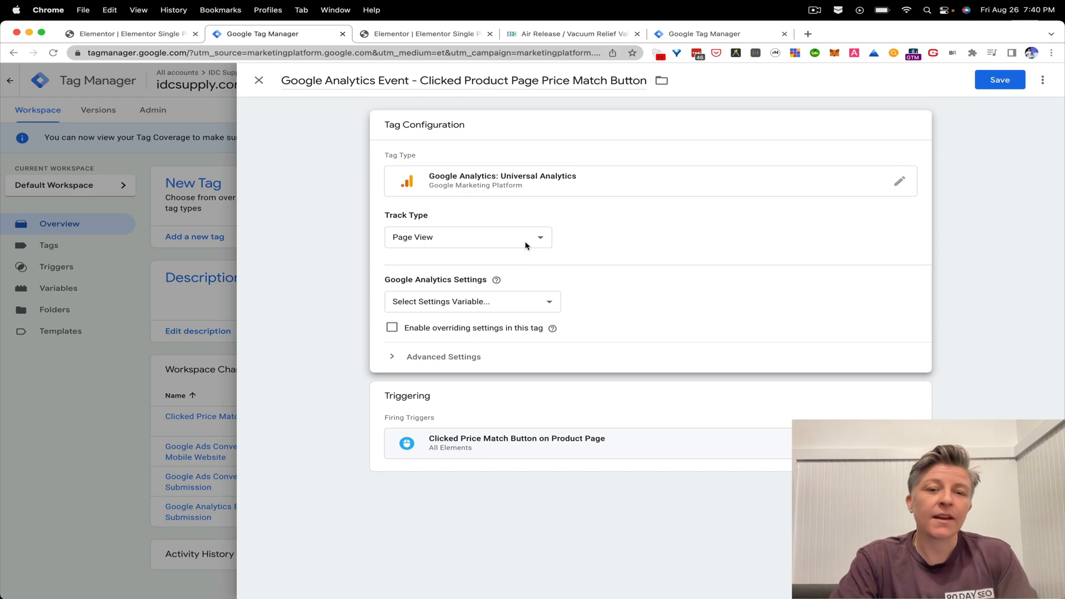
pyautogui.click(467, 237)
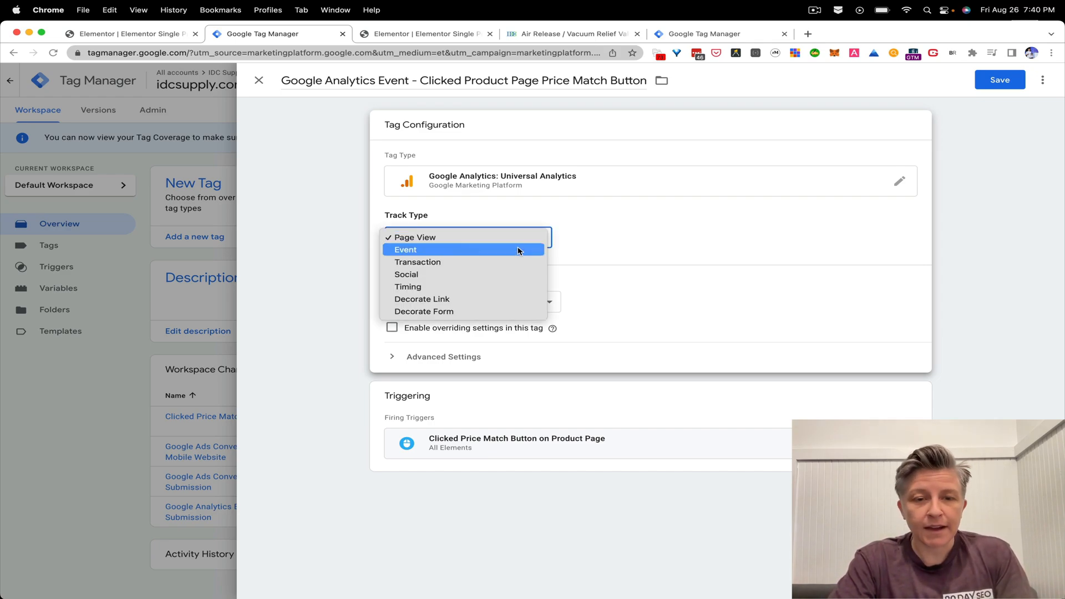
pyautogui.click(405, 249)
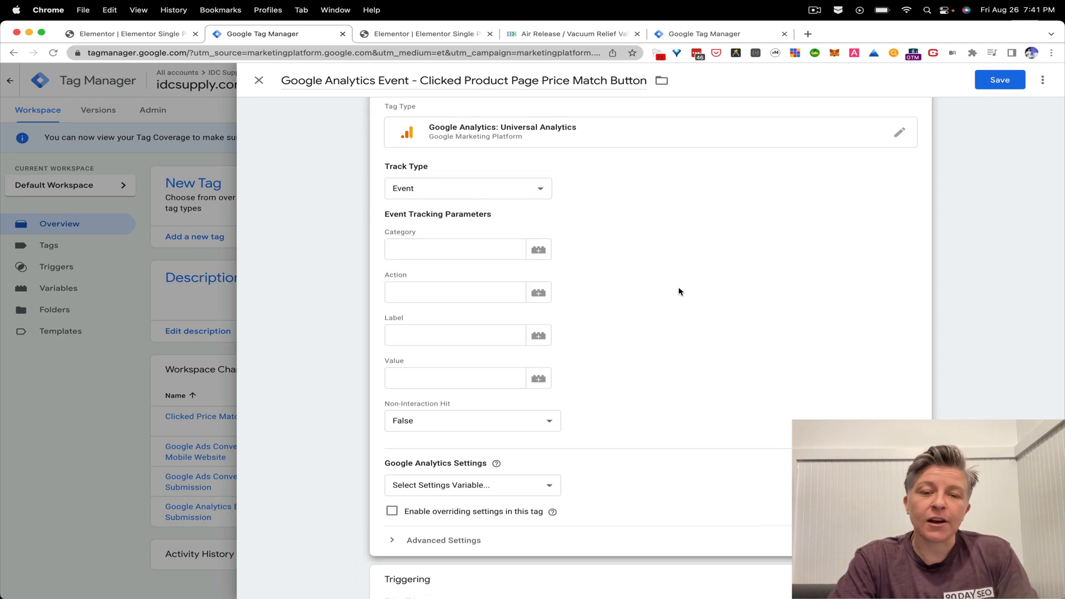
# Step: Enter category 'Button Click' and action 'Product Page Price Match', then pick a label variable
pyautogui.scroll(-3)
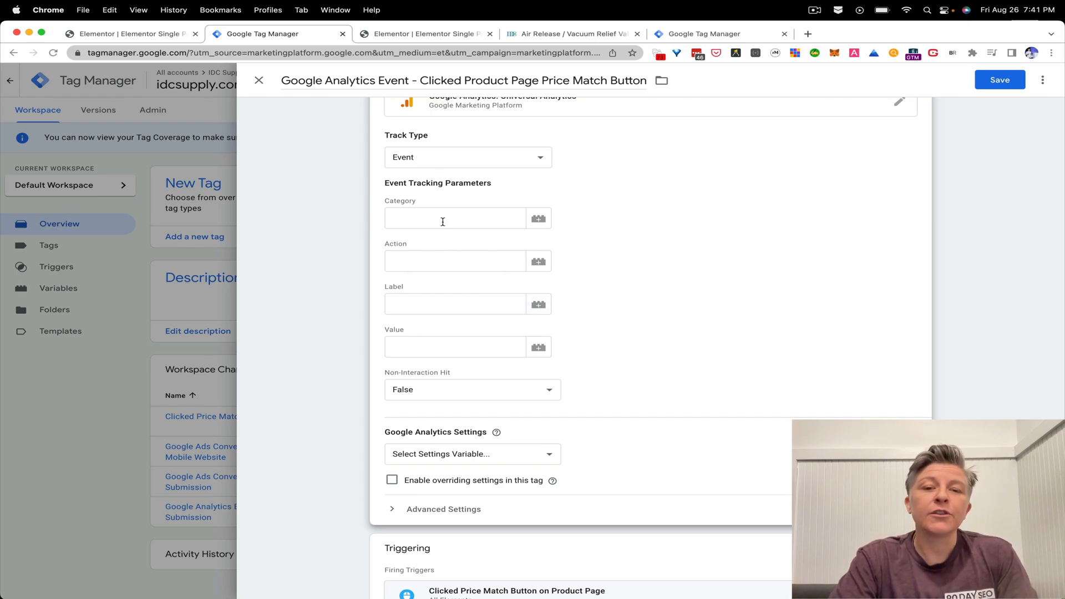
pyautogui.click(455, 218)
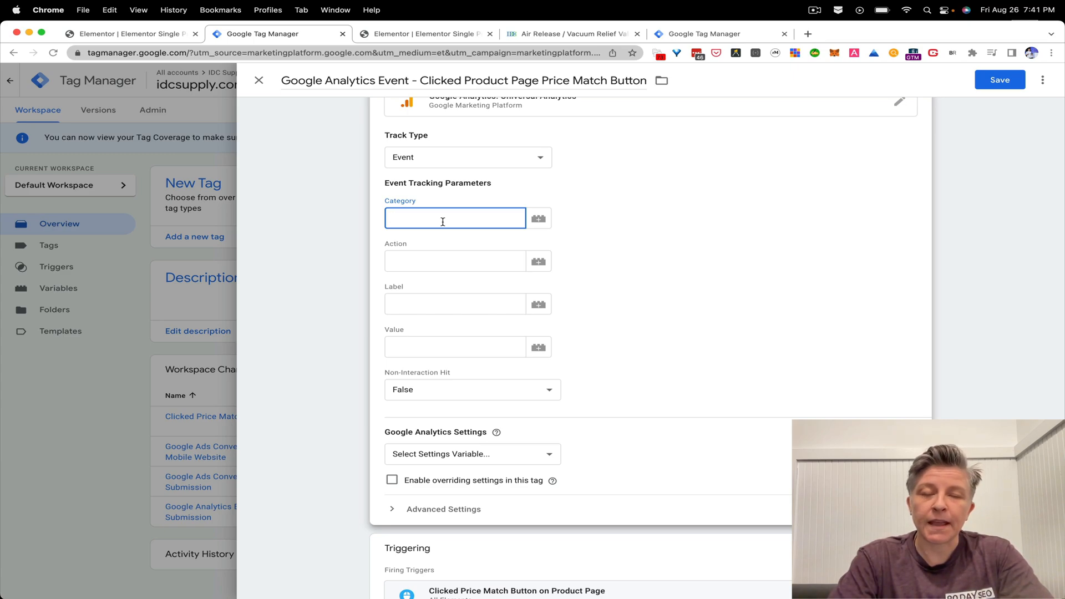
pyautogui.write('Button Click')
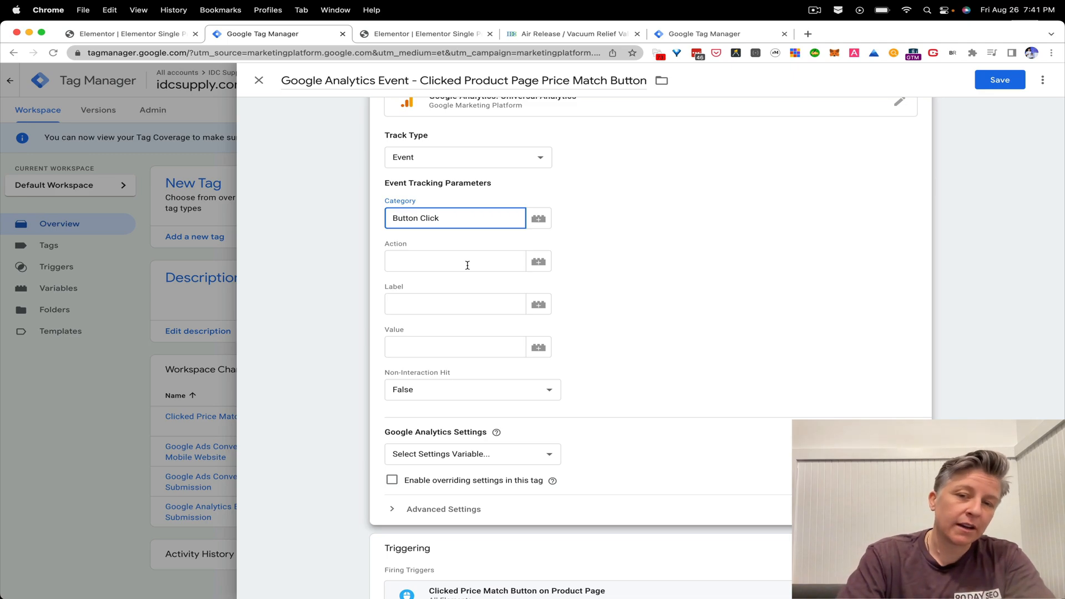
pyautogui.click(455, 261)
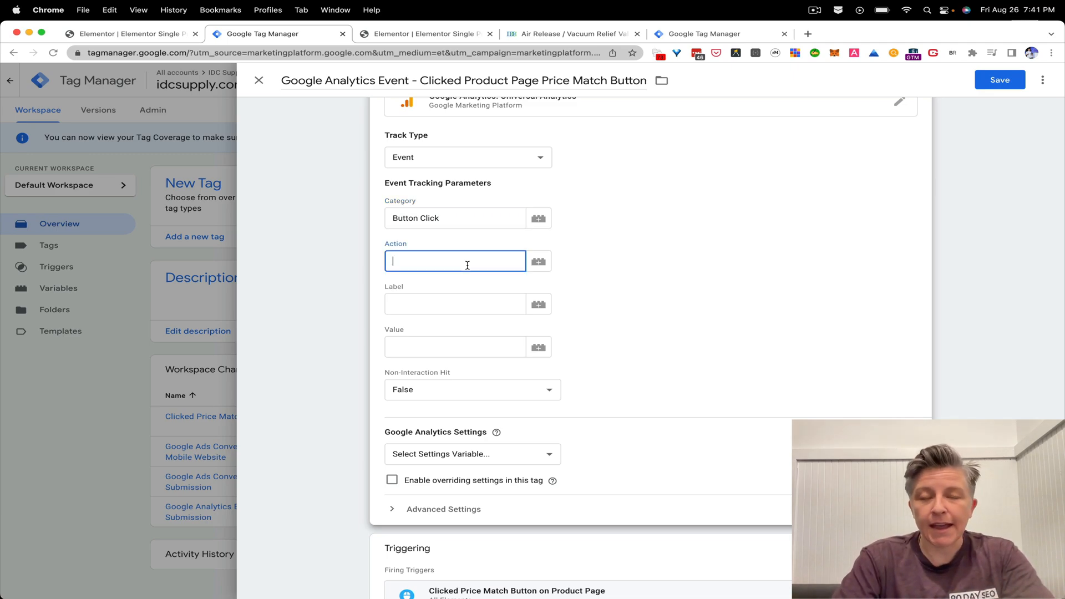
pyautogui.write('Product Page Price Match')
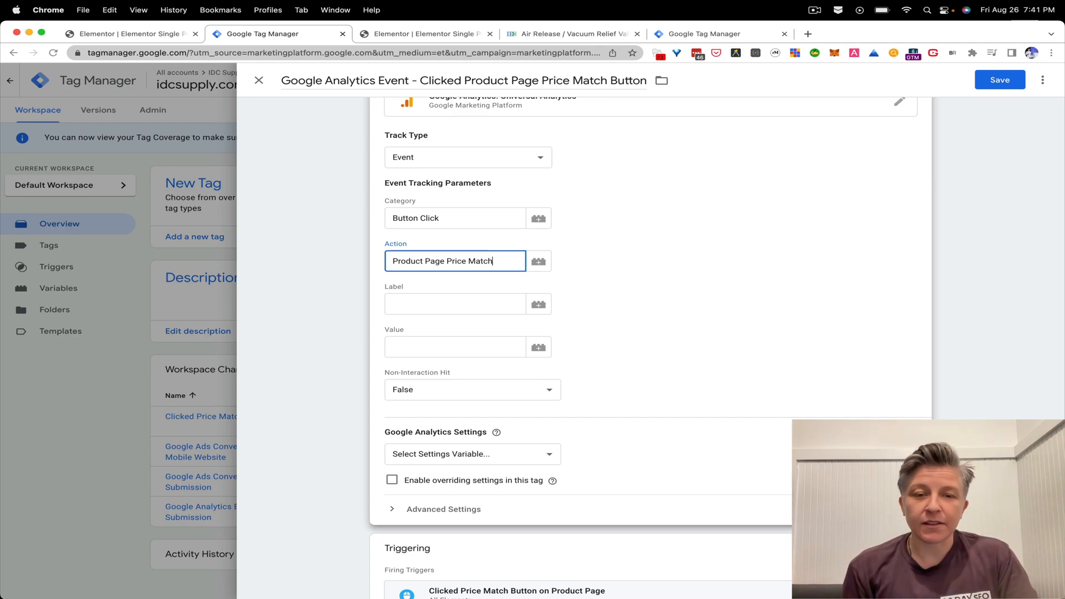
pyautogui.moveTo(538, 303)
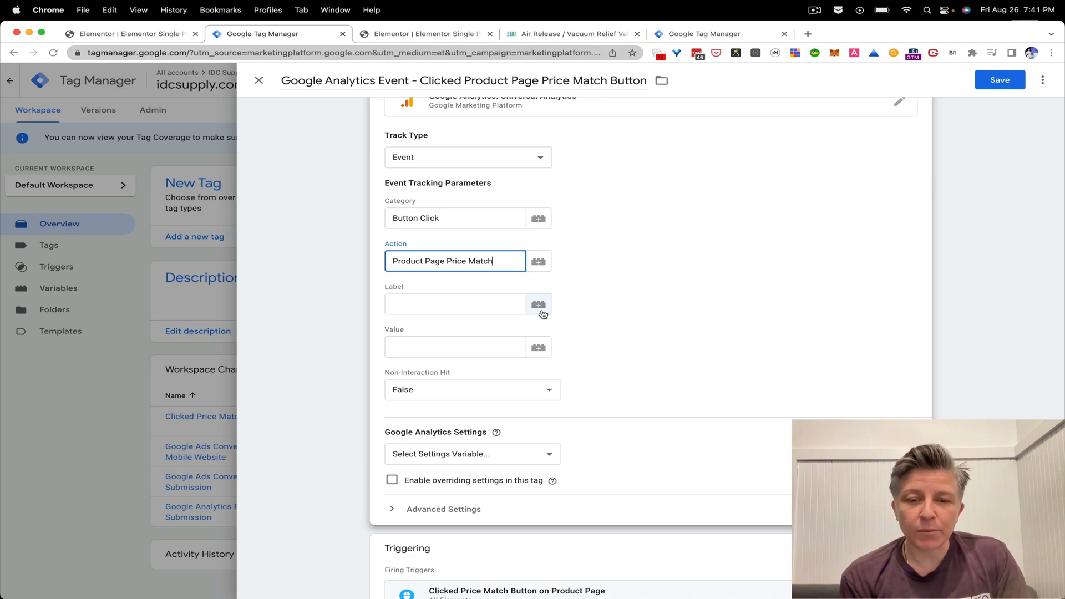
pyautogui.click(539, 305)
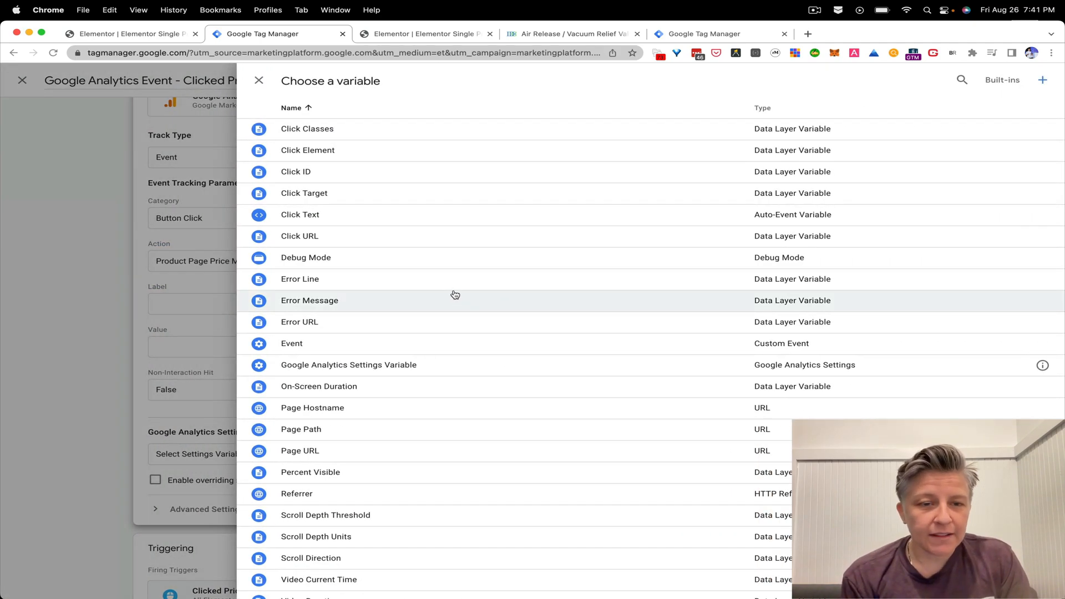
pyautogui.moveTo(414, 425)
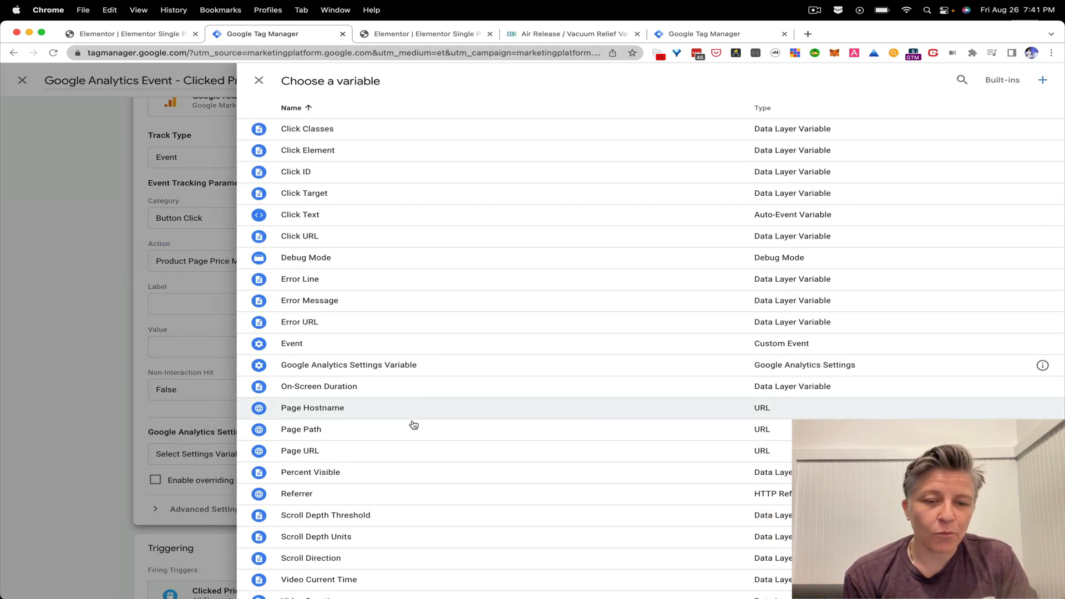
# Step: Set the event Label to the {{Page URL}} variable
pyautogui.click(299, 451)
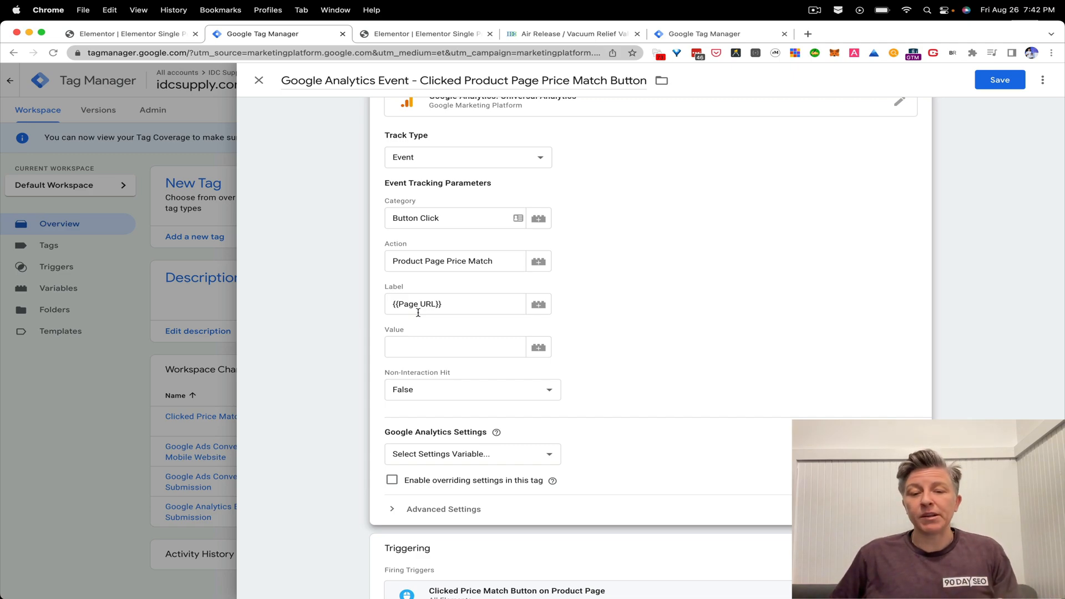
pyautogui.moveTo(433, 442)
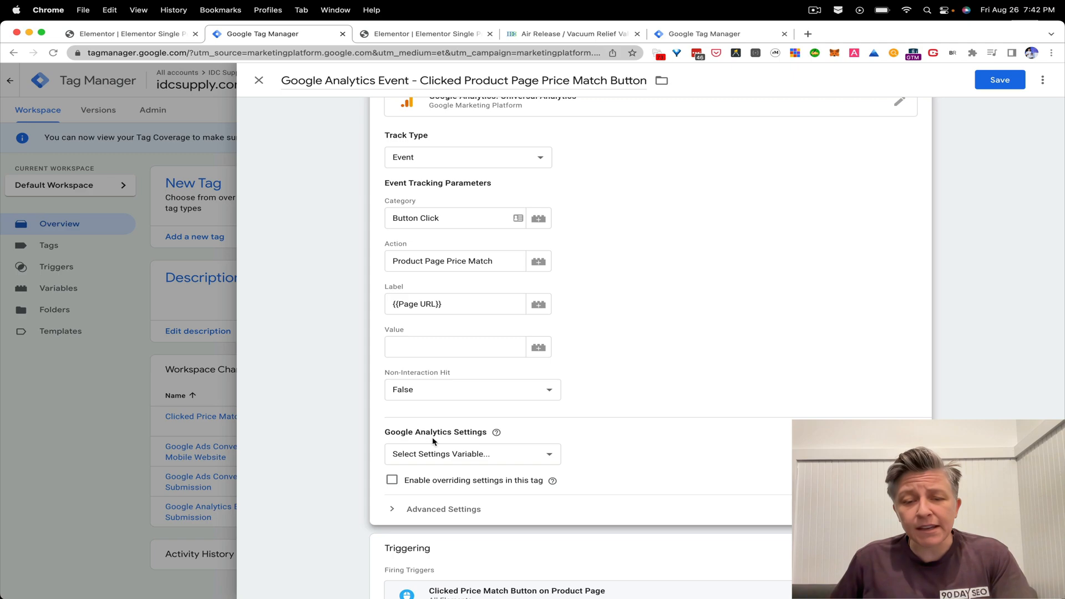
# Step: Choose {{Google Analytics Settings Variable}} as the tag's Analytics settings
pyautogui.click(472, 454)
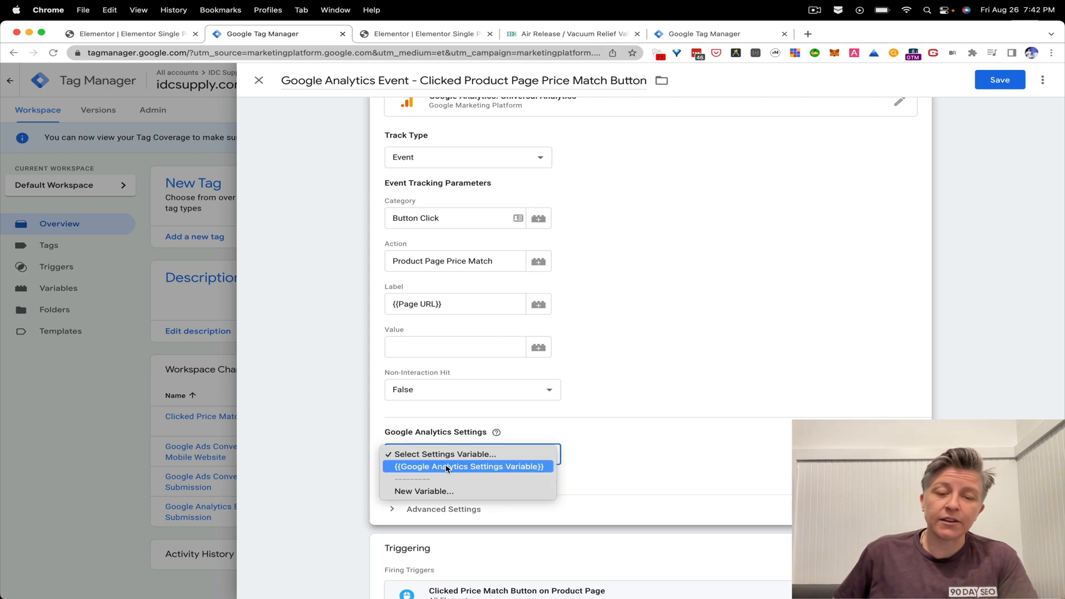
pyautogui.click(467, 466)
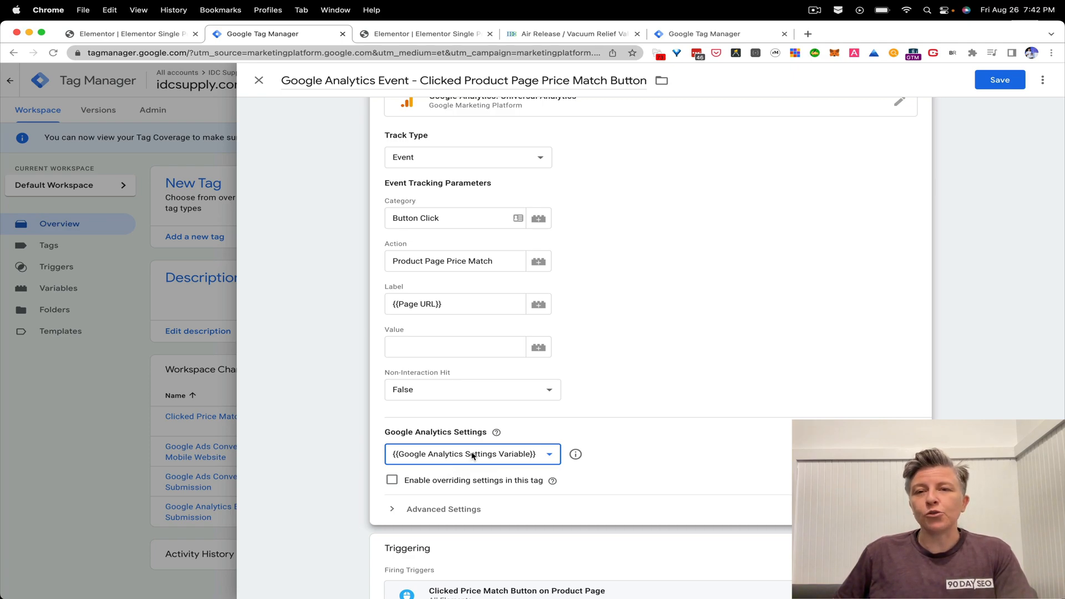
pyautogui.moveTo(506, 457)
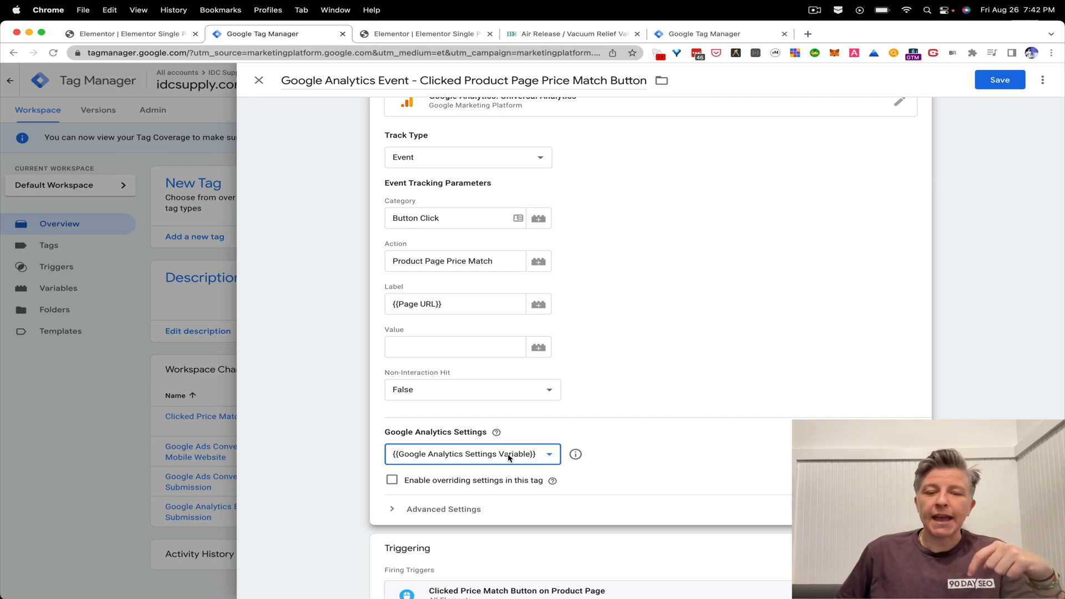
pyautogui.scroll(-3)
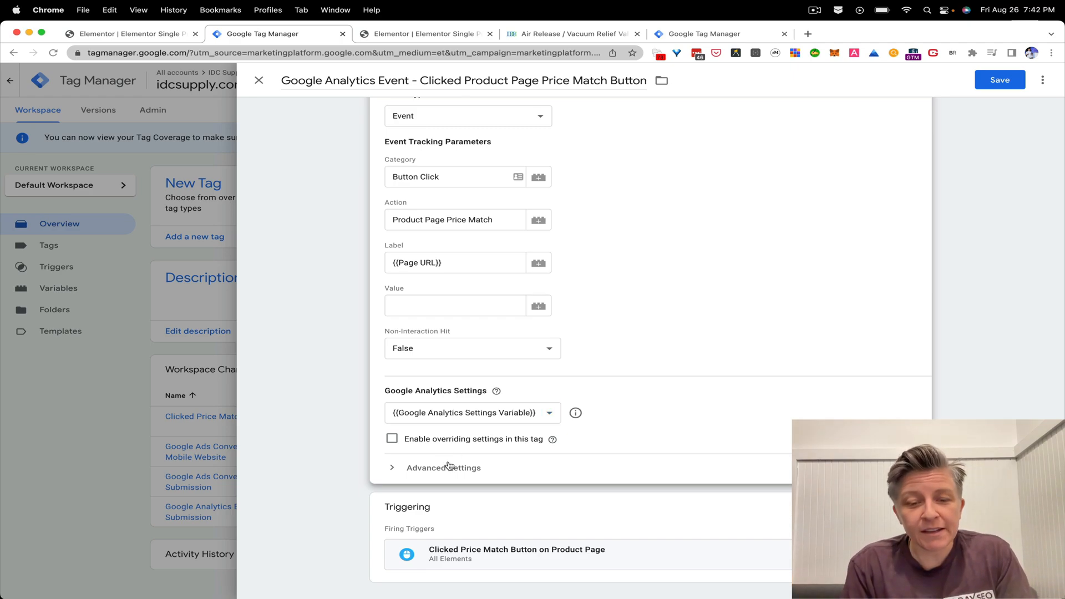
# Step: Set Advanced Settings tag firing options to Once per page
pyautogui.click(443, 467)
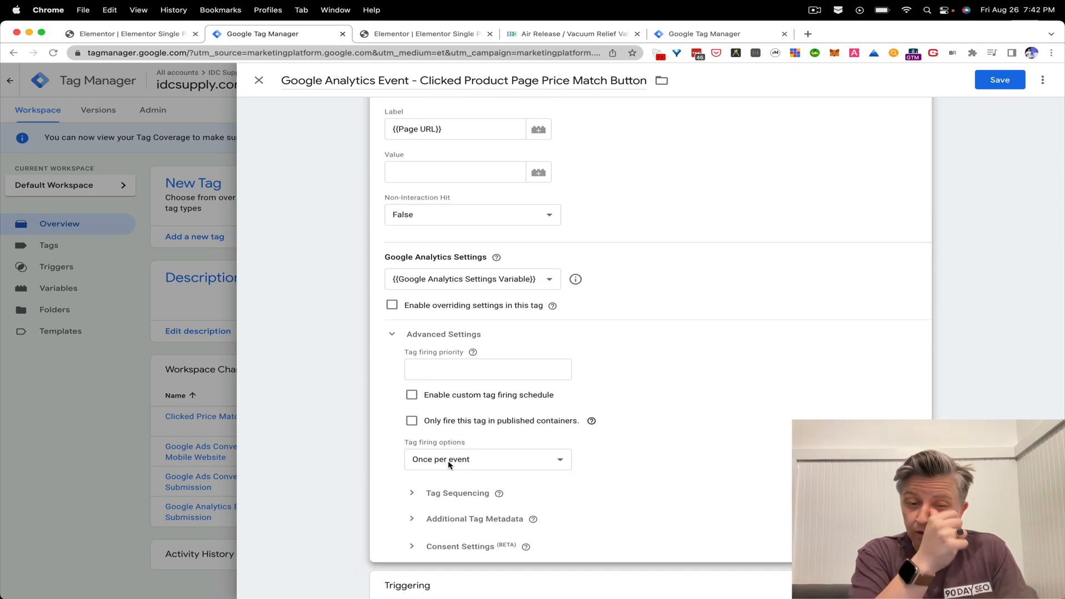
pyautogui.scroll(-3)
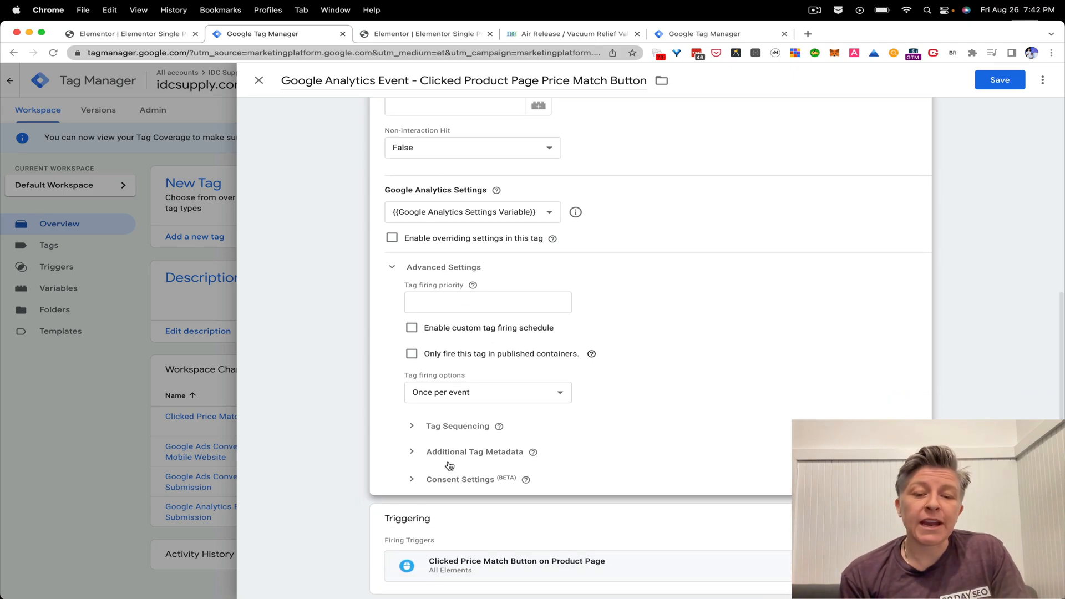
pyautogui.scroll(-3)
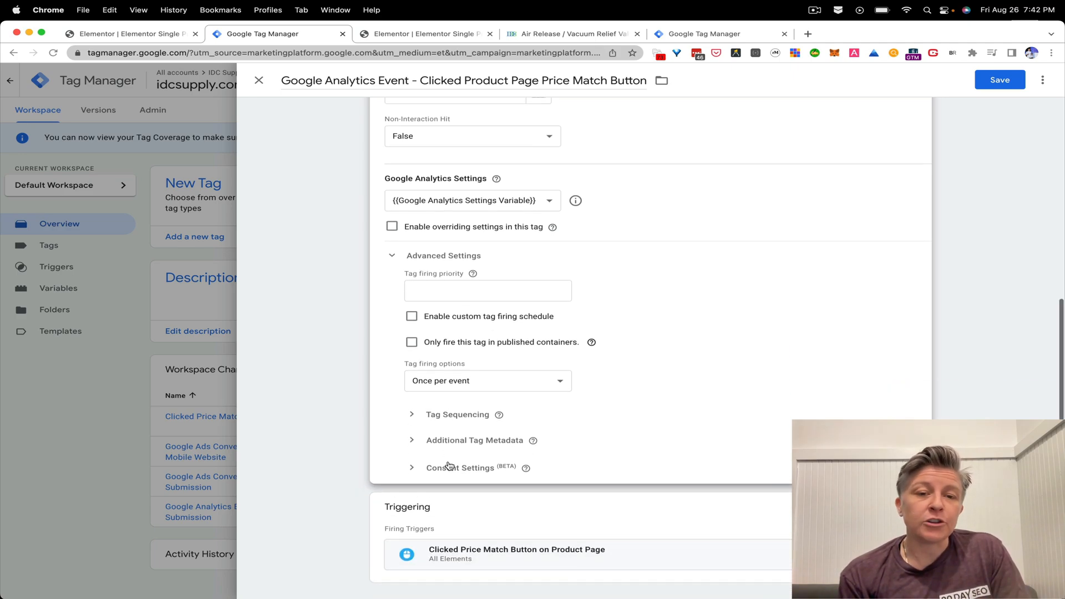
pyautogui.moveTo(429, 461)
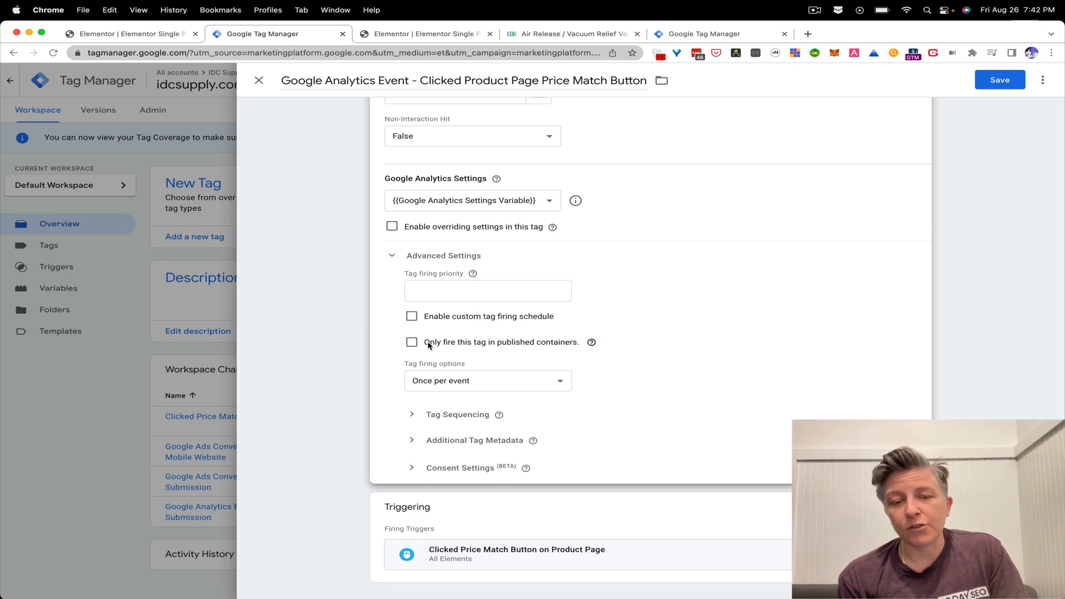
pyautogui.moveTo(439, 383)
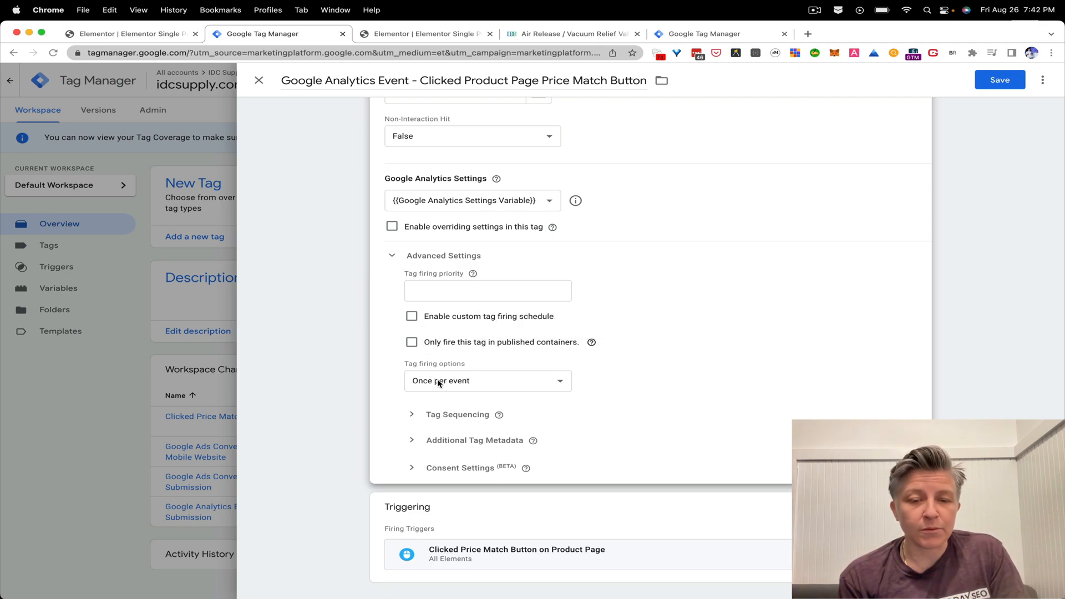
pyautogui.click(487, 381)
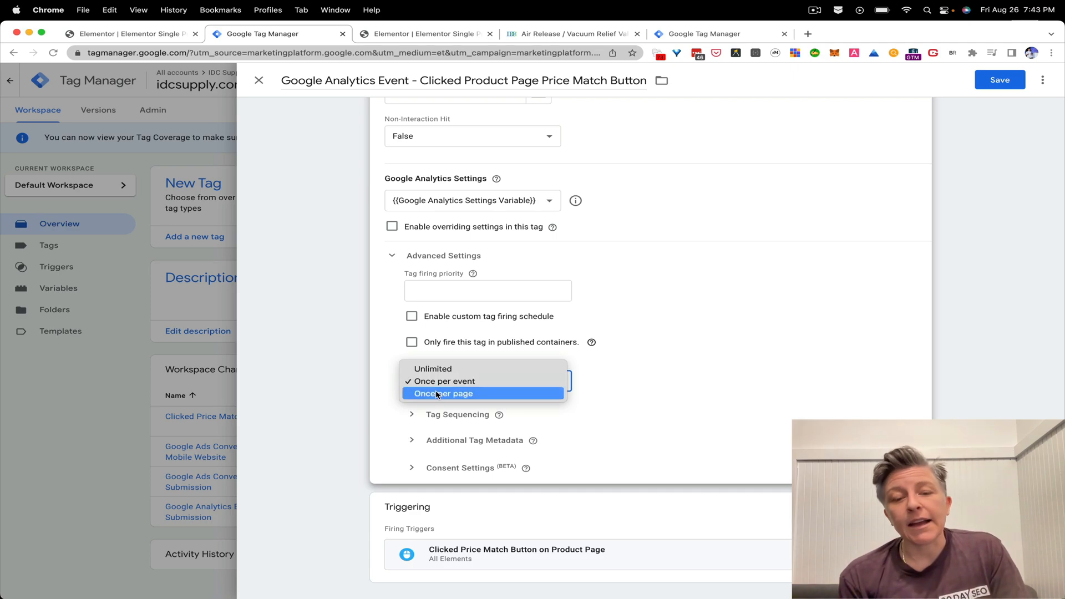
pyautogui.moveTo(433, 369)
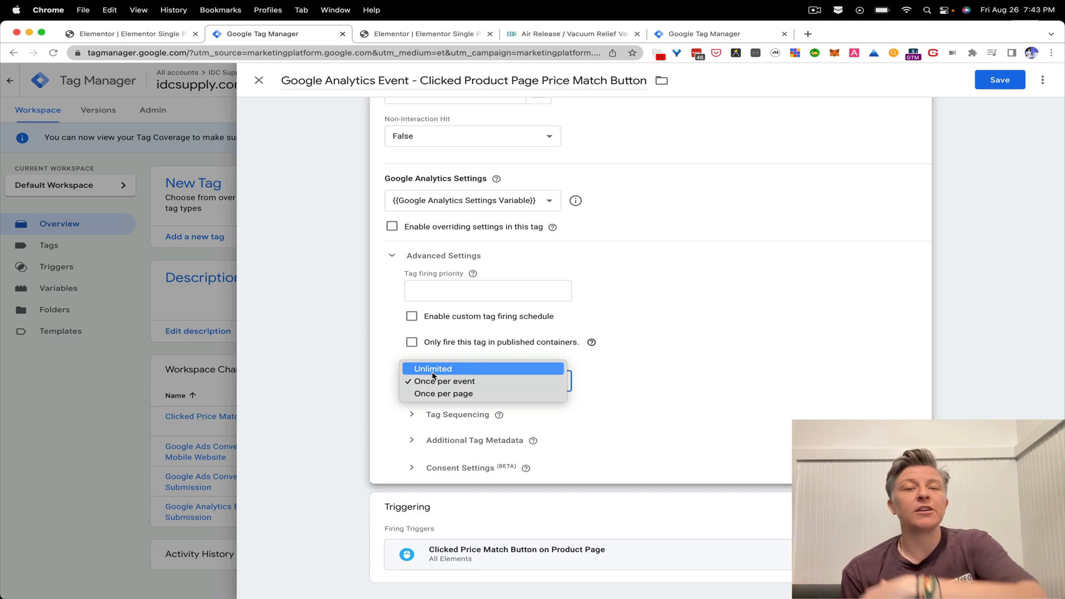
pyautogui.moveTo(443, 394)
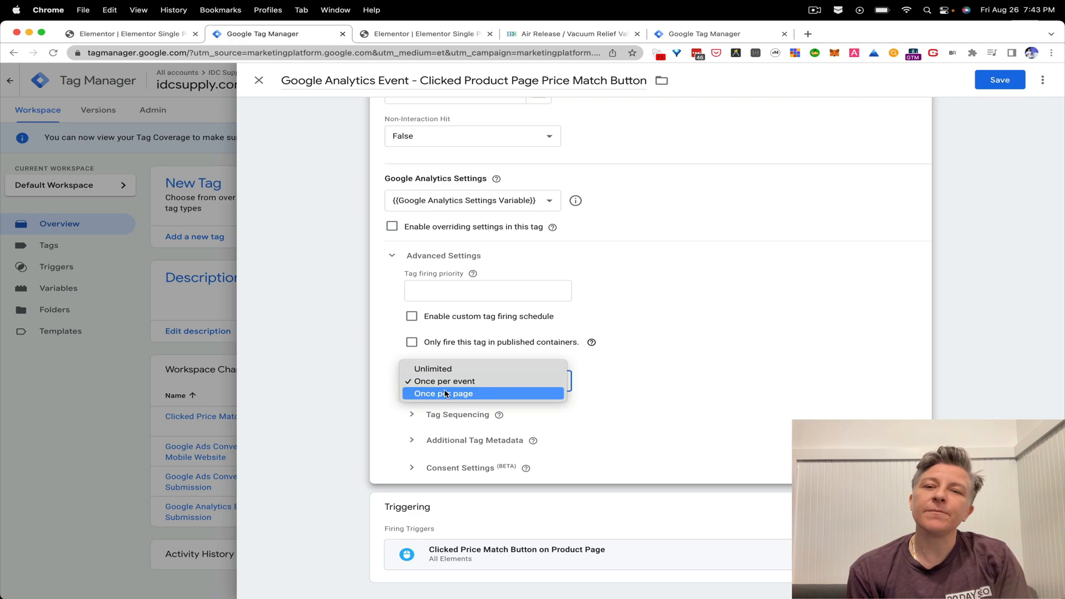
pyautogui.click(444, 393)
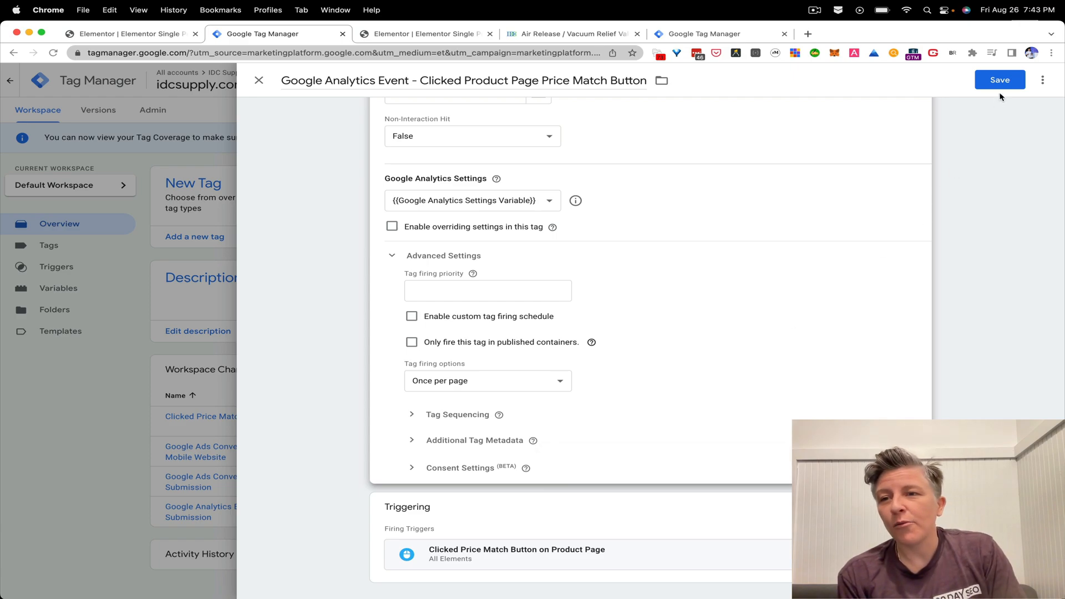
# Step: Save the price-match event tag and launch workspace Preview
pyautogui.click(1000, 79)
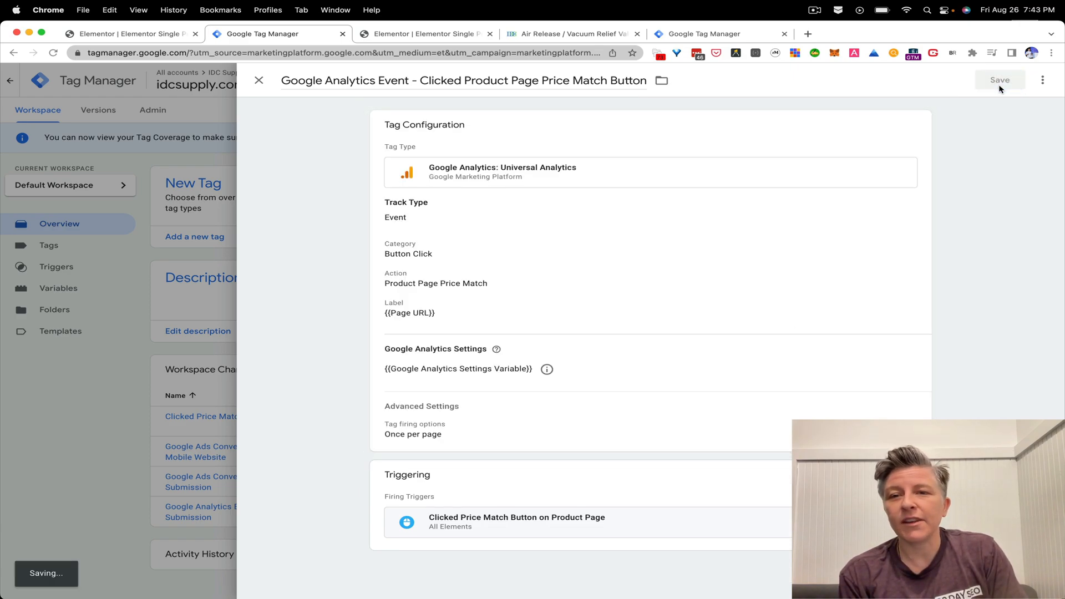
pyautogui.click(1000, 79)
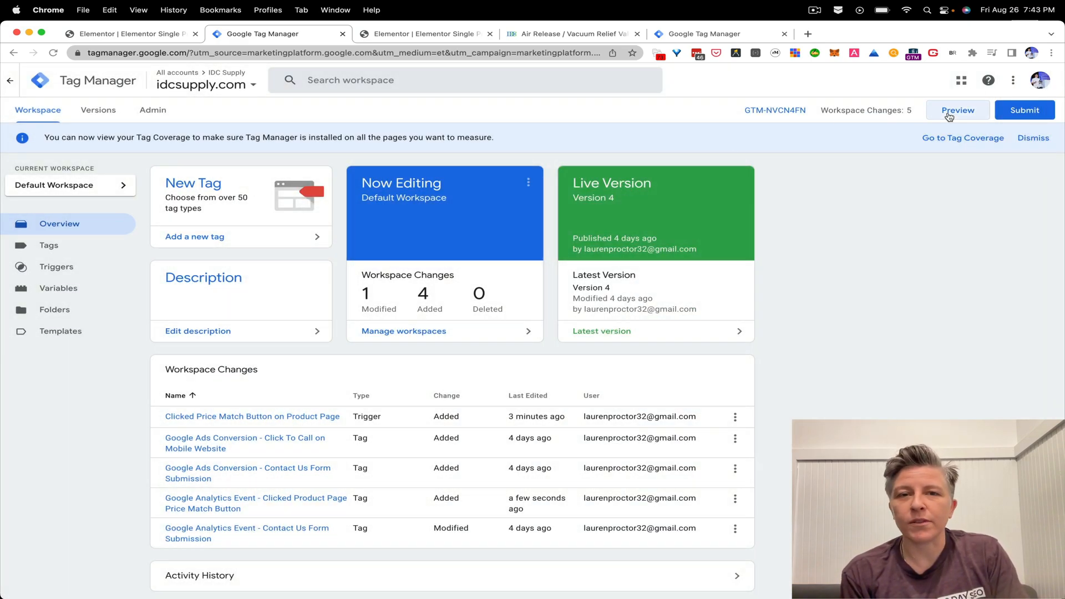
pyautogui.click(957, 110)
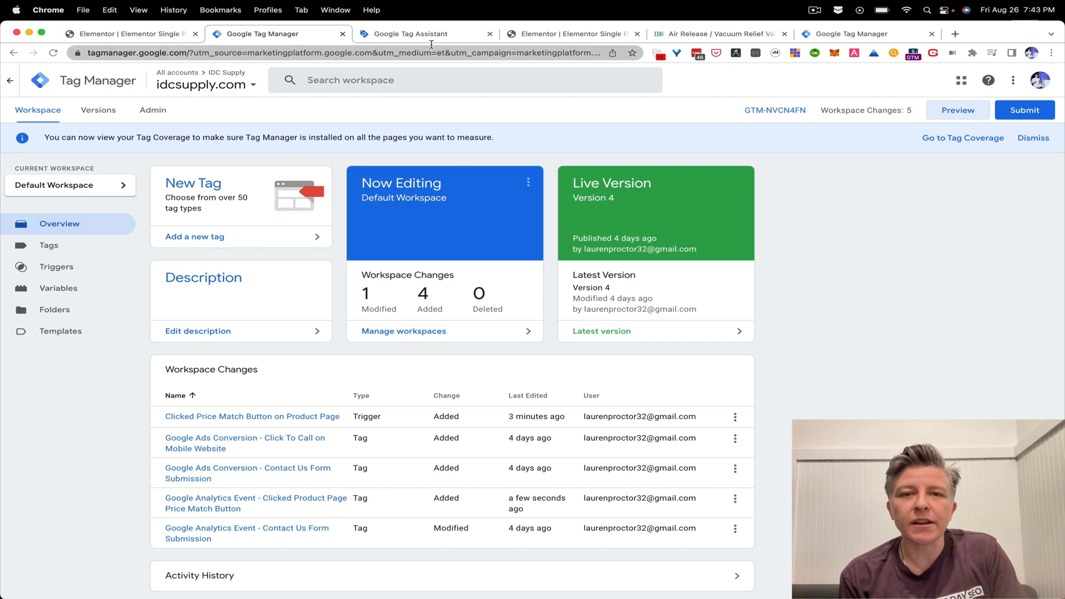
# Step: Connect Tag Assistant to idcsupply.com and browse to Air Release / Vacuum Relief Valves
pyautogui.click(411, 33)
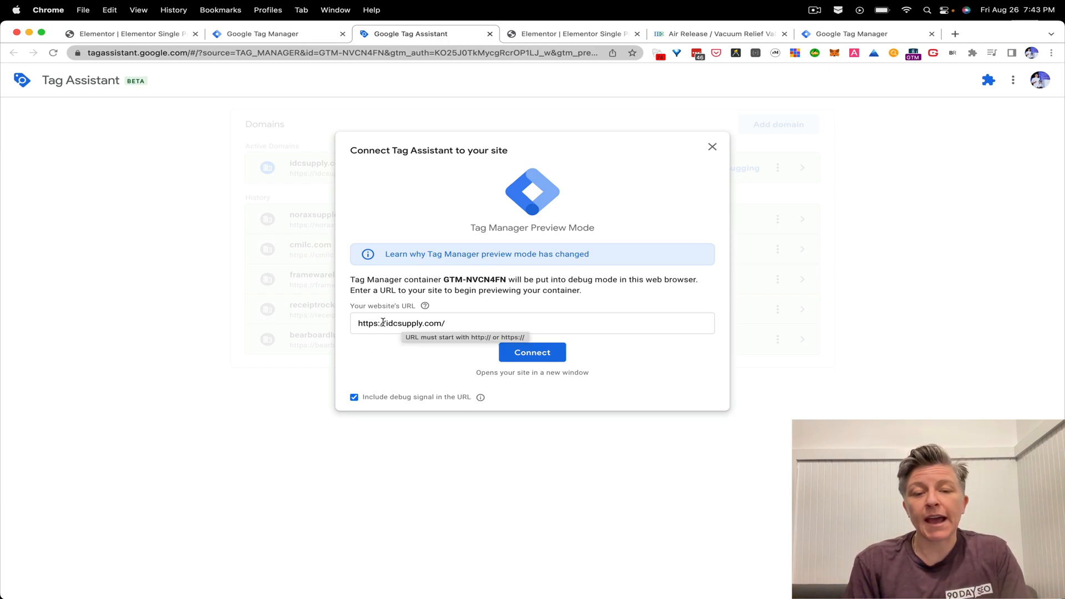
pyautogui.moveTo(532, 353)
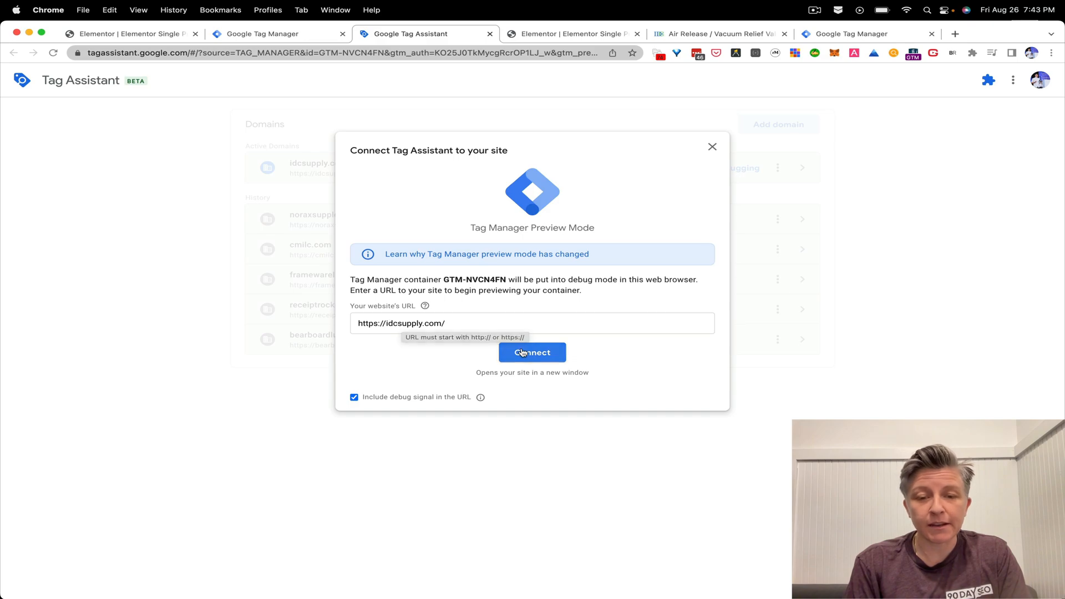
pyautogui.click(532, 353)
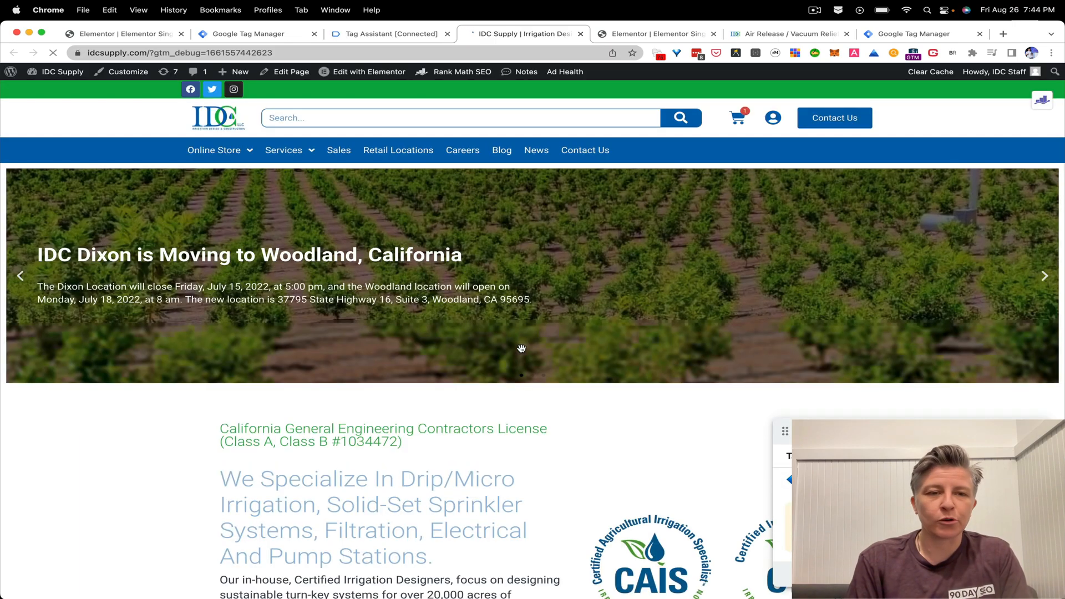
pyautogui.click(213, 150)
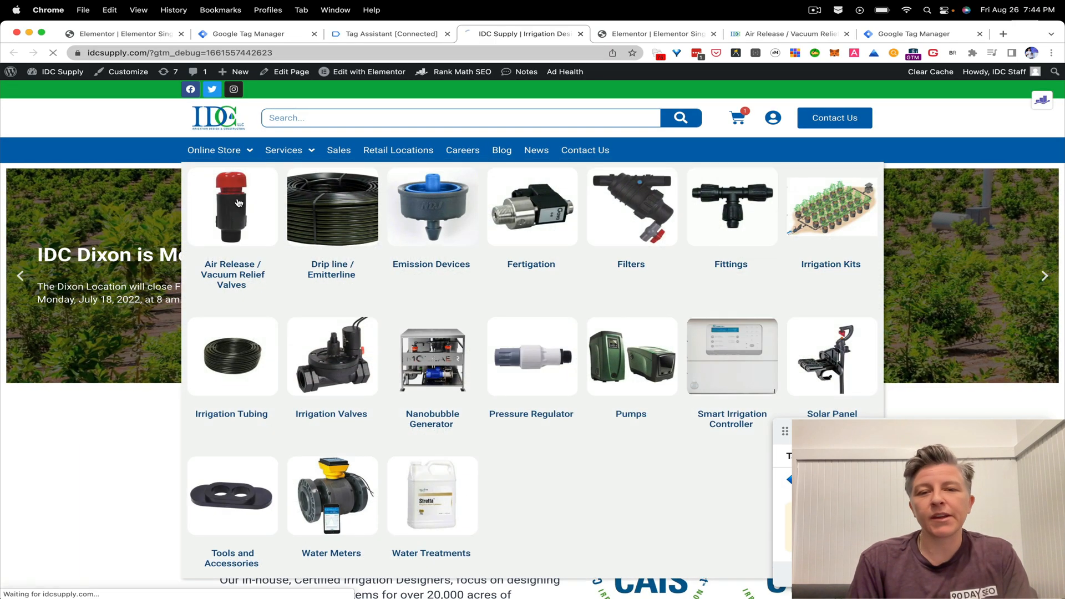
pyautogui.click(232, 207)
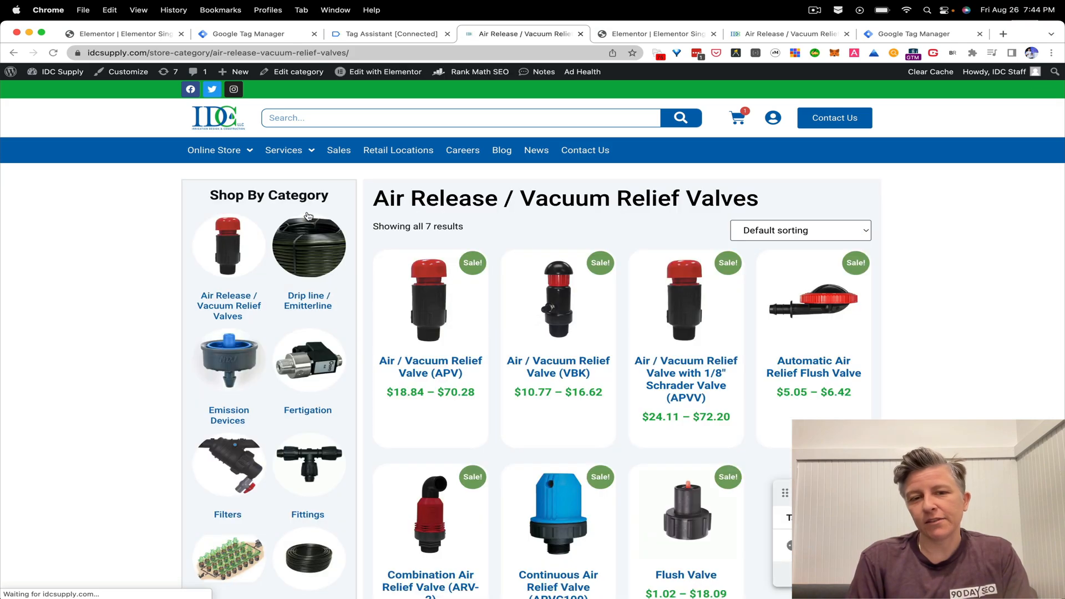
pyautogui.scroll(-3)
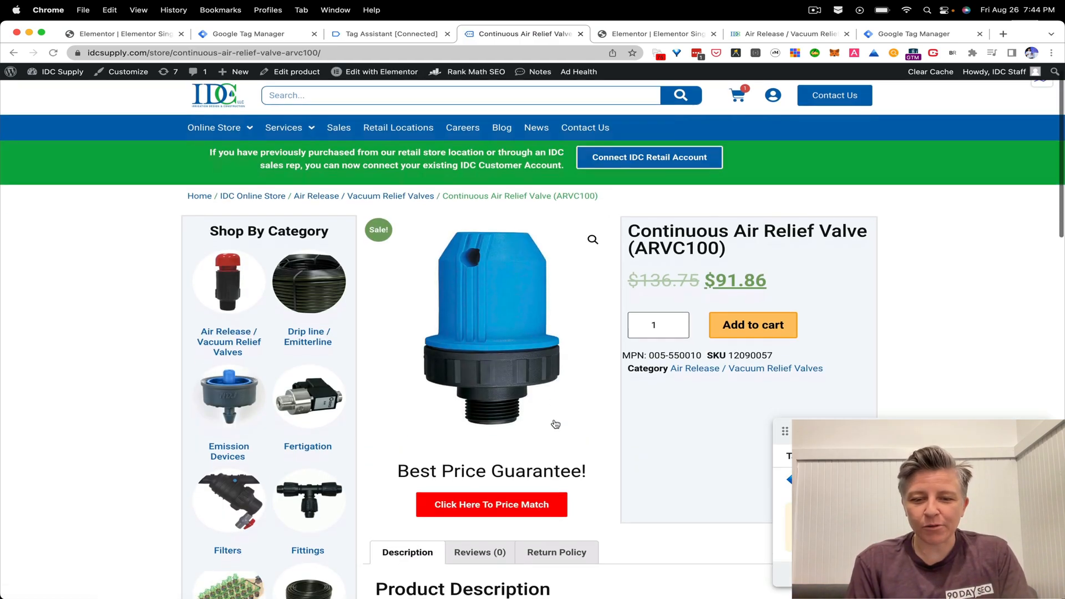
# Step: Return to the Tag Assistant debug page and dismiss the connection confirmation
pyautogui.click(389, 33)
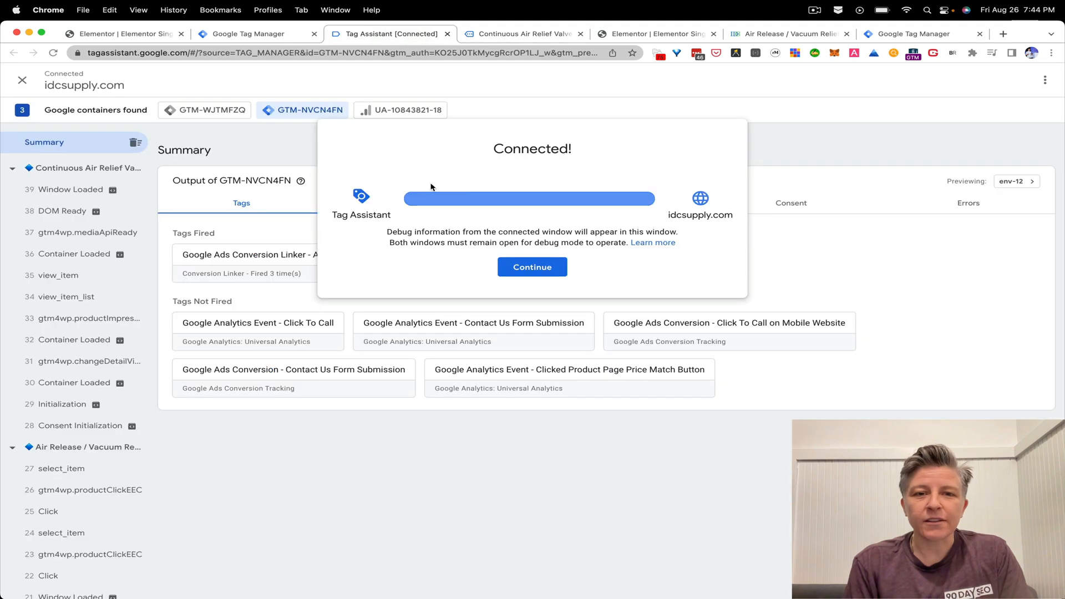
pyautogui.click(532, 267)
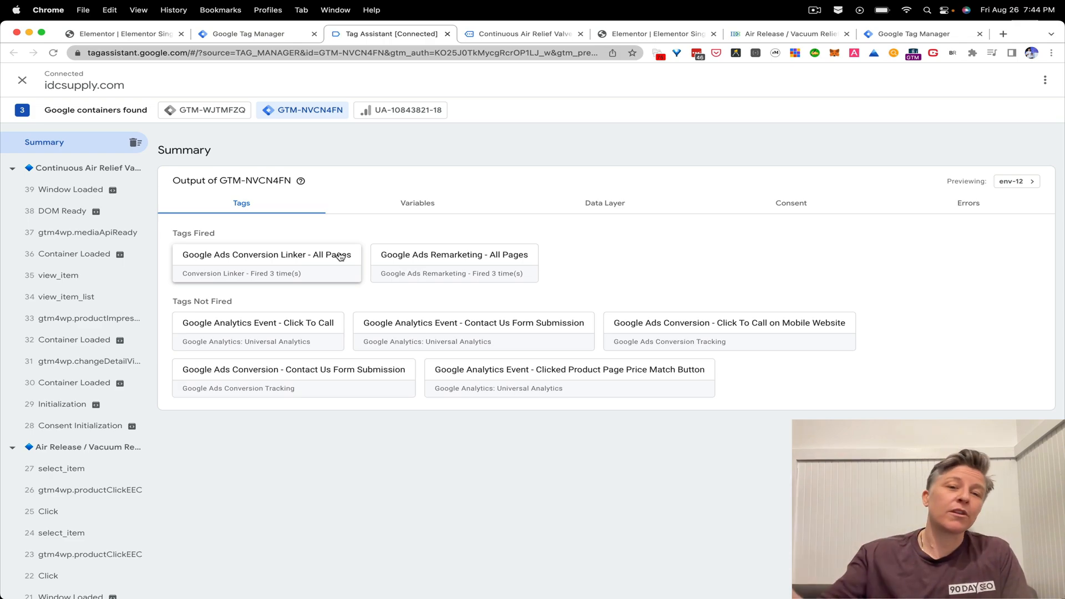
pyautogui.moveTo(302, 110)
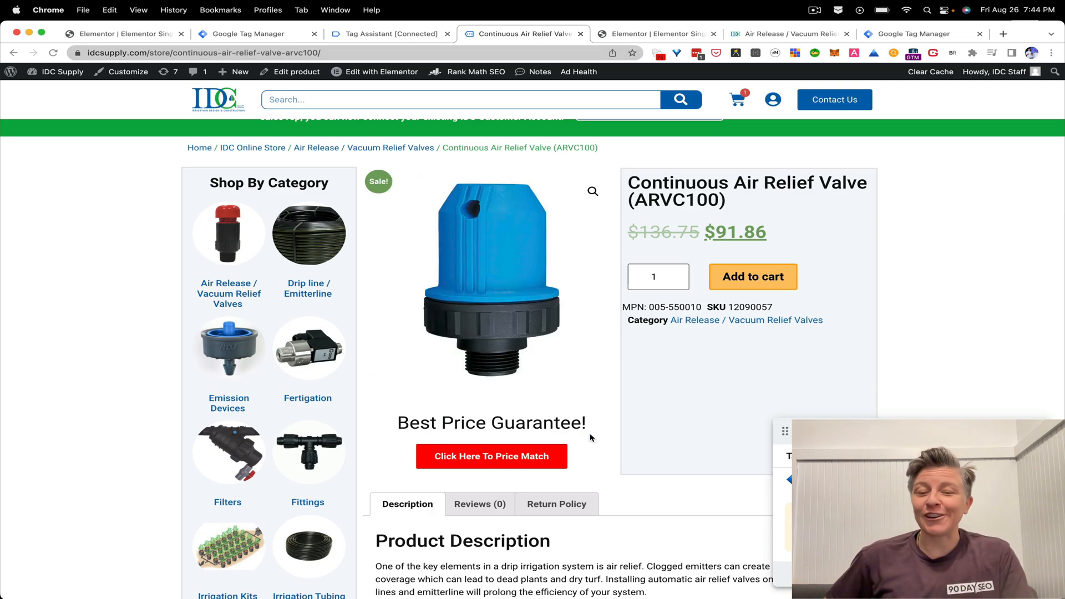
# Step: Trigger the 'Click Here To Price Match' popup, then return to Tag Assistant
pyautogui.click(490, 456)
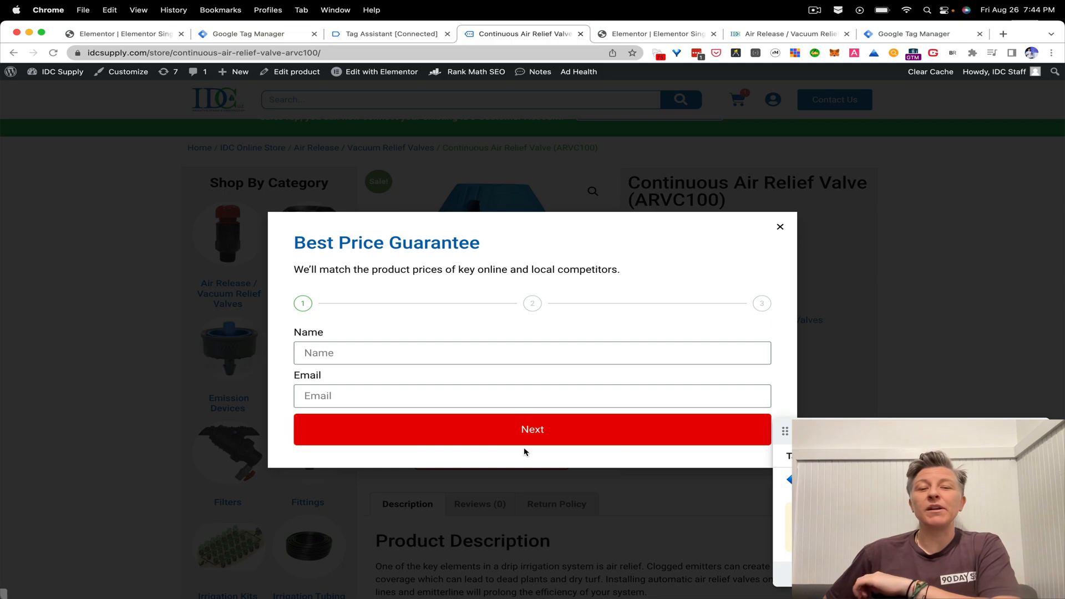
pyautogui.click(389, 33)
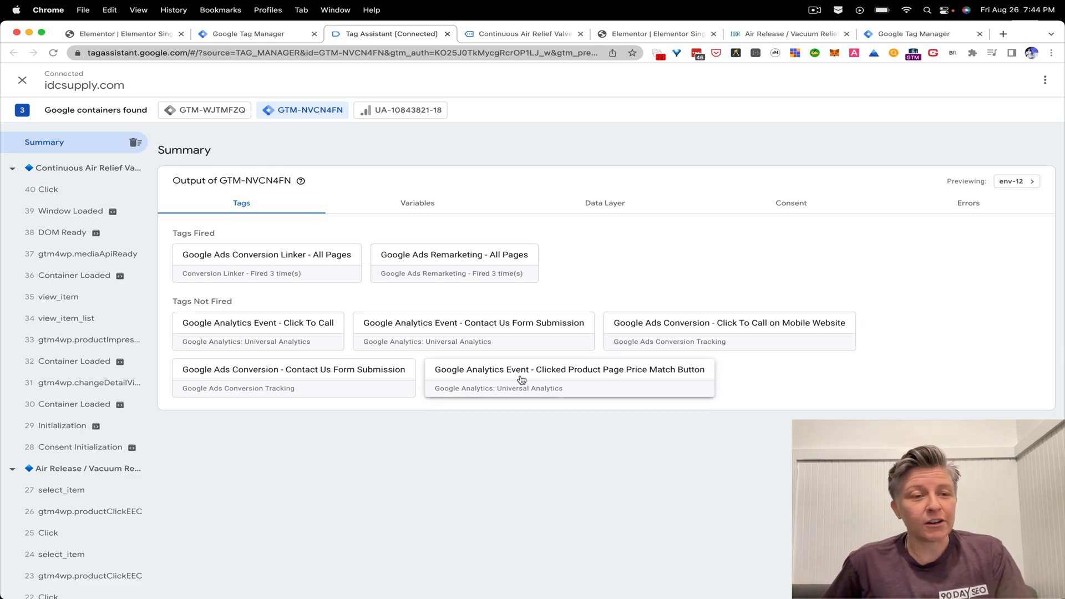
# Step: Inspect the Click event and expand the fired Clicked Product Page Price Match Button tag
pyautogui.click(48, 189)
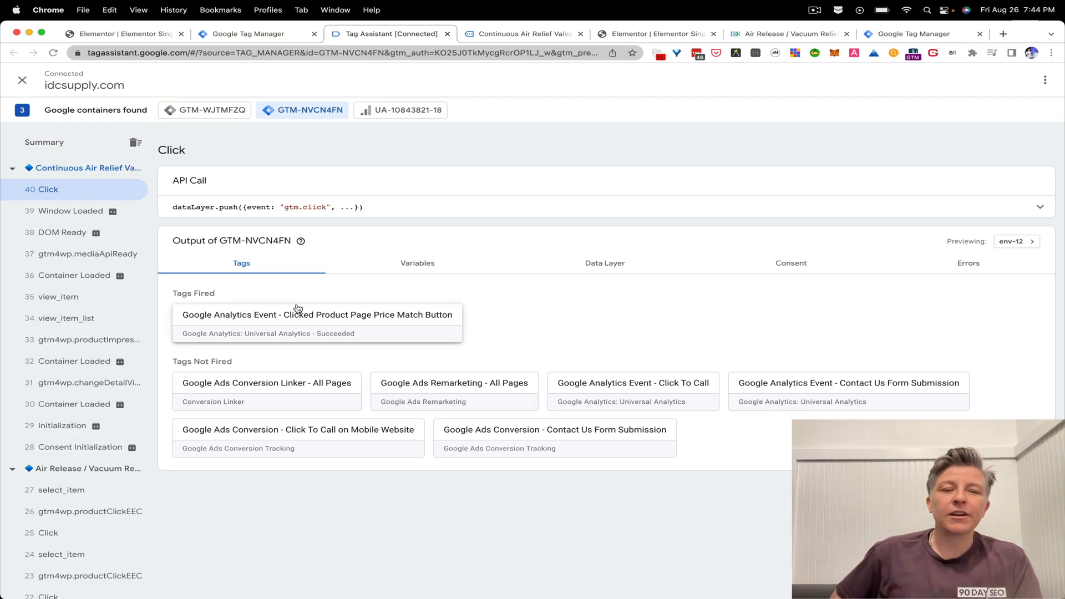
pyautogui.click(85, 168)
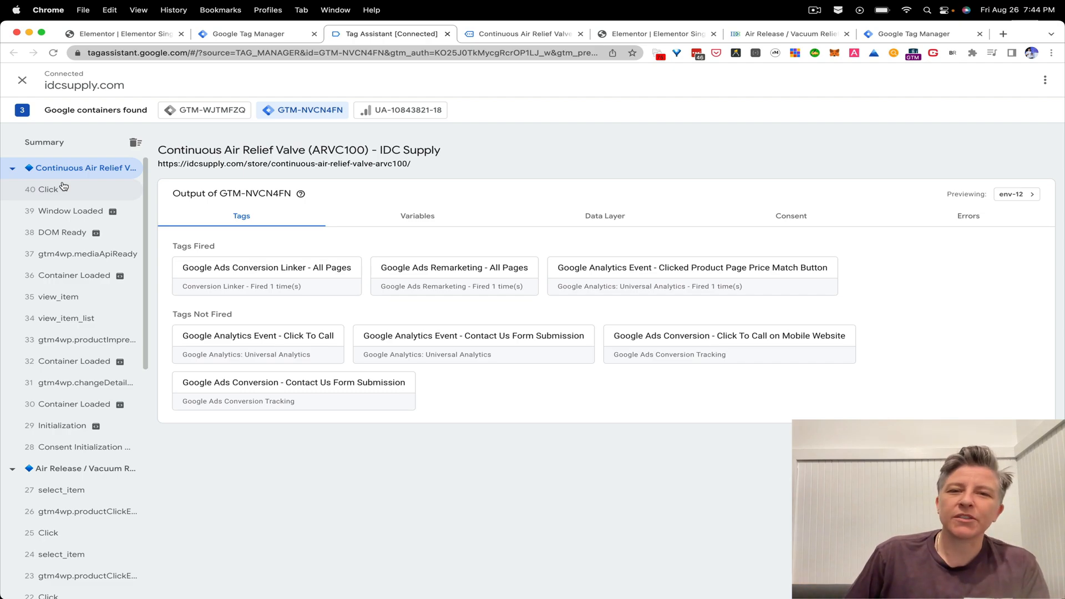
pyautogui.moveTo(144, 197)
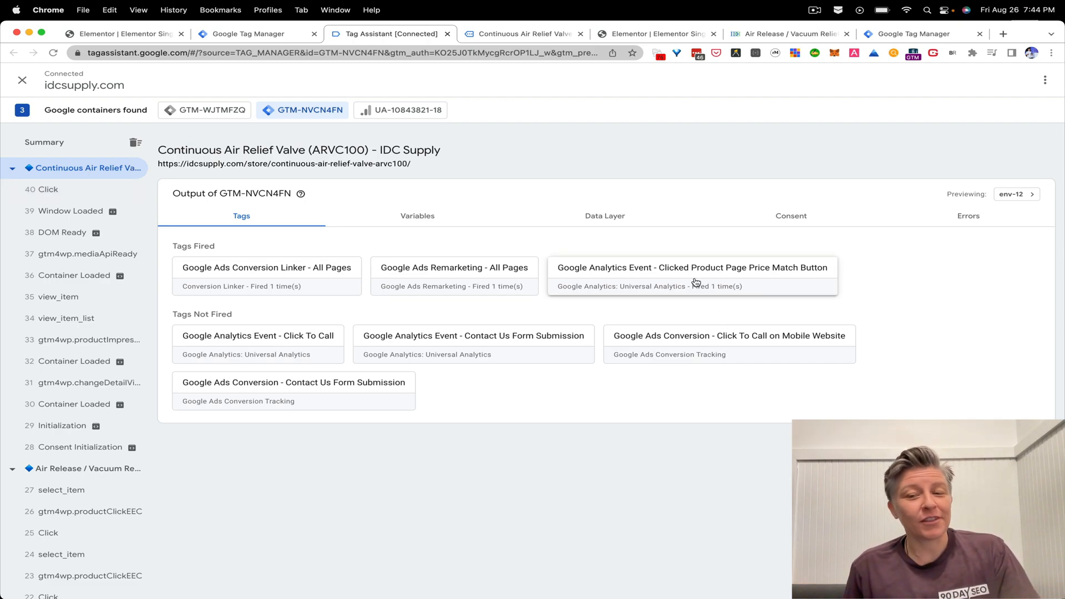
pyautogui.click(692, 267)
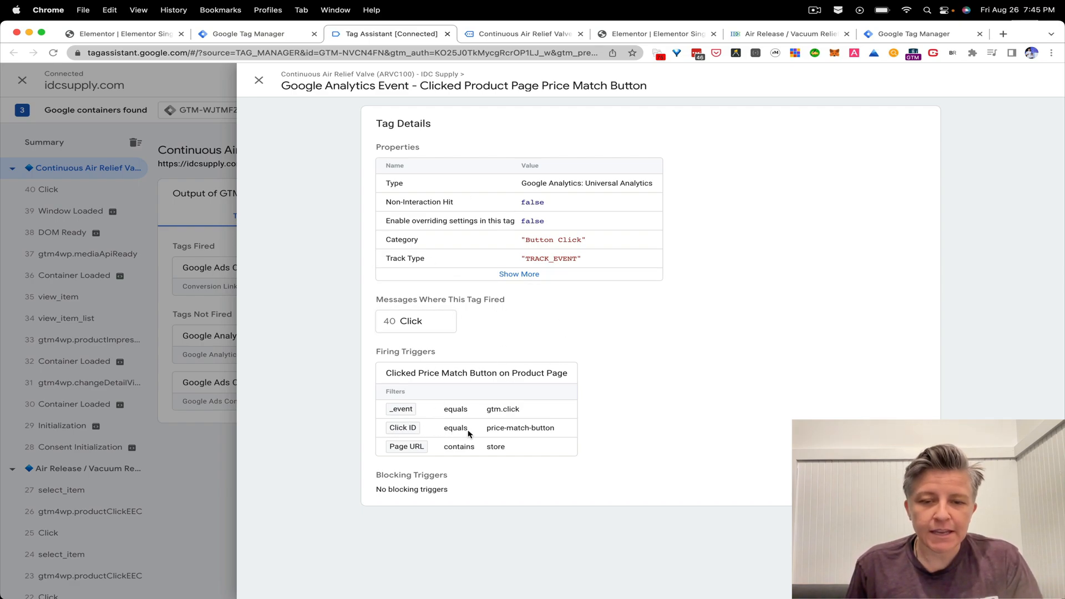
pyautogui.moveTo(550, 436)
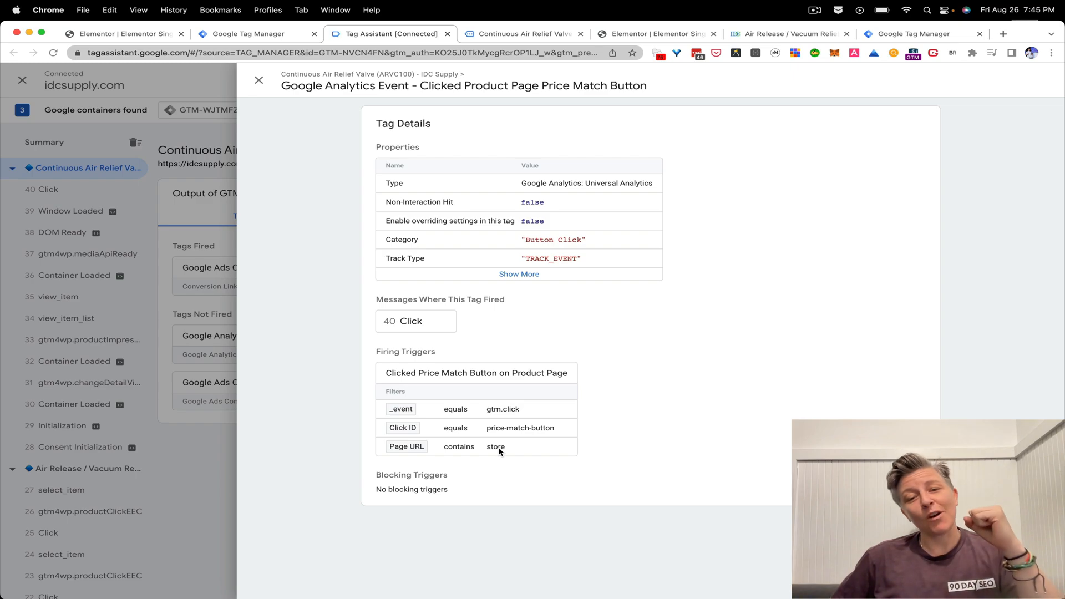
pyautogui.click(520, 274)
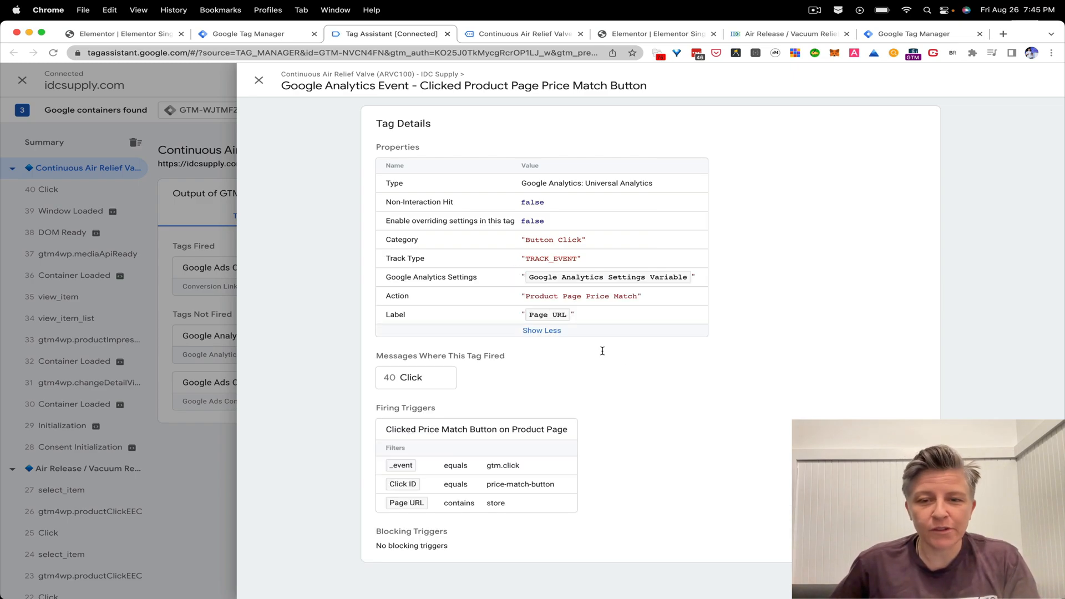
pyautogui.moveTo(645, 385)
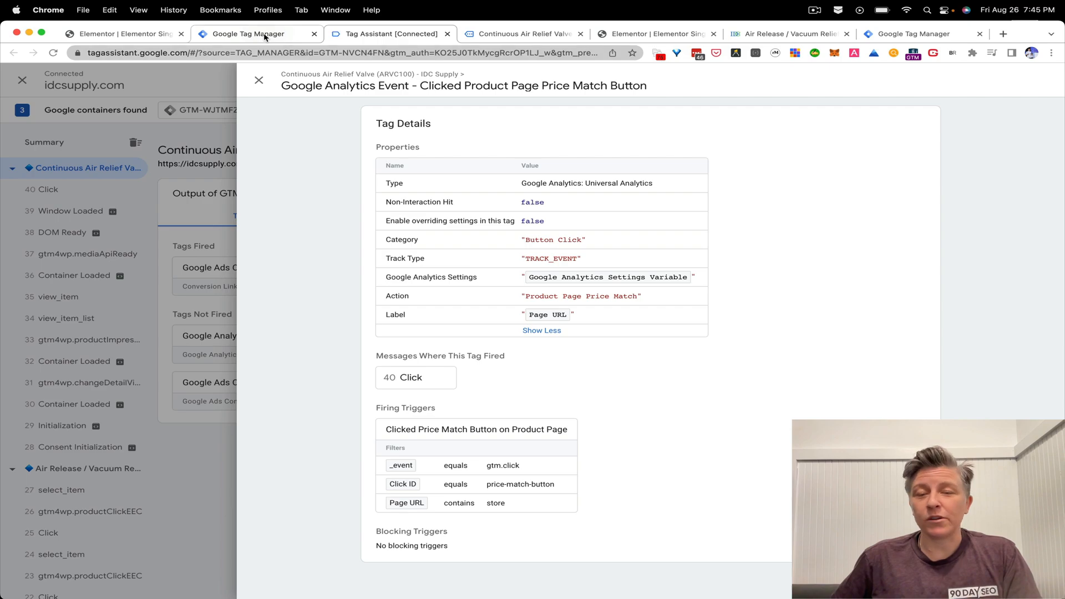
pyautogui.moveTo(521, 34)
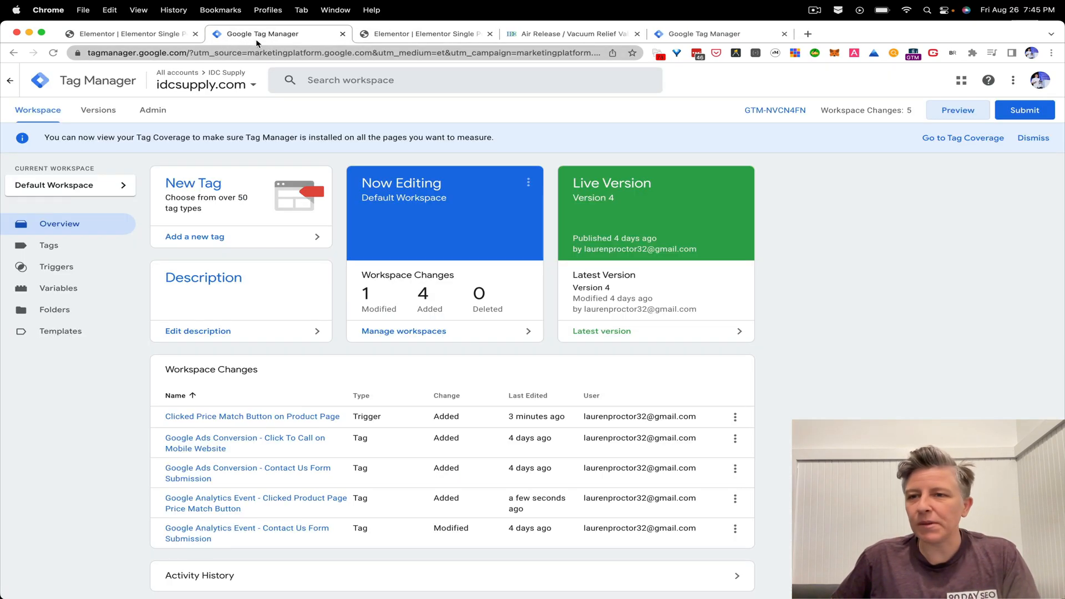
# Step: Submit the workspace with version name 'Adding Price Match Button Click Monitoring'
pyautogui.click(1025, 110)
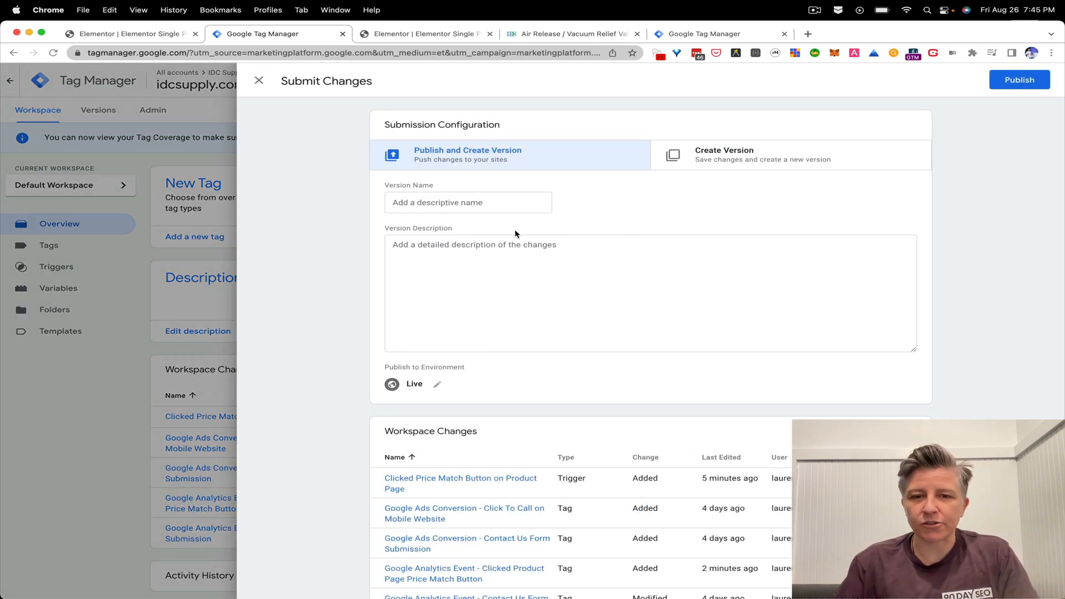
pyautogui.click(469, 202)
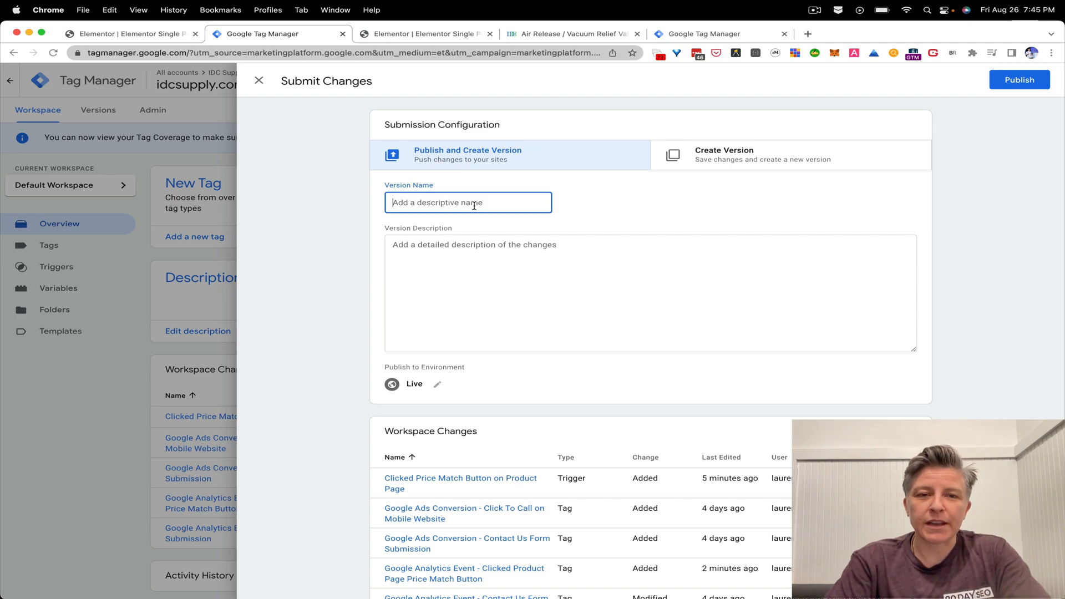
pyautogui.write('Go')
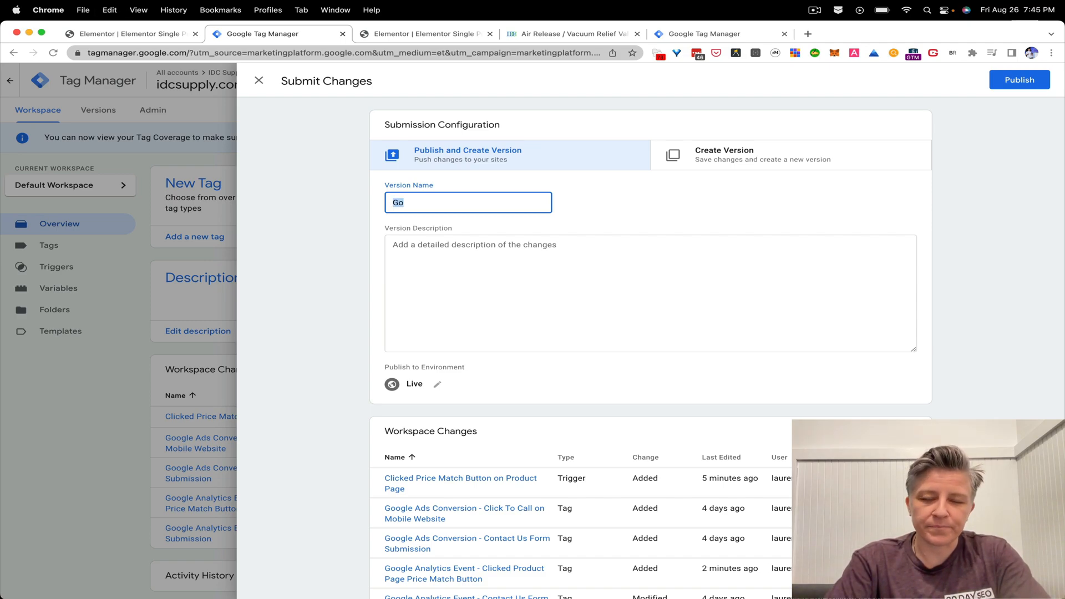
pyautogui.write('Adding Price Mat')
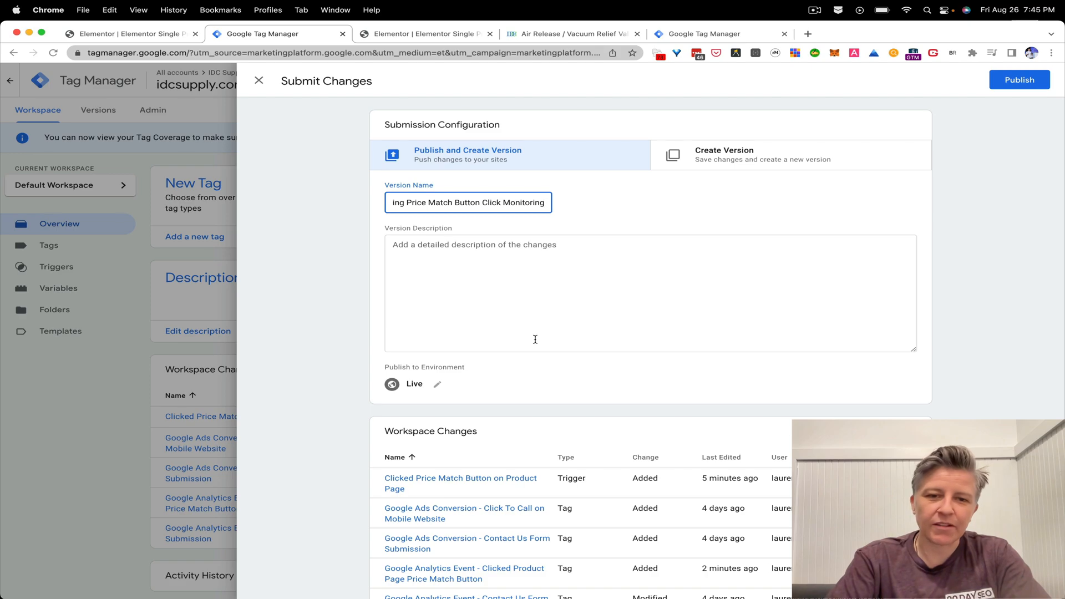
pyautogui.click(1020, 79)
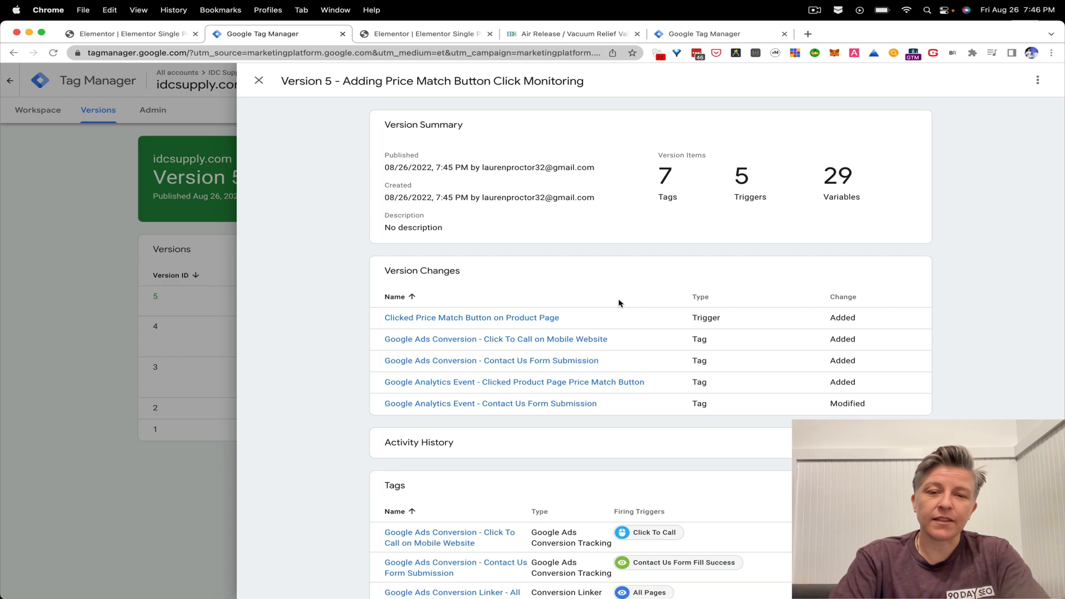
pyautogui.moveTo(605, 291)
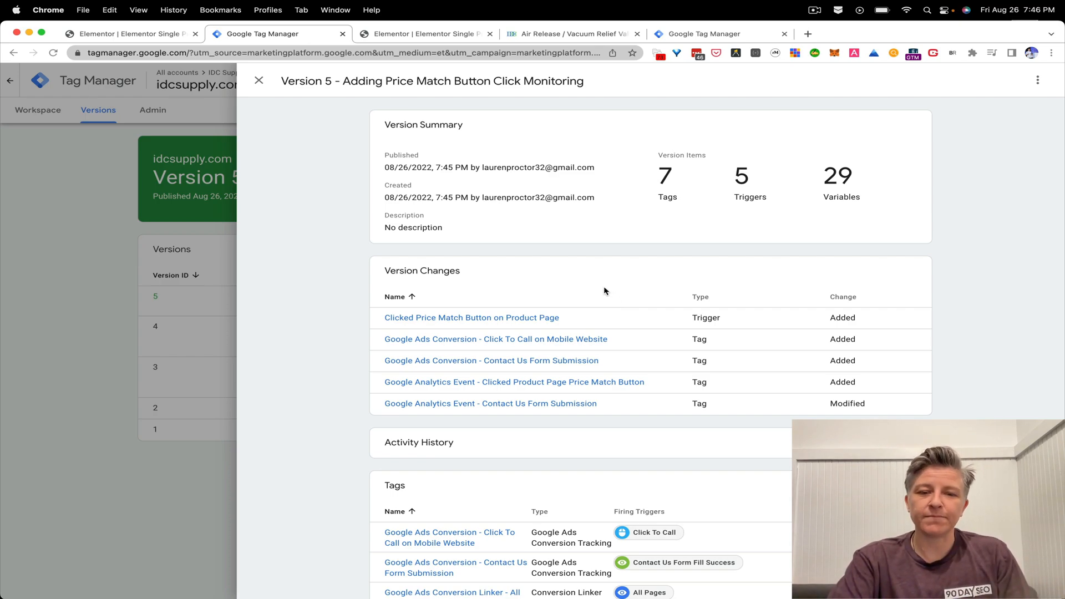
# Step: Publish Version 5, 'Adding Price Match Button Click Monitoring', and move on to Analytics
pyautogui.click(718, 33)
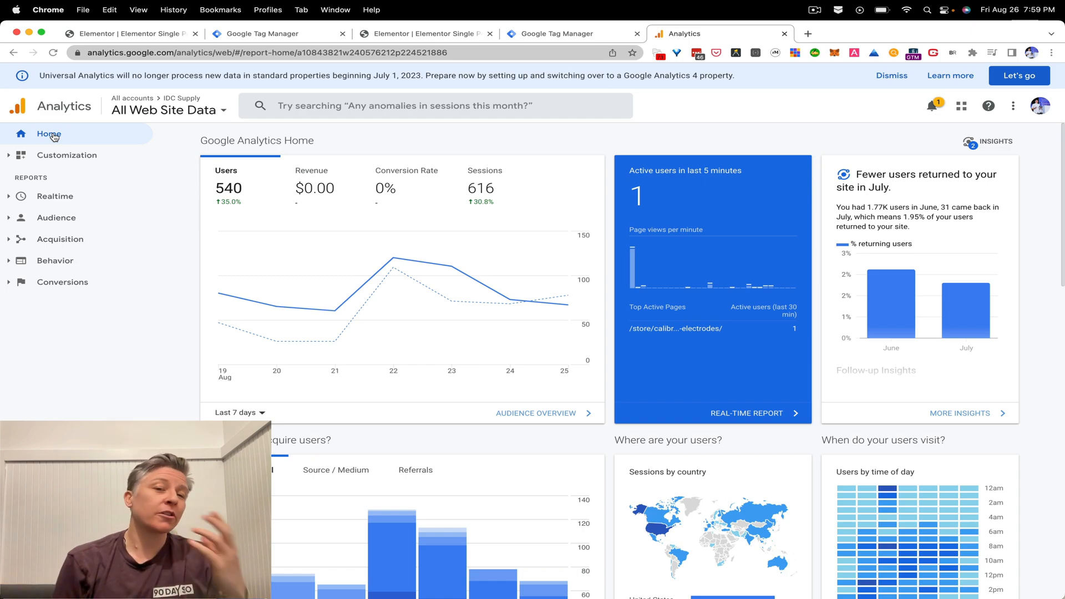
pyautogui.moveTo(54, 197)
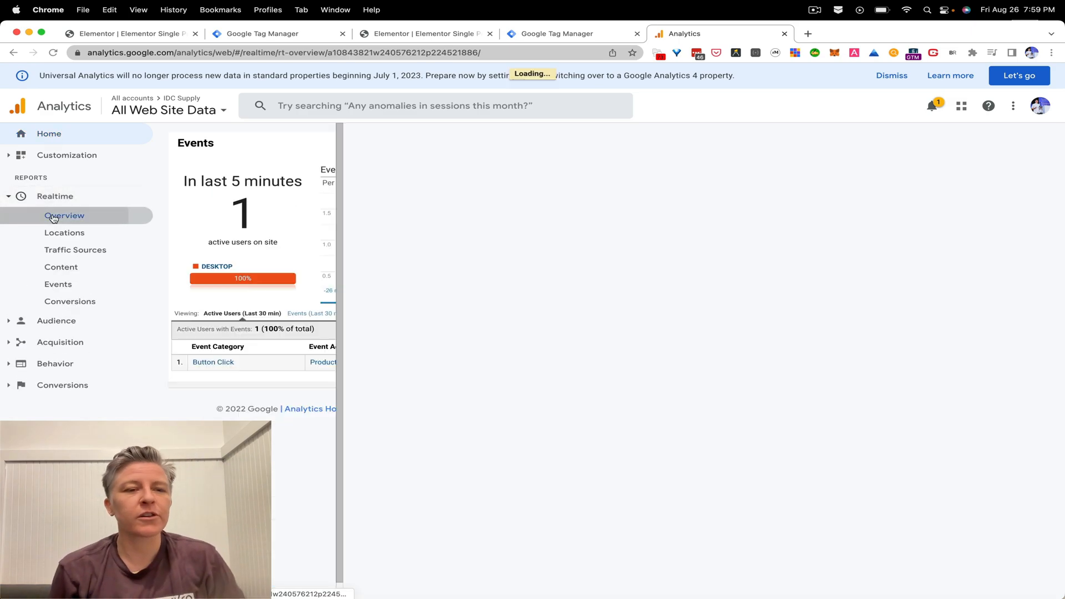
# Step: View the Realtime overview in Google Analytics to confirm the Button Click event
pyautogui.click(64, 215)
pyautogui.write('idc')
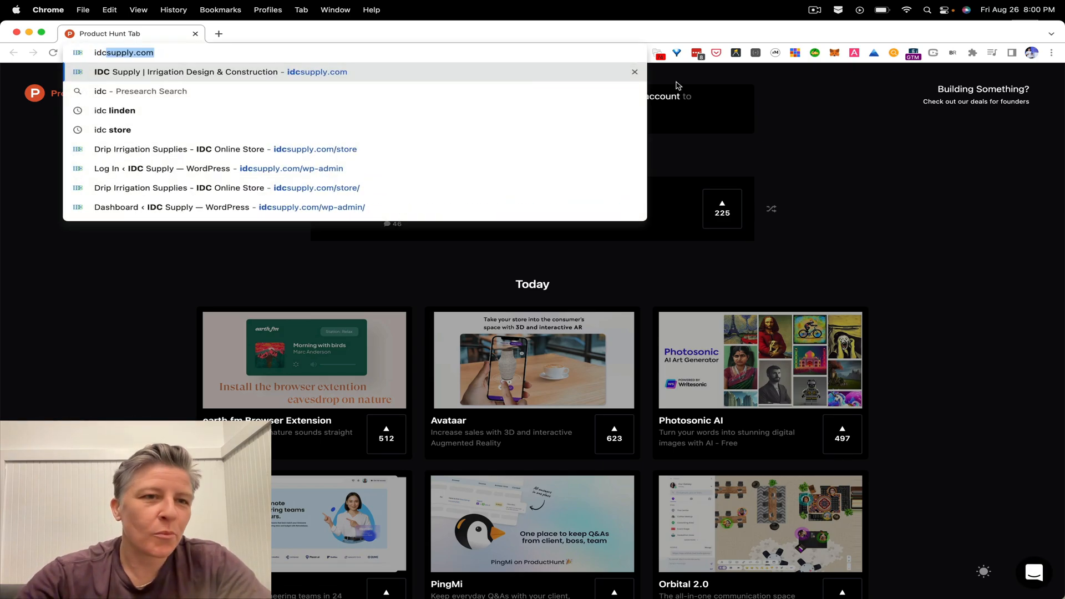
# Step: Load idcsupply.com and browse Fertigation to the Calibration Holder For 2 pH electrodes page
pyautogui.press('Enter')
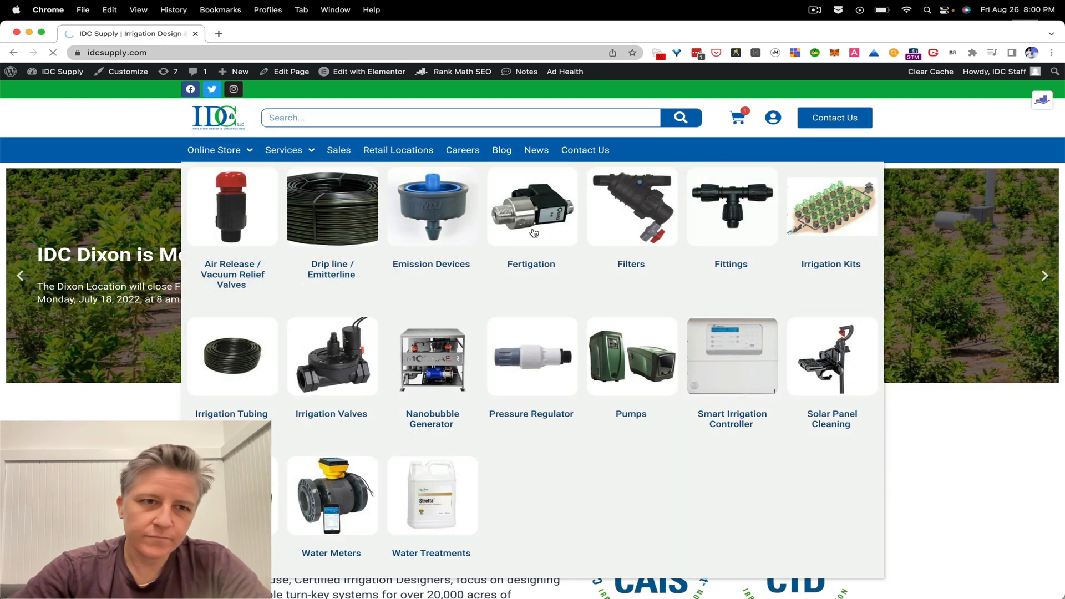
pyautogui.click(531, 217)
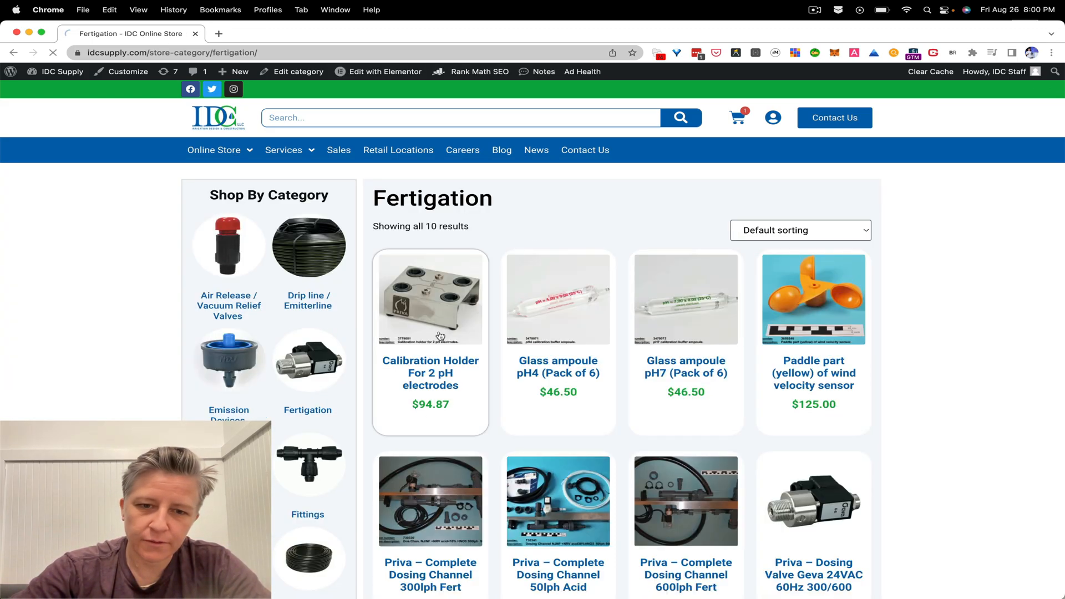
pyautogui.click(430, 299)
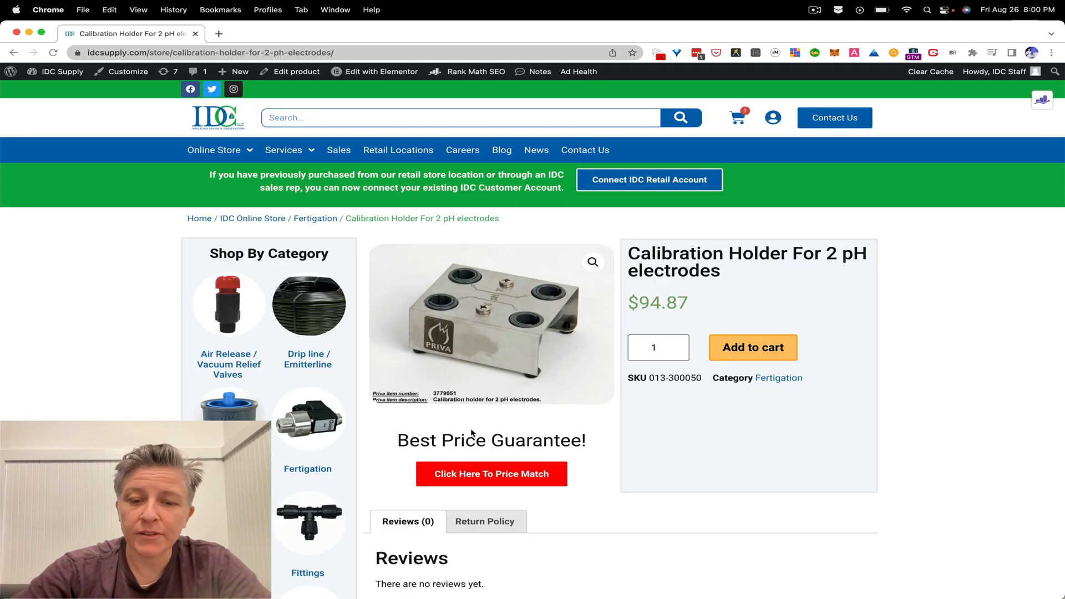
pyautogui.click(491, 473)
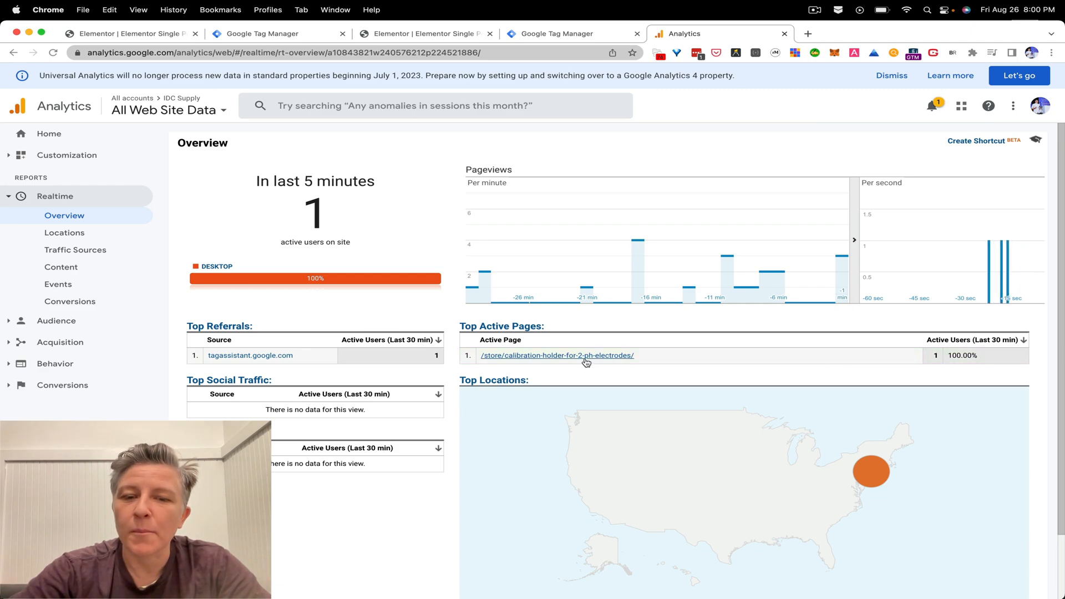
pyautogui.moveTo(935, 367)
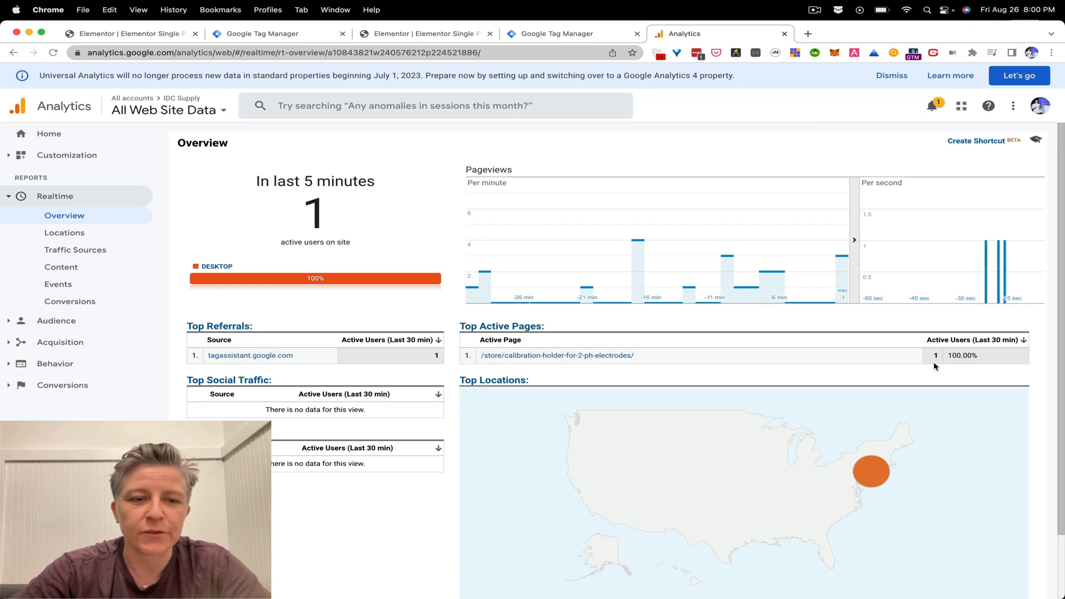